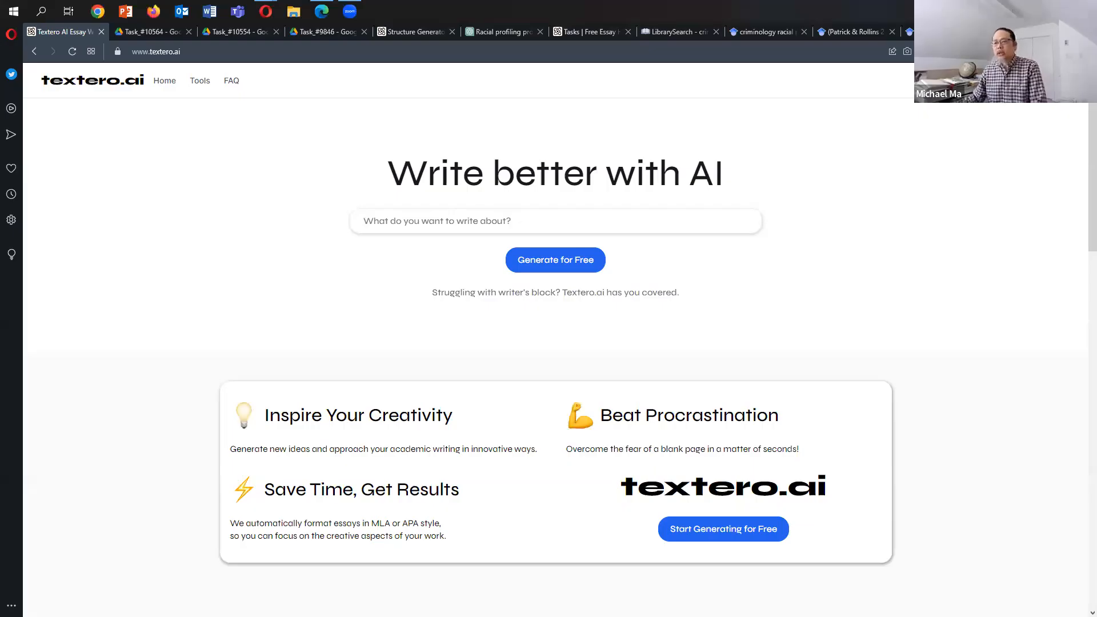
mouse_move(820, 189)
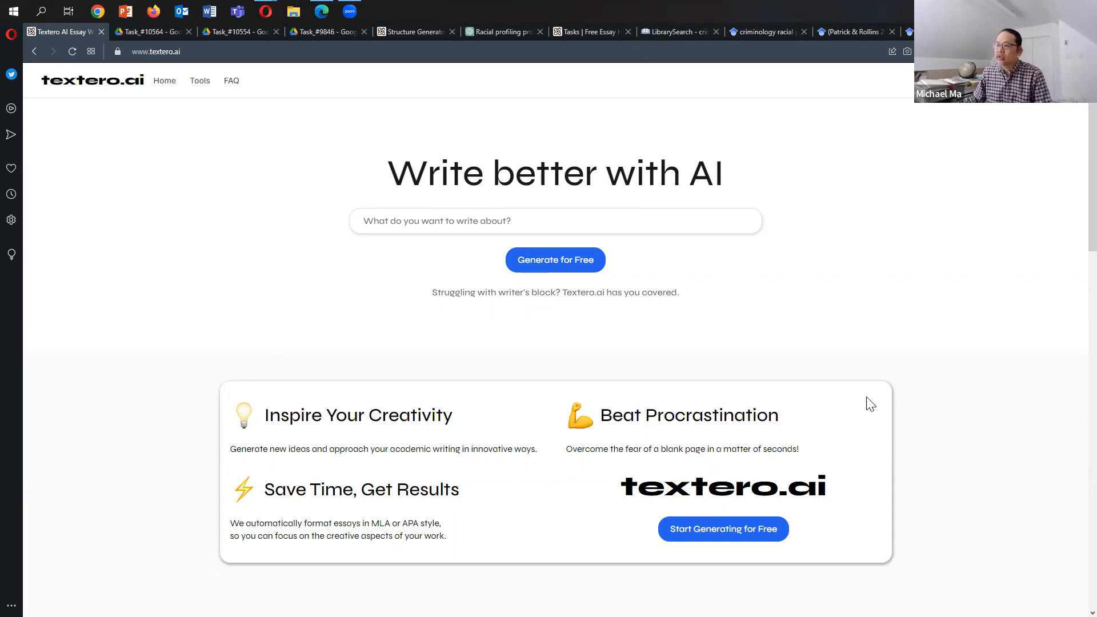
mouse_move(156, 68)
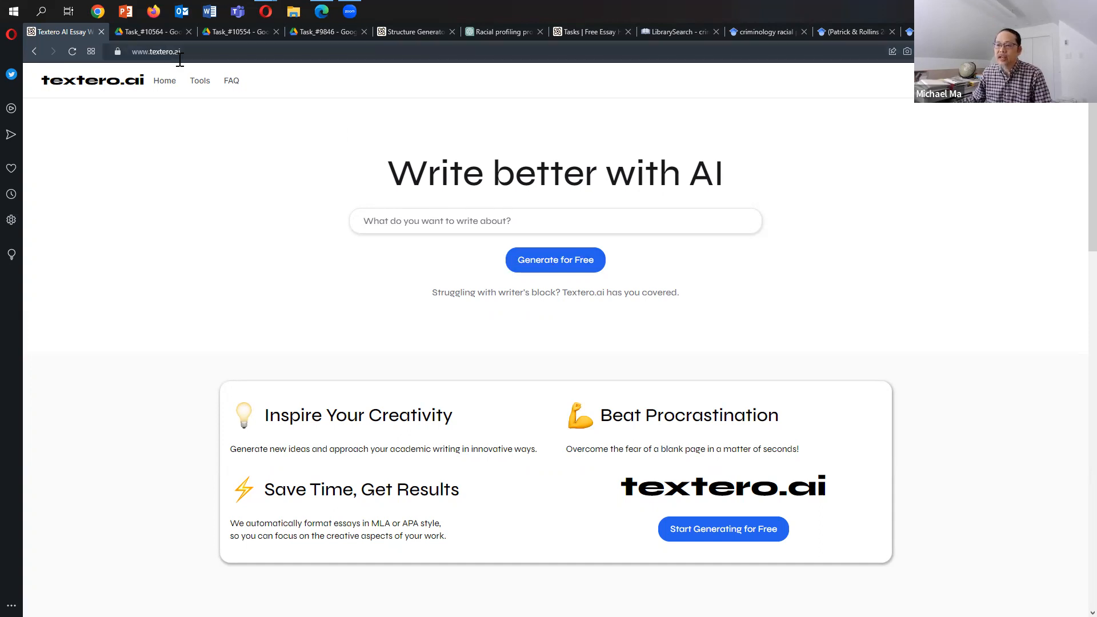
mouse_move(457, 160)
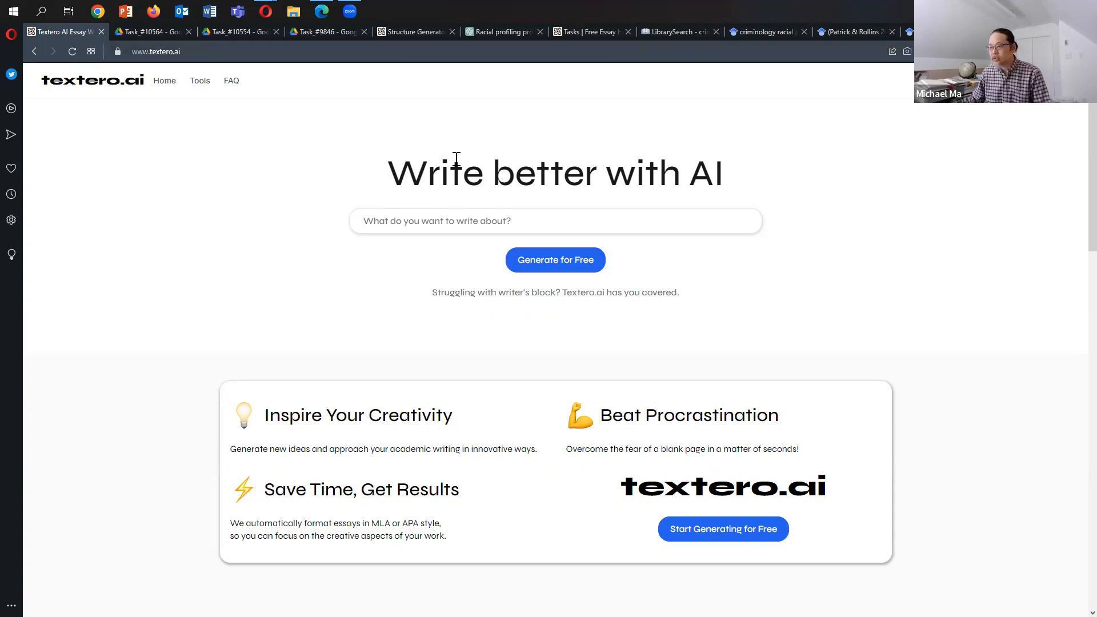
mouse_move(865, 273)
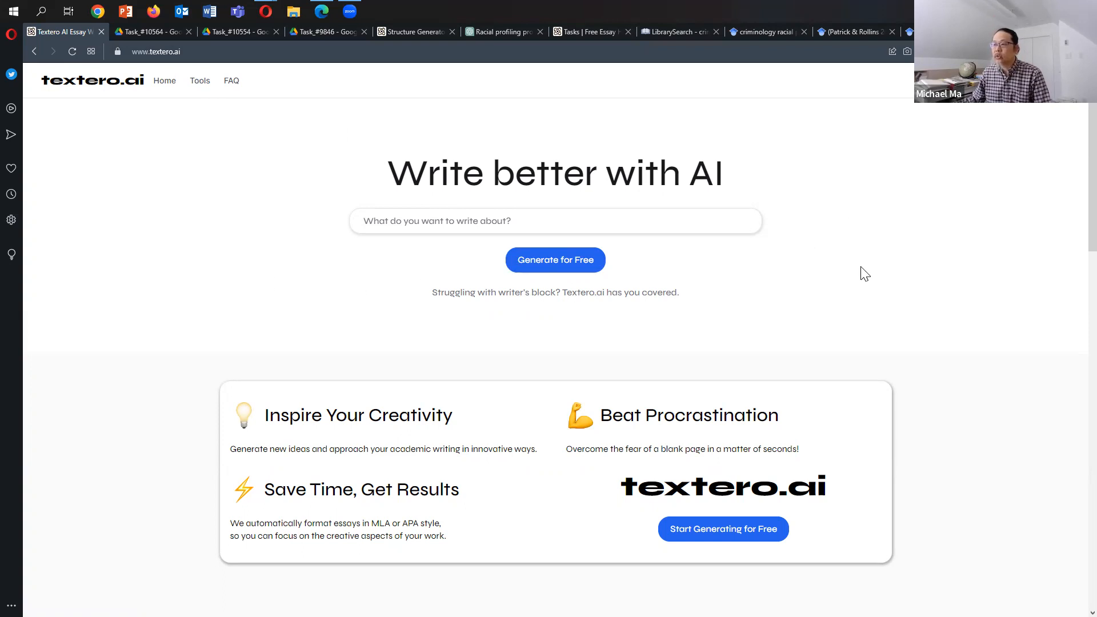
mouse_move(505, 252)
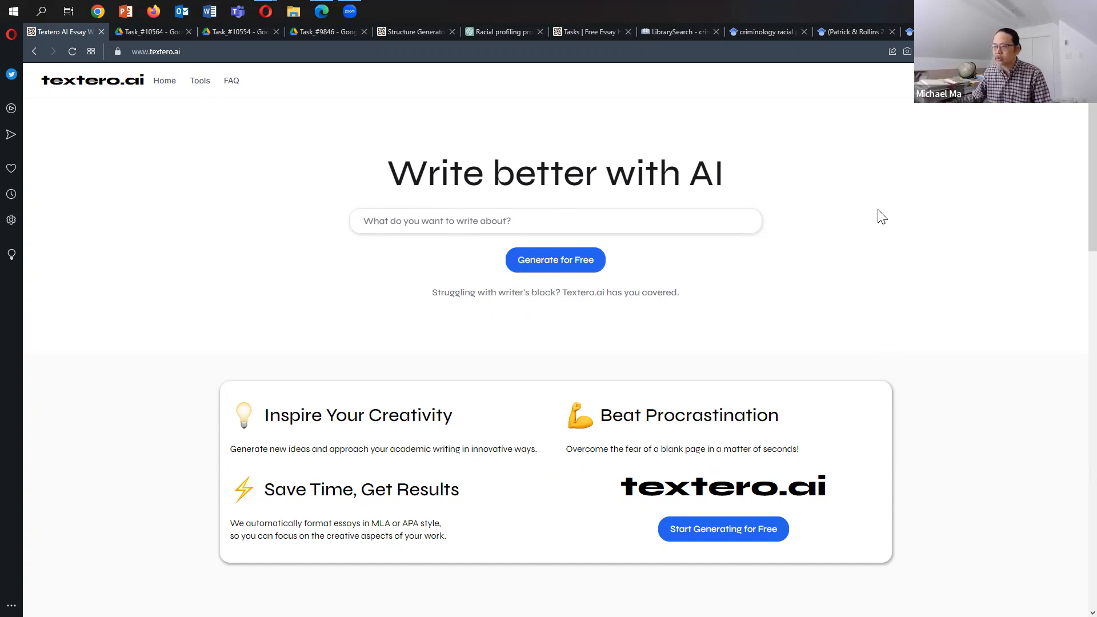
Scroll down the Textero.ai homepage to the essay, structure, coding and presentation cards and FAQ.
scroll(down, 3)
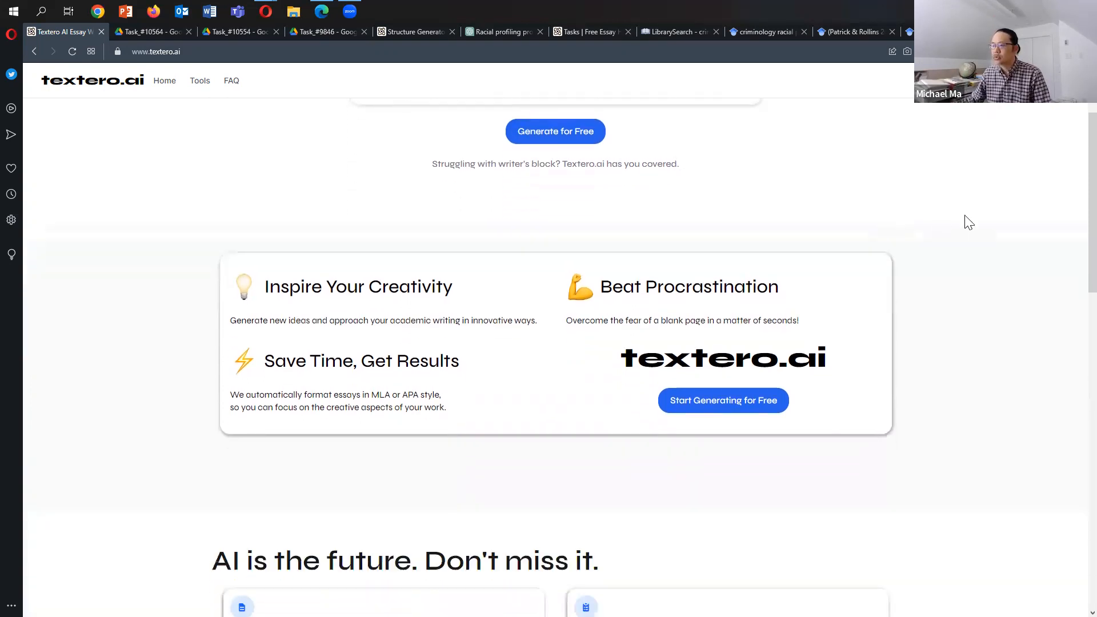
scroll(down, 3)
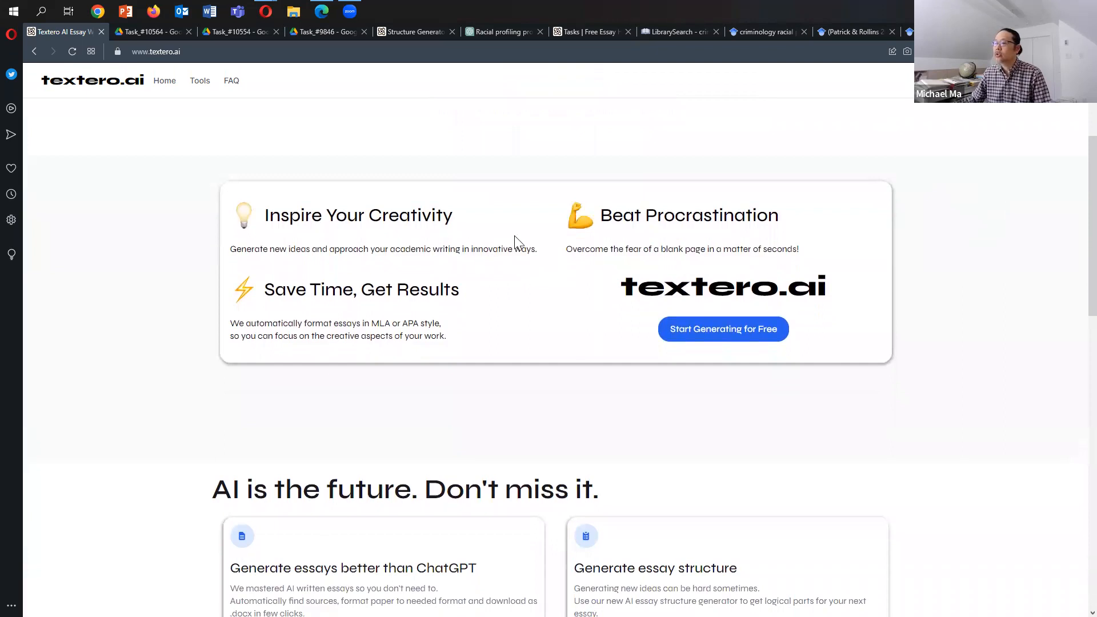
mouse_move(533, 334)
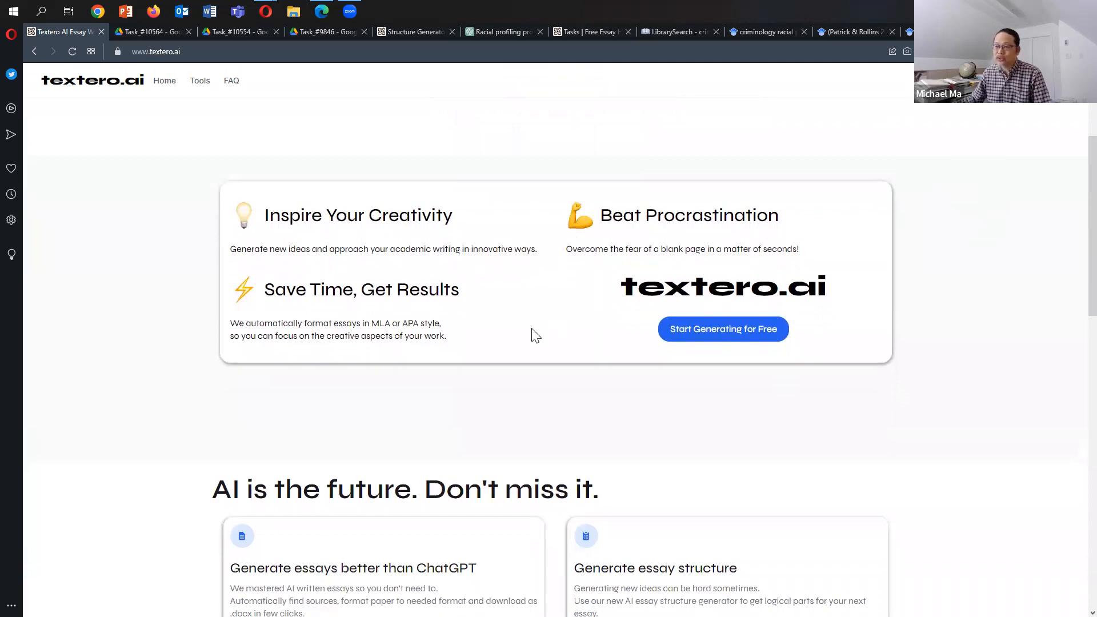
scroll(down, 3)
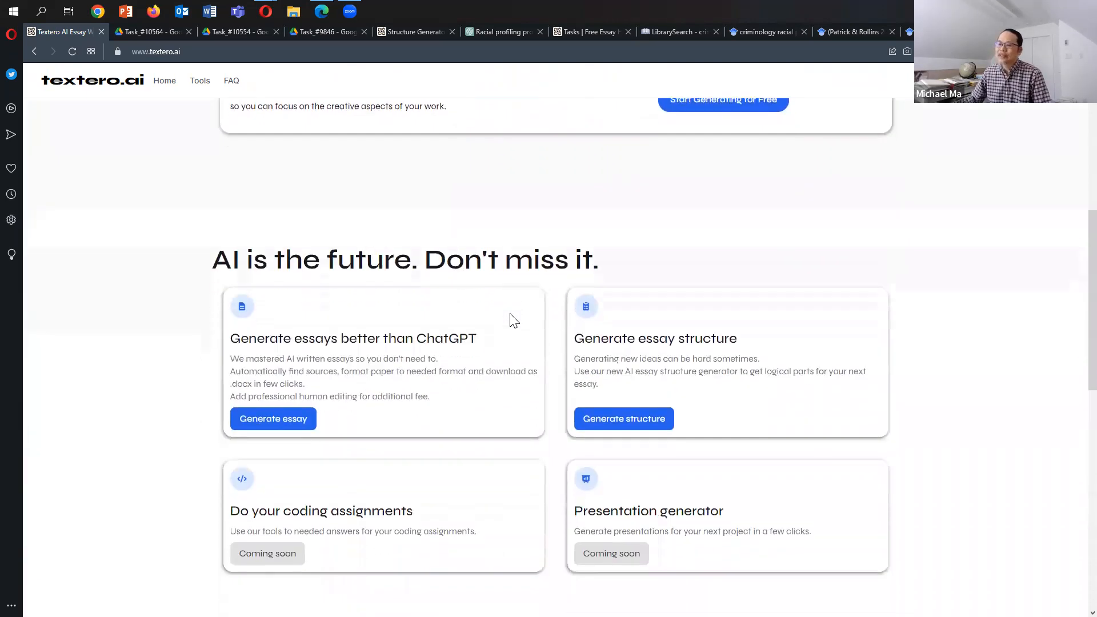
scroll(down, 3)
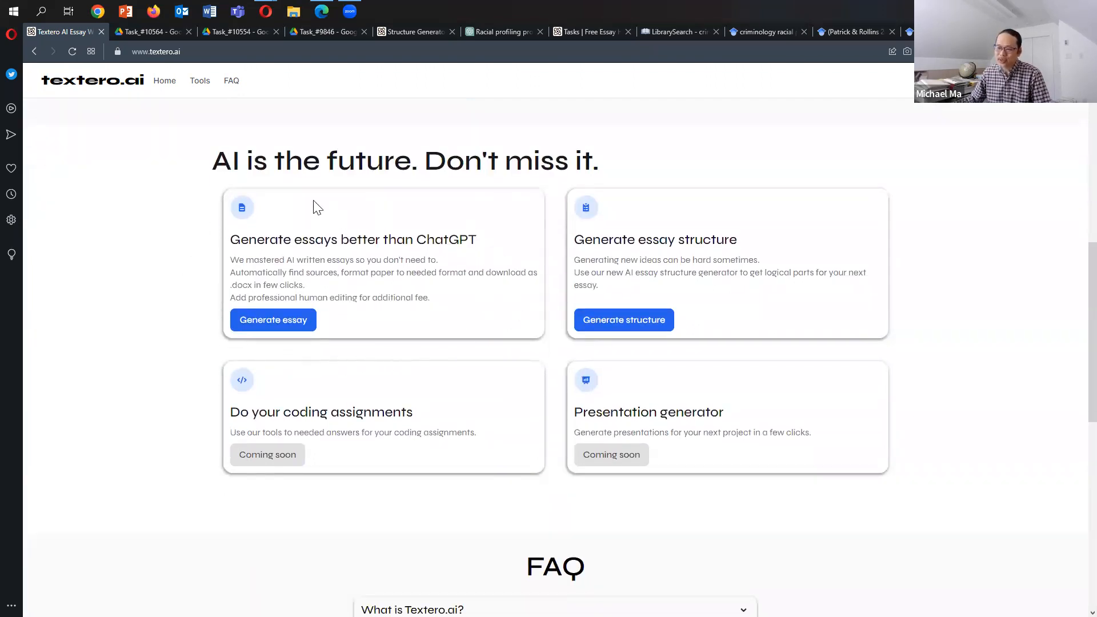
mouse_move(343, 328)
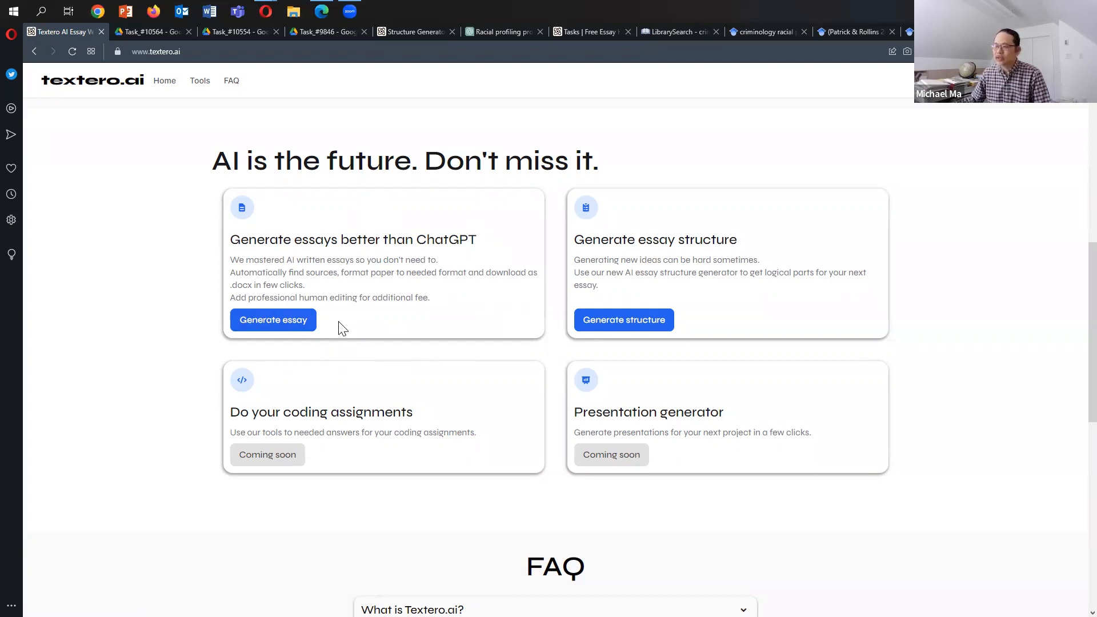
mouse_move(794, 291)
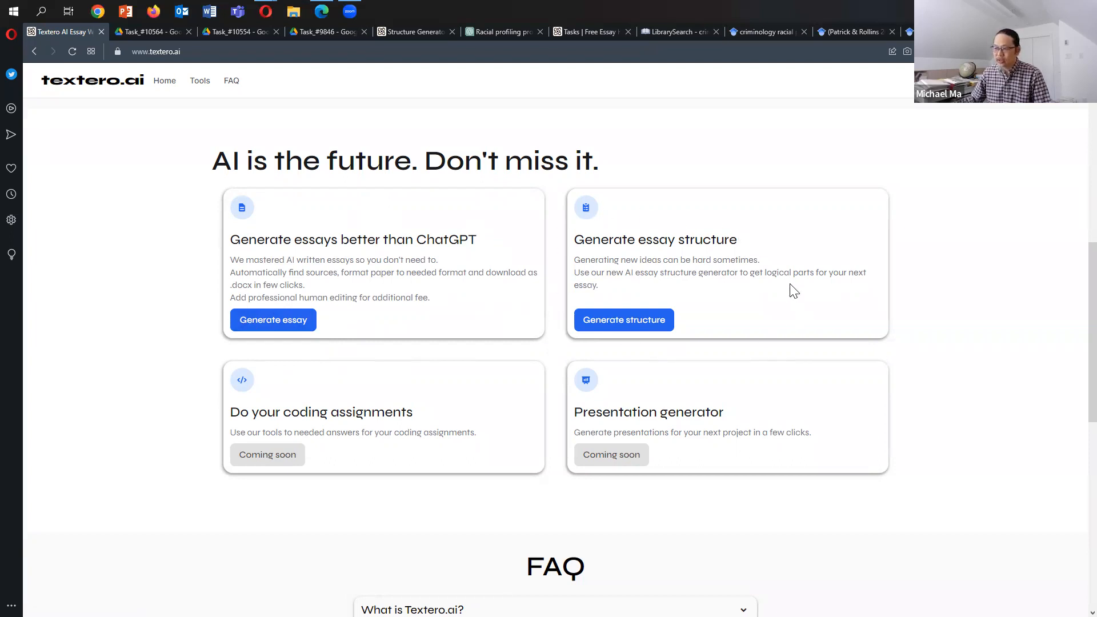
mouse_move(387, 464)
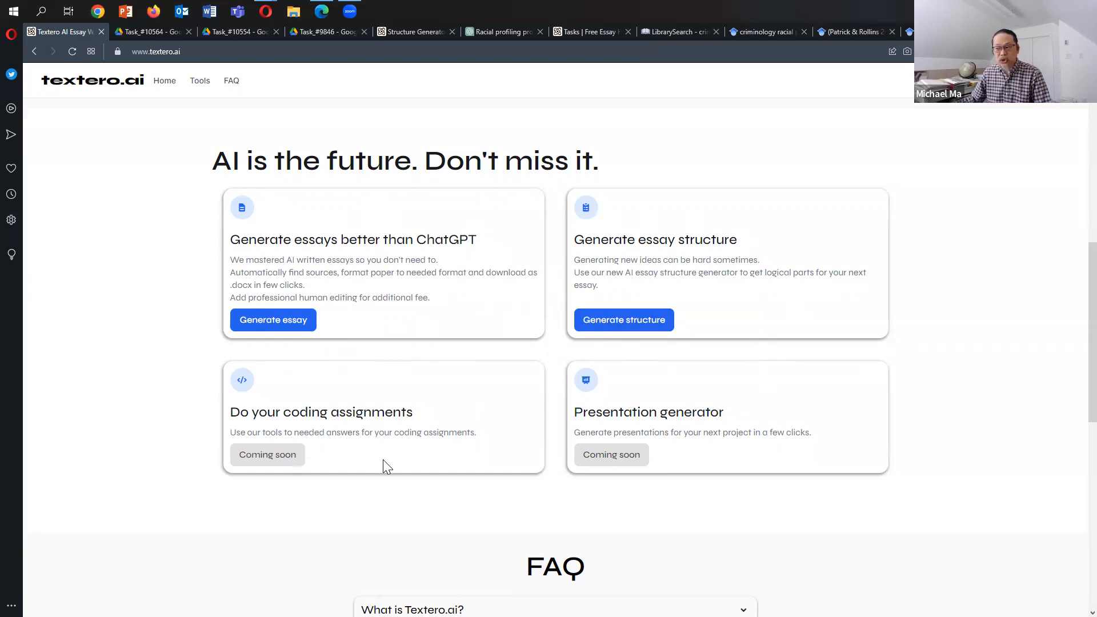
mouse_move(931, 417)
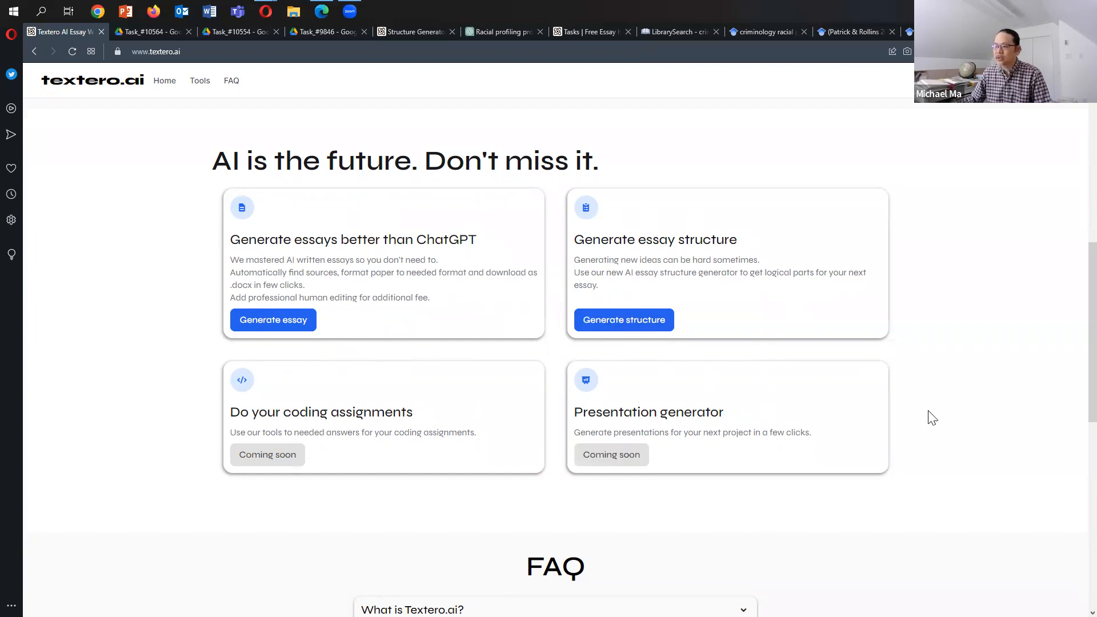
scroll(down, 3)
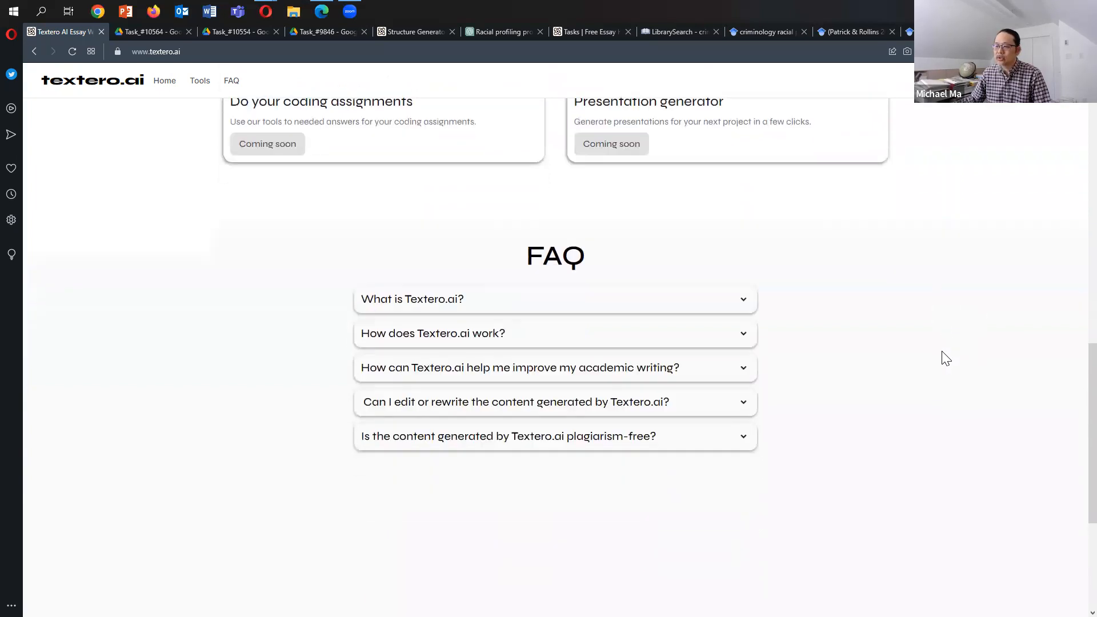
scroll(down, 3)
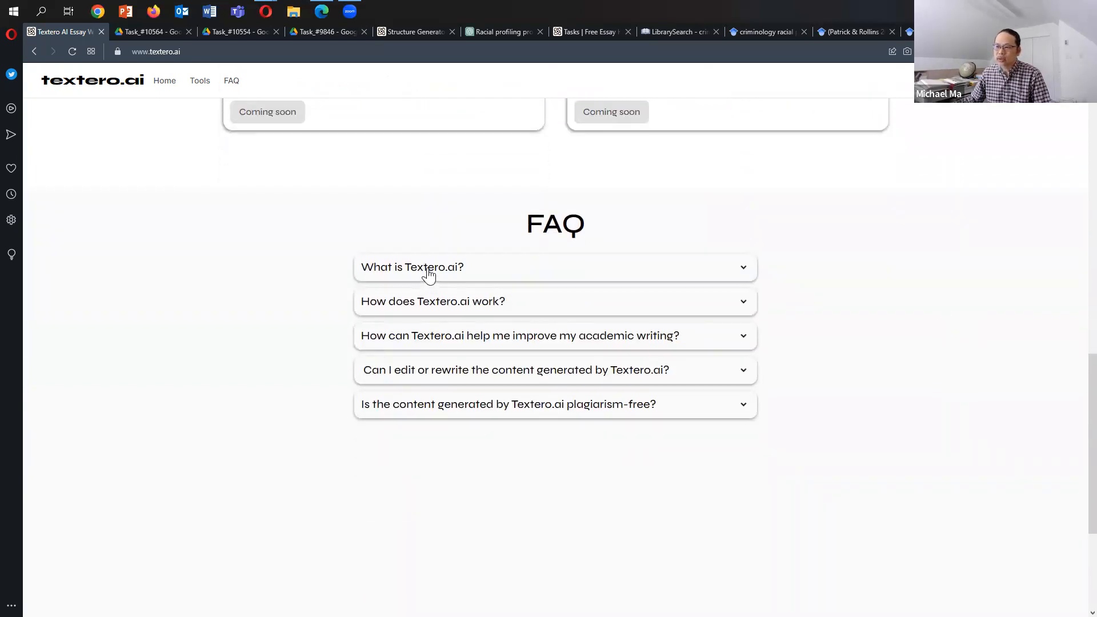
Expand the 'What is Textero.ai?' and 'How does Textero.ai work?' FAQ answers.
click(428, 267)
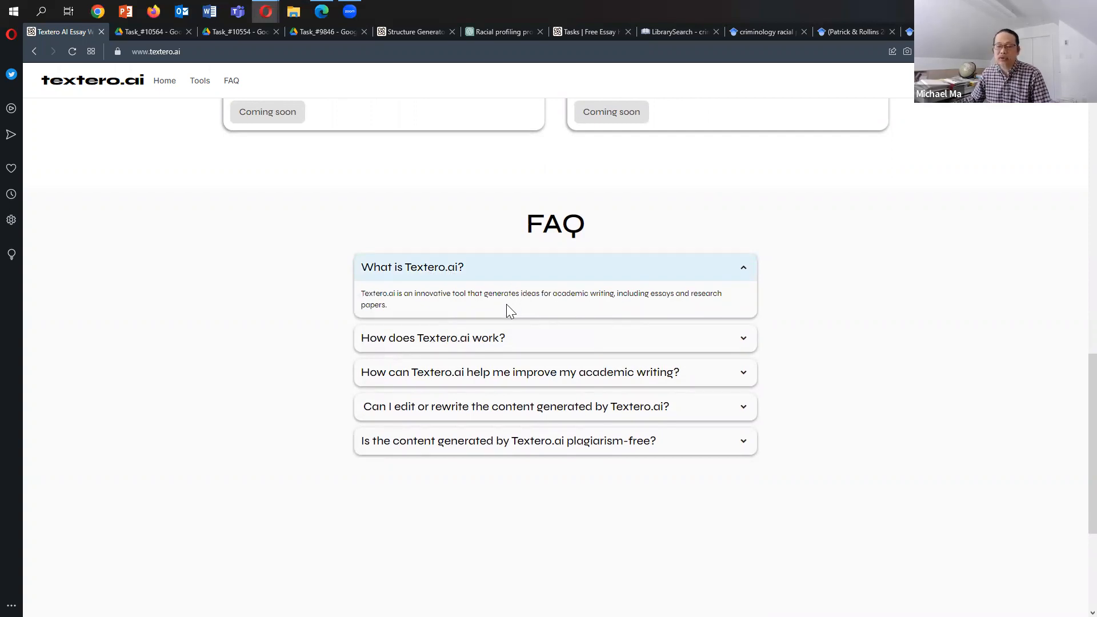
click(433, 338)
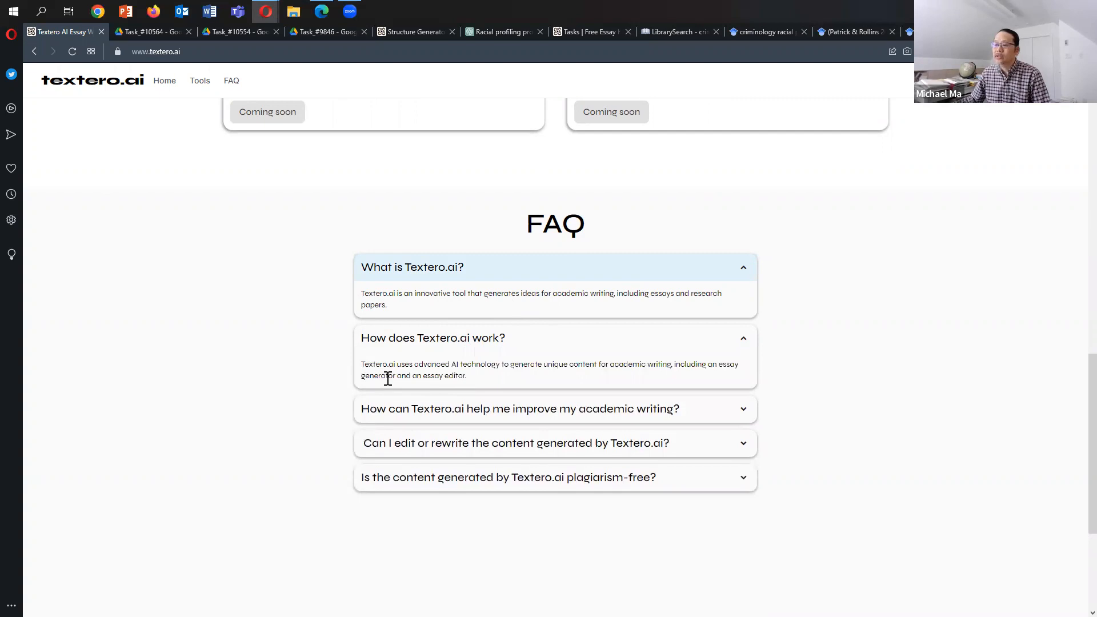
mouse_move(478, 381)
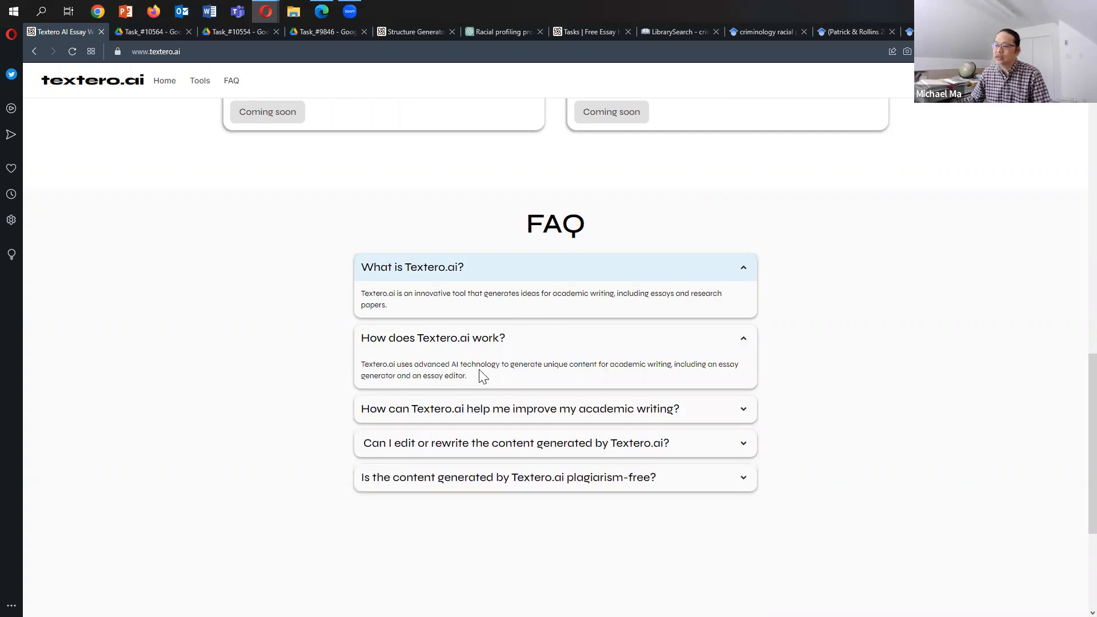
mouse_move(828, 352)
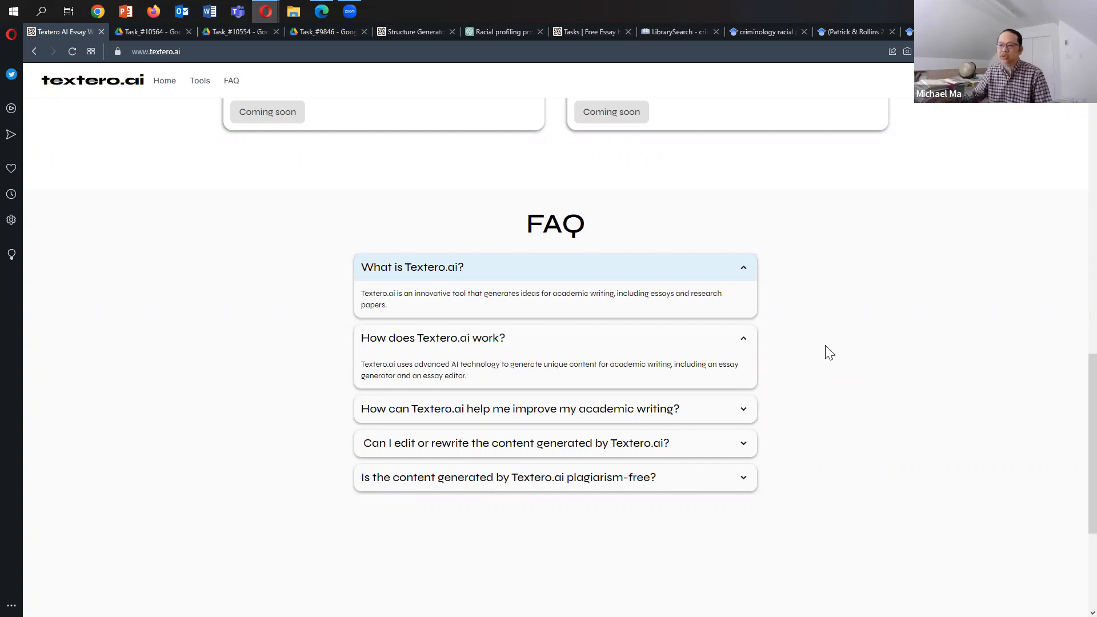
mouse_move(1071, 383)
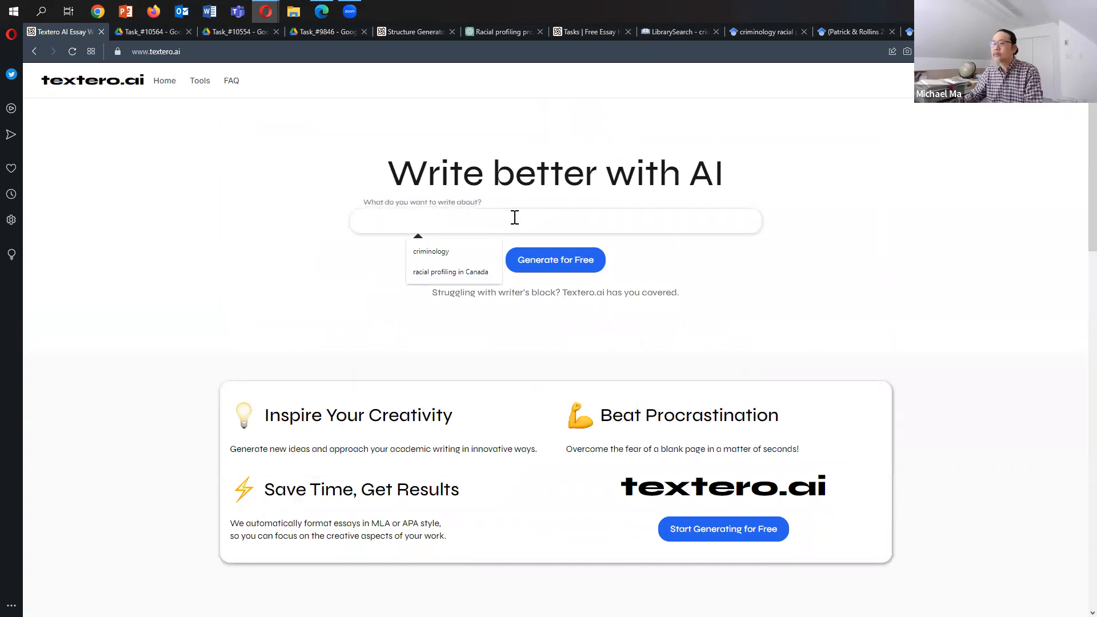
Fill the writing topic box with the 'criminology' suggestion.
click(431, 251)
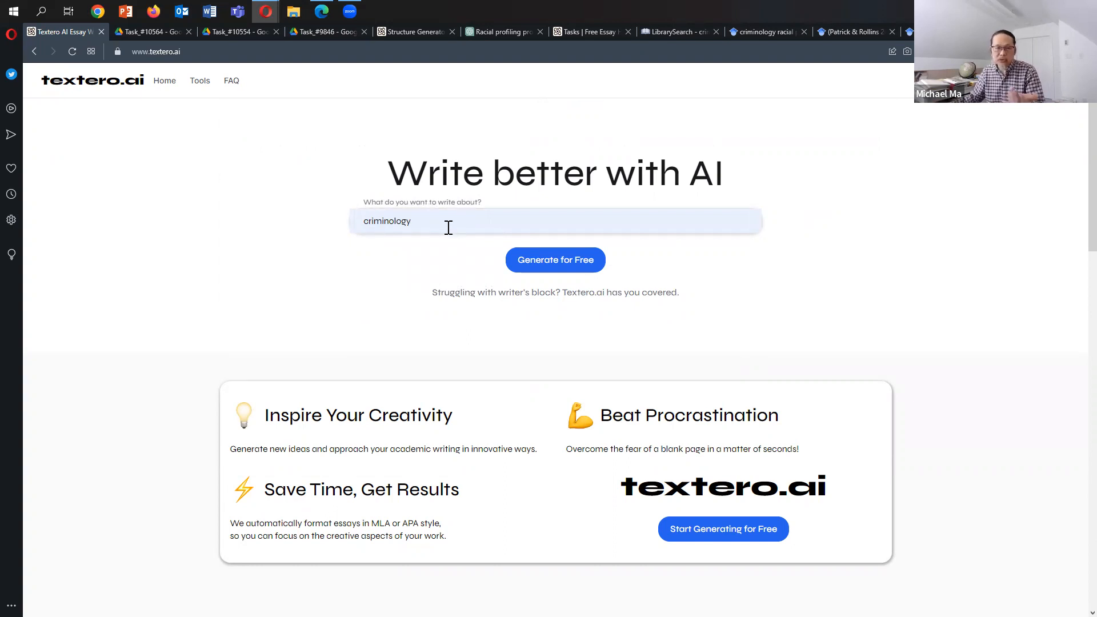
mouse_move(554, 261)
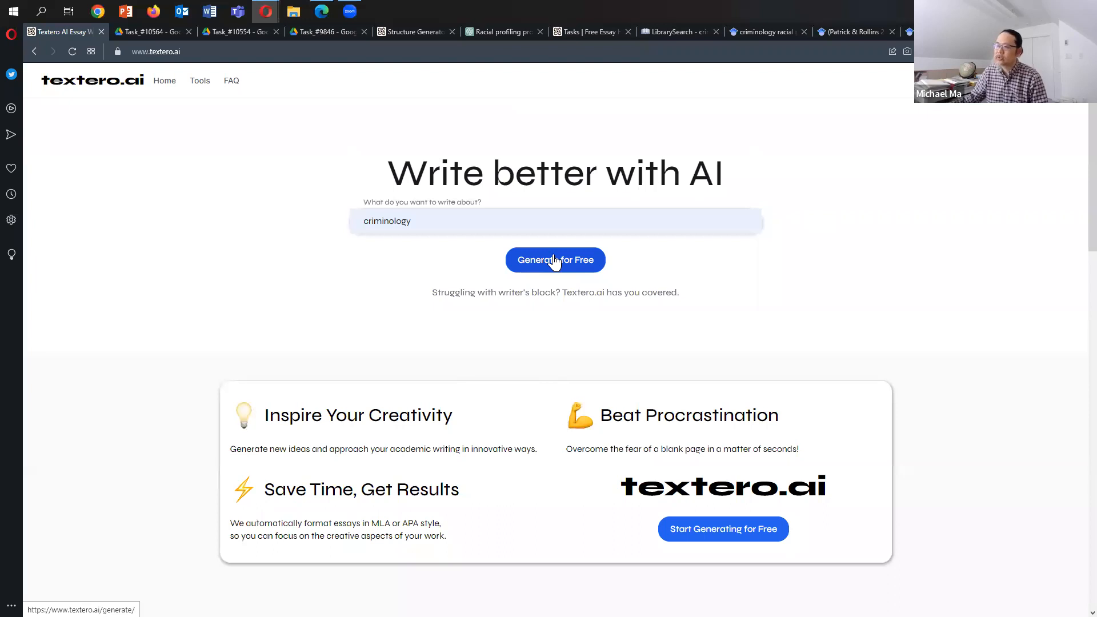
Start a new essay and choose Criminology as its subject.
click(555, 260)
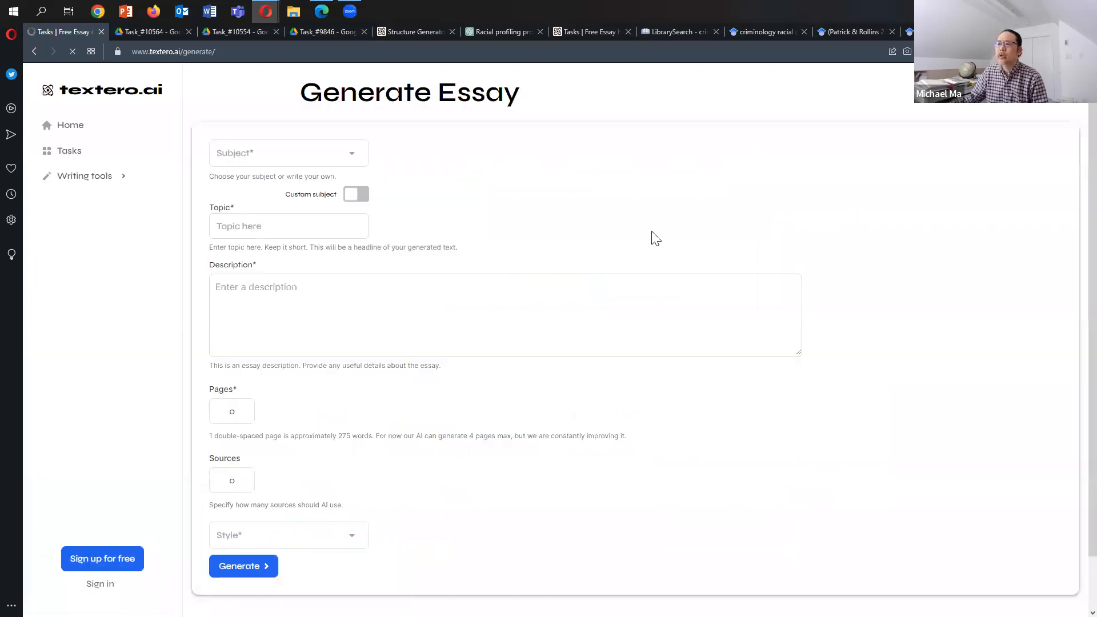
click(288, 152)
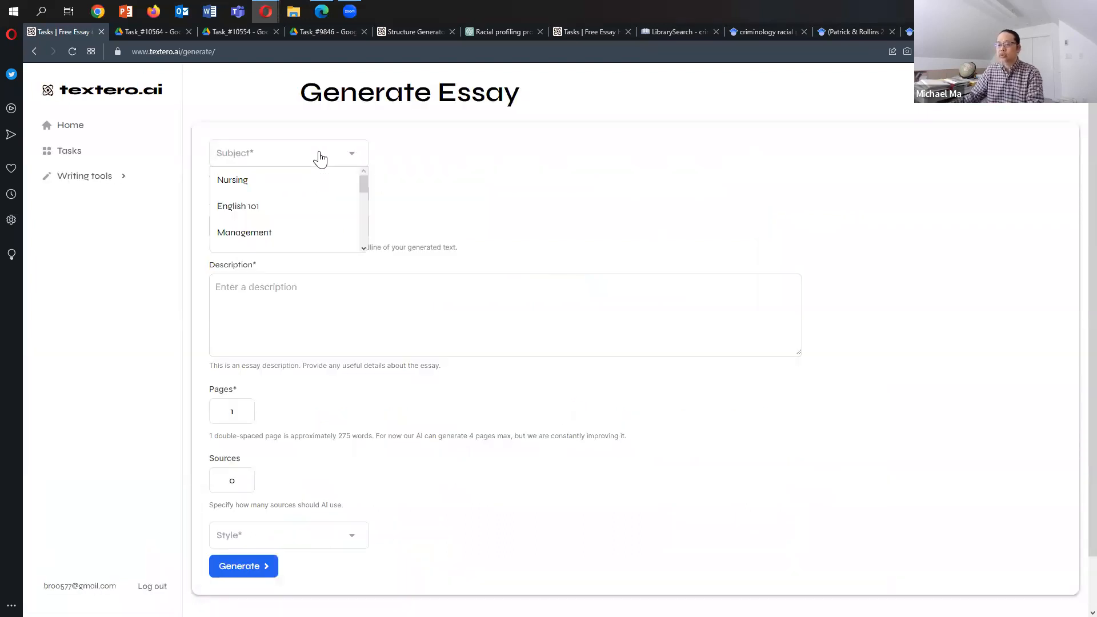
text(crim)
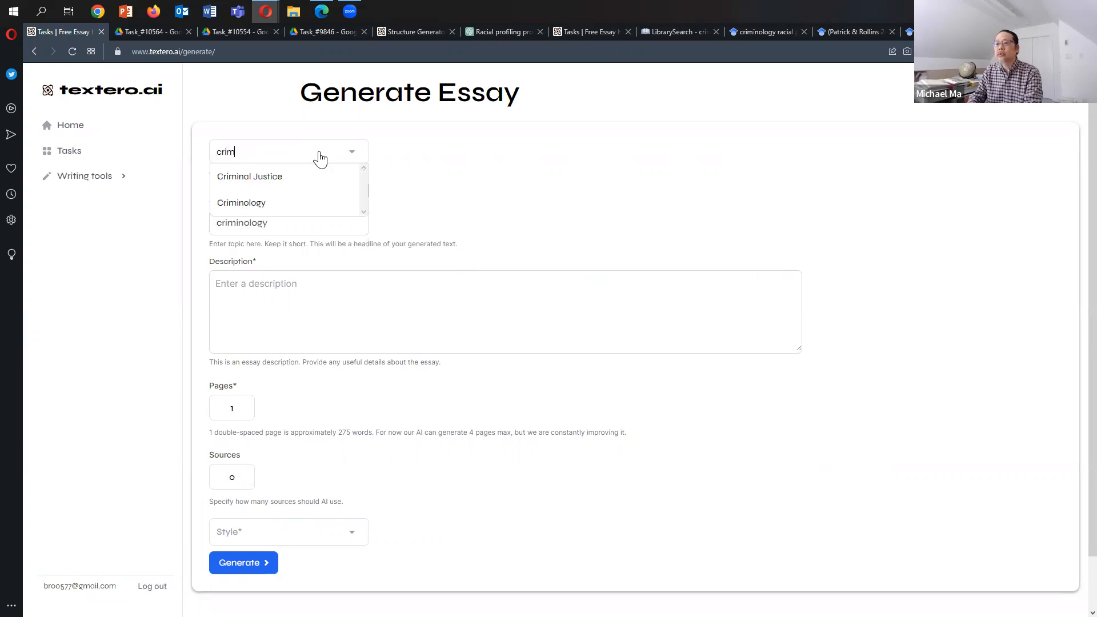
mouse_move(263, 211)
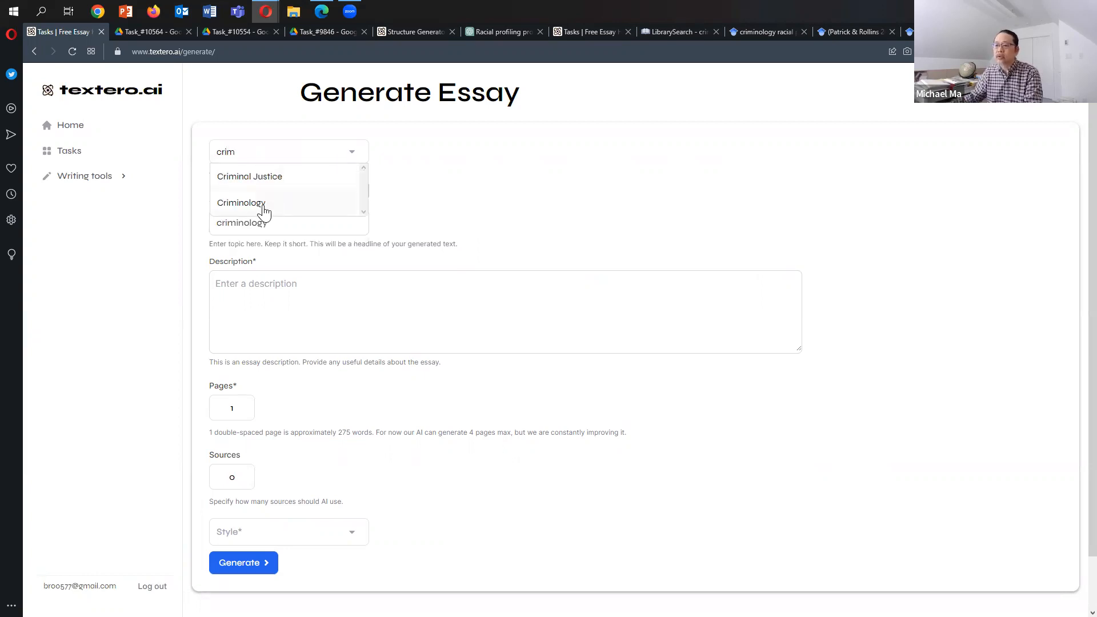
click(241, 203)
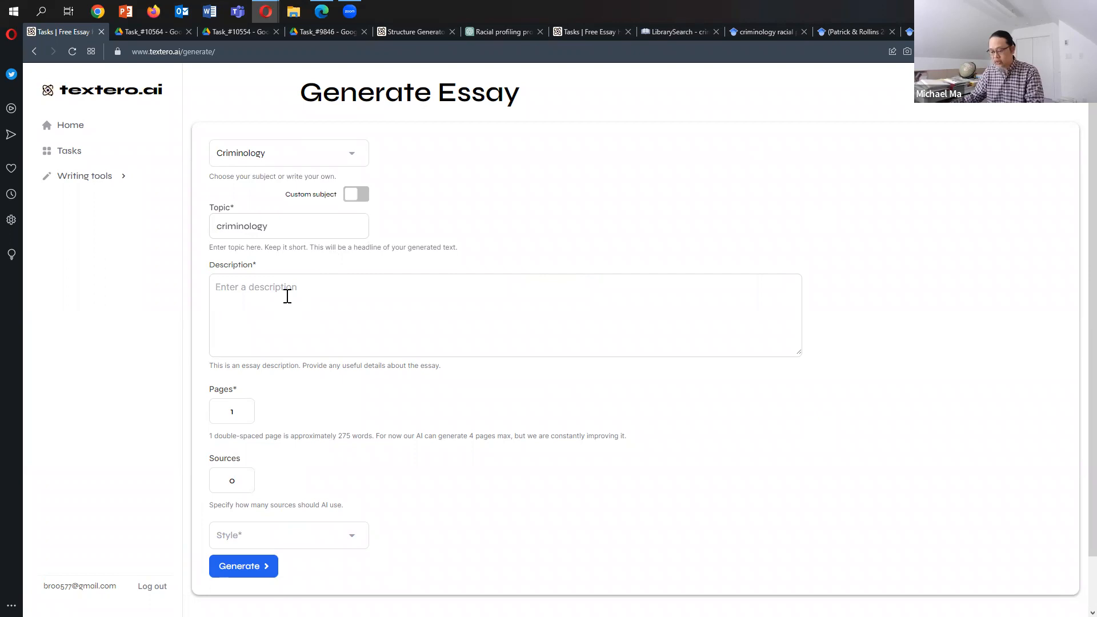
Type the description 'an essay about racial profiling and its use by police services'.
text((Menjivar & Abrego 2012).)
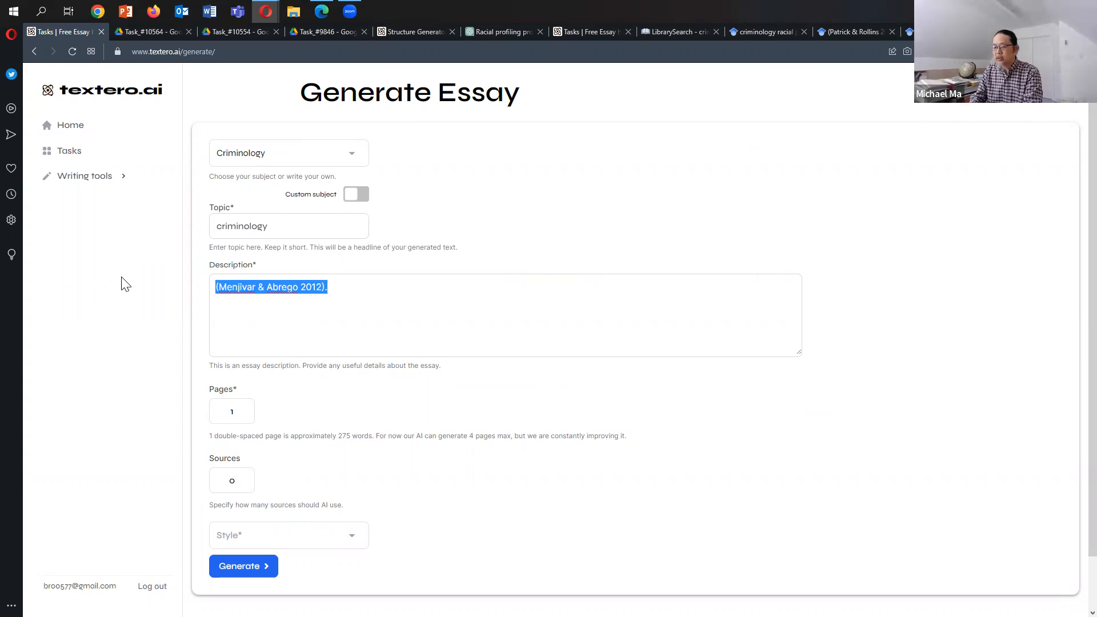
text(an)
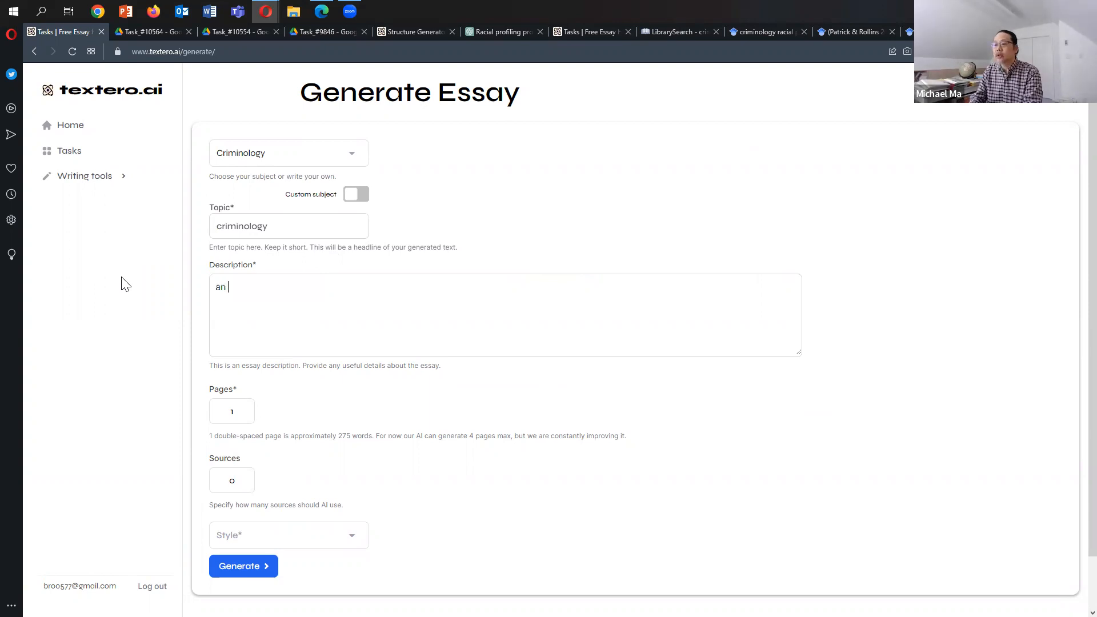
text(essay about r)
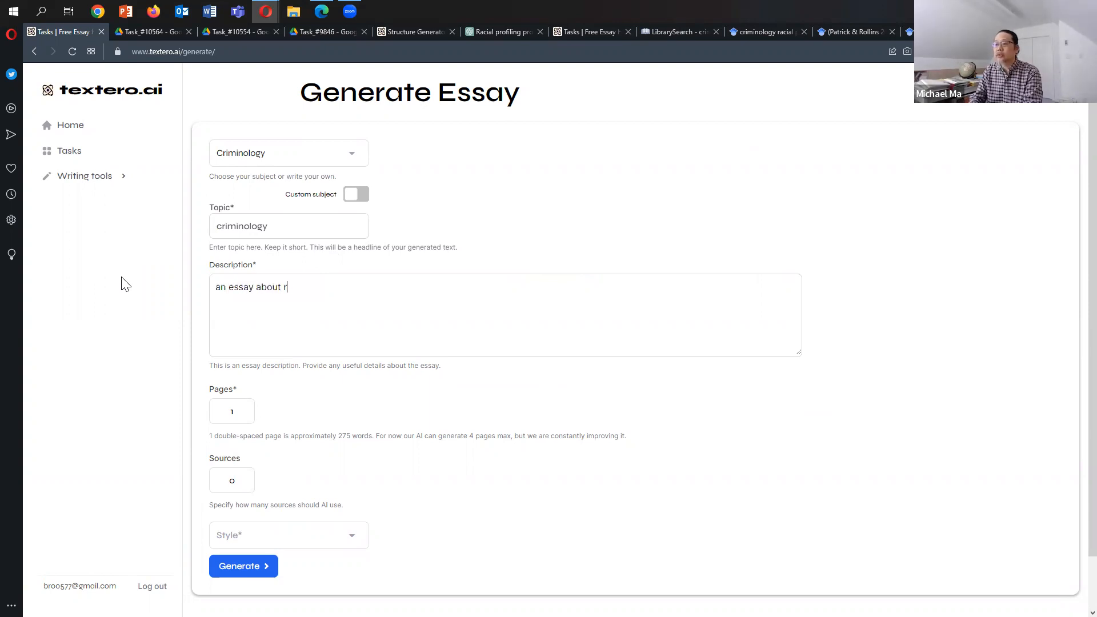
text(acial profiling and its use by)
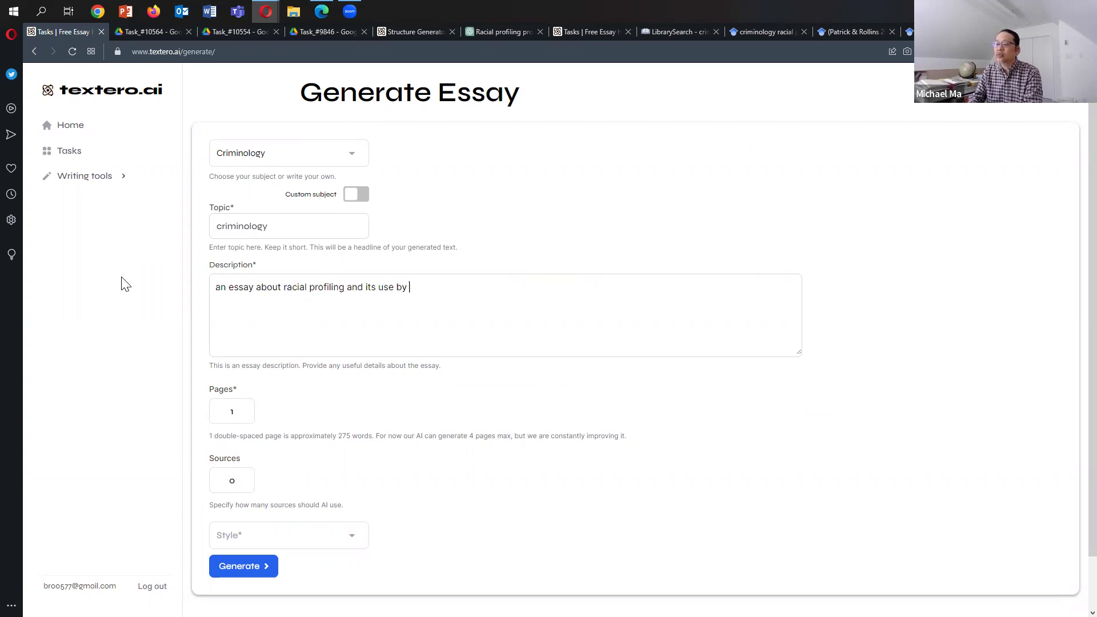
text(police)
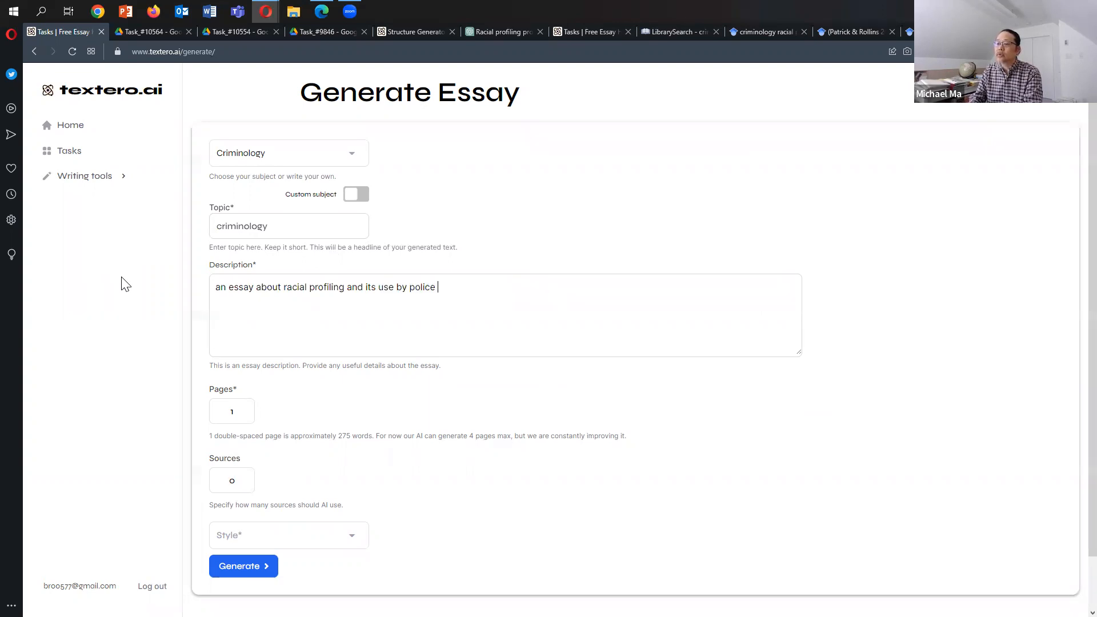
text(services.)
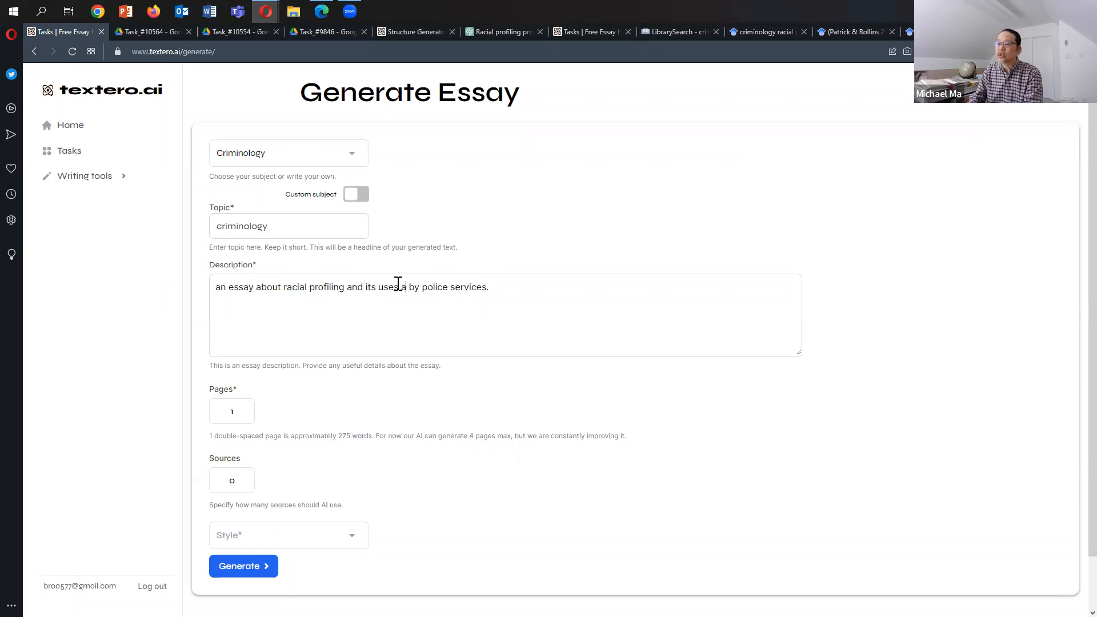
text(and probls)
click(232, 480)
text(4)
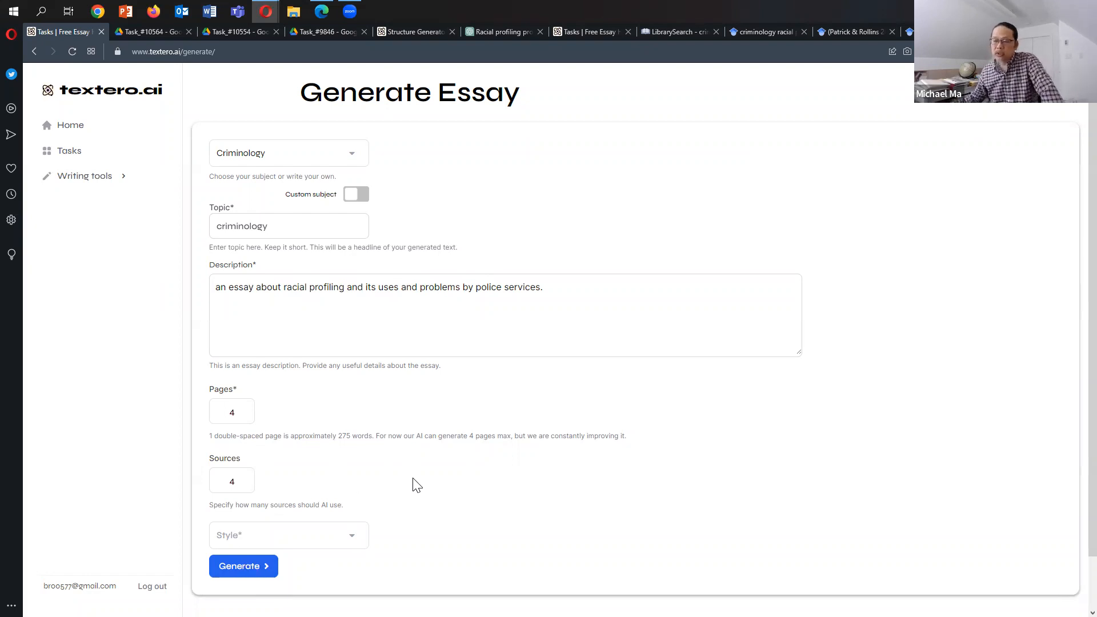
mouse_move(427, 481)
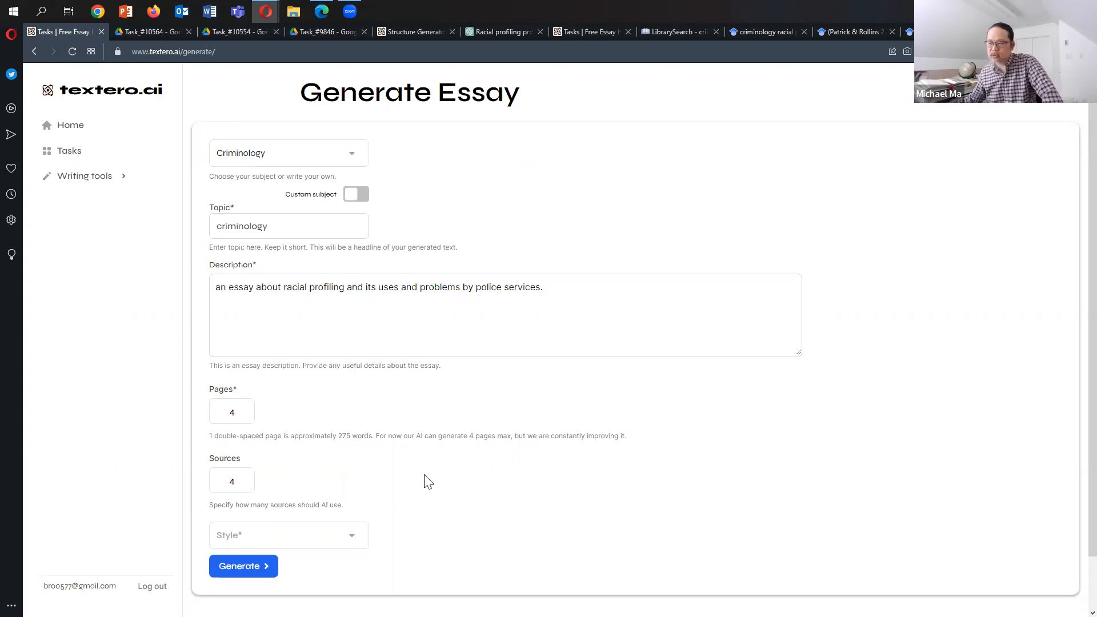
mouse_move(293, 579)
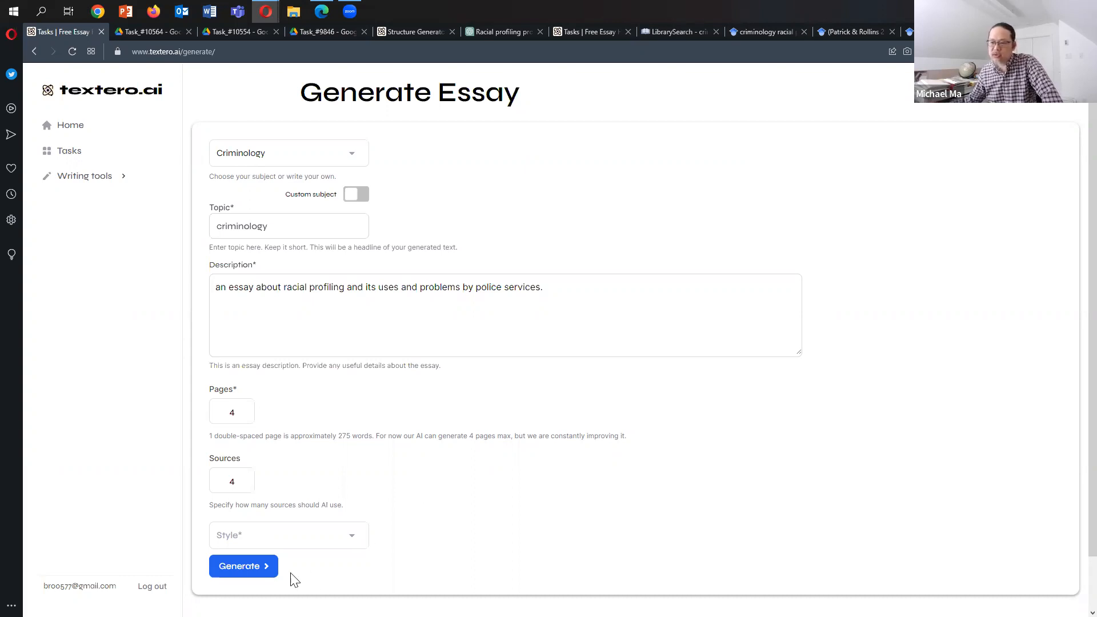
Set the citation style to APA and generate the essay.
click(288, 535)
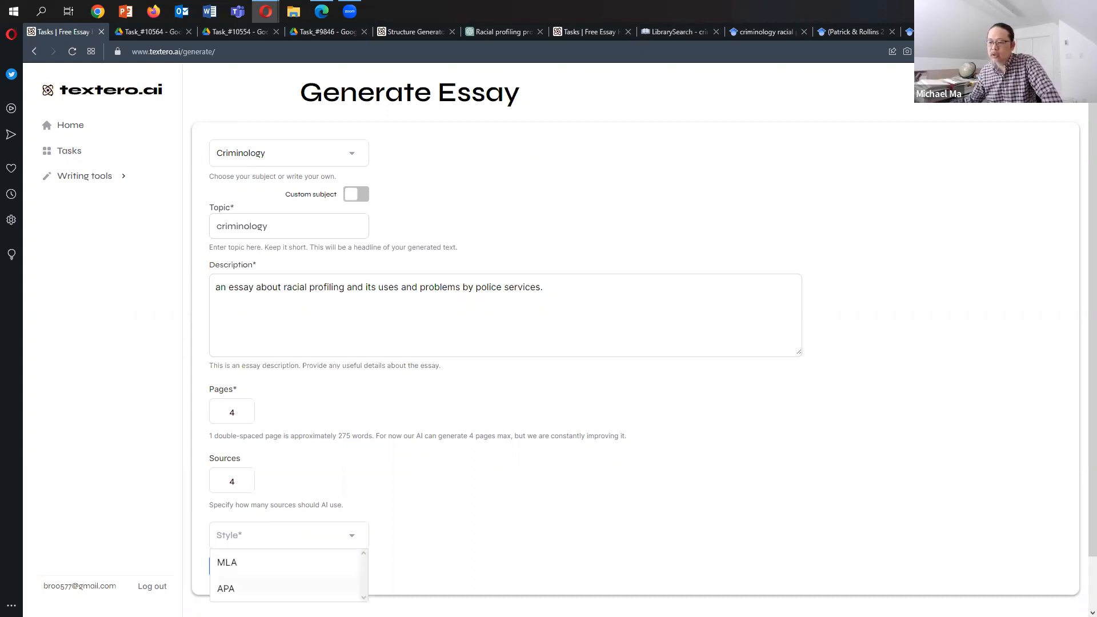
click(225, 588)
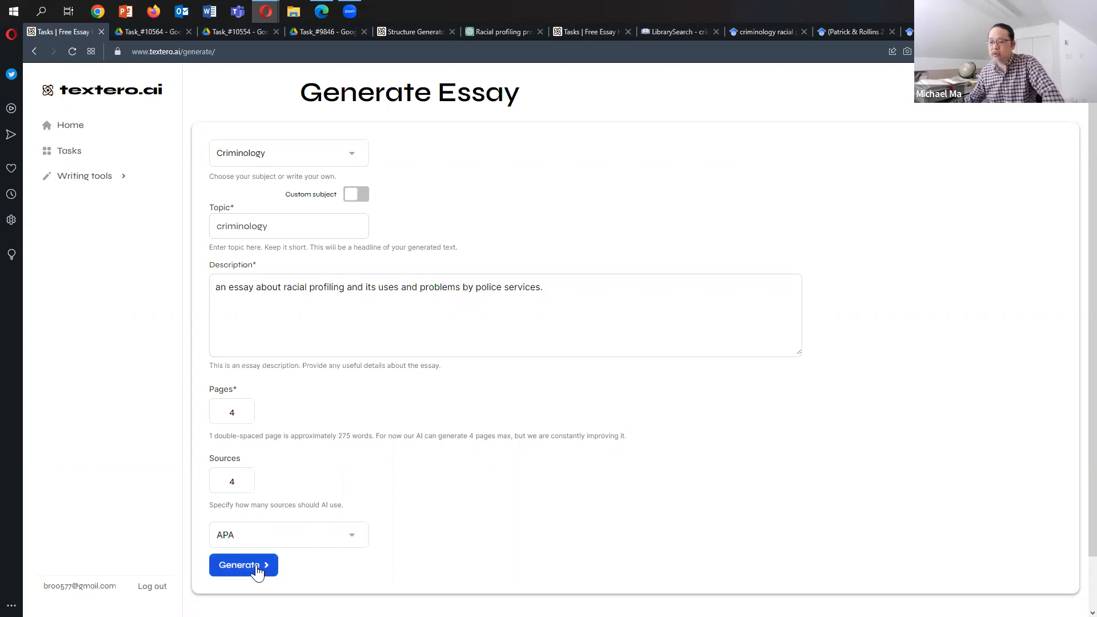
click(244, 565)
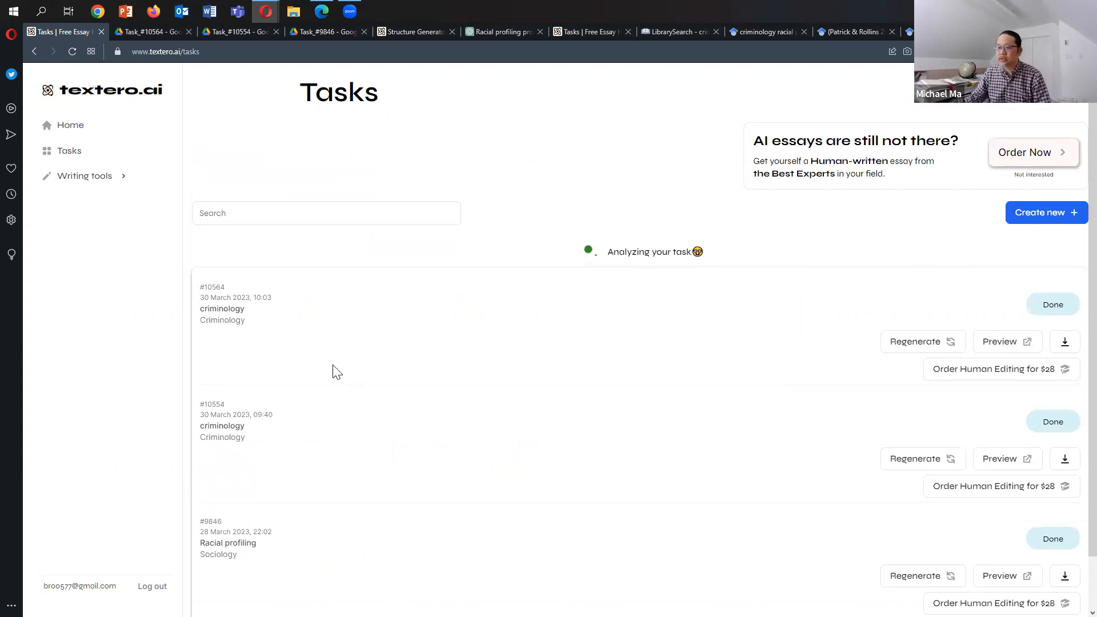
mouse_move(649, 407)
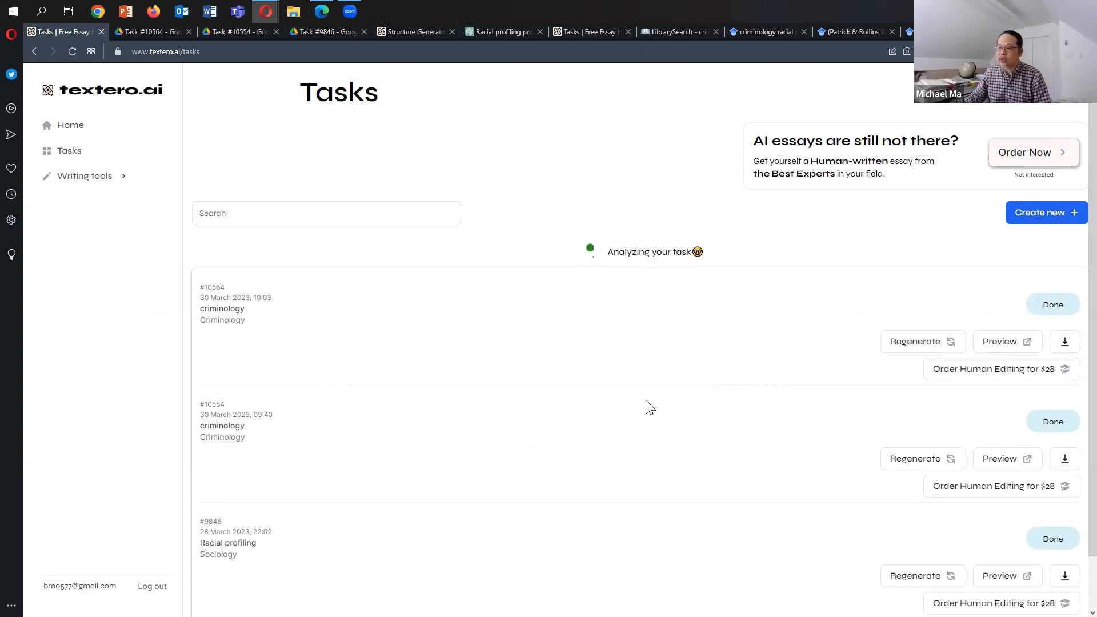
While task #10572 generates, open the preview of earlier essay #10564.
scroll(down, 3)
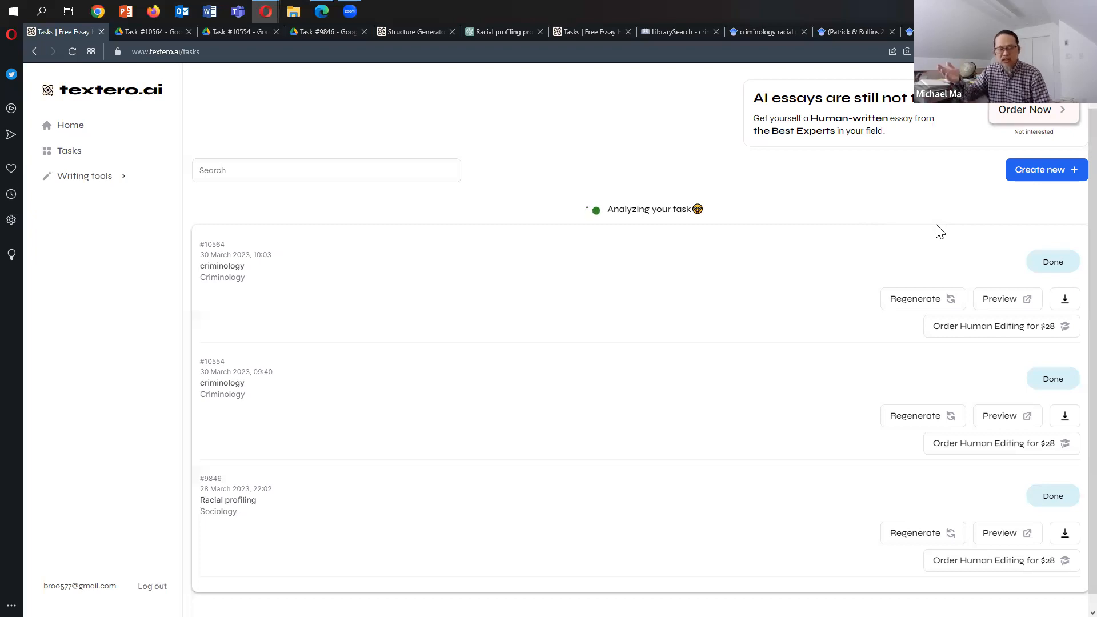
mouse_move(276, 397)
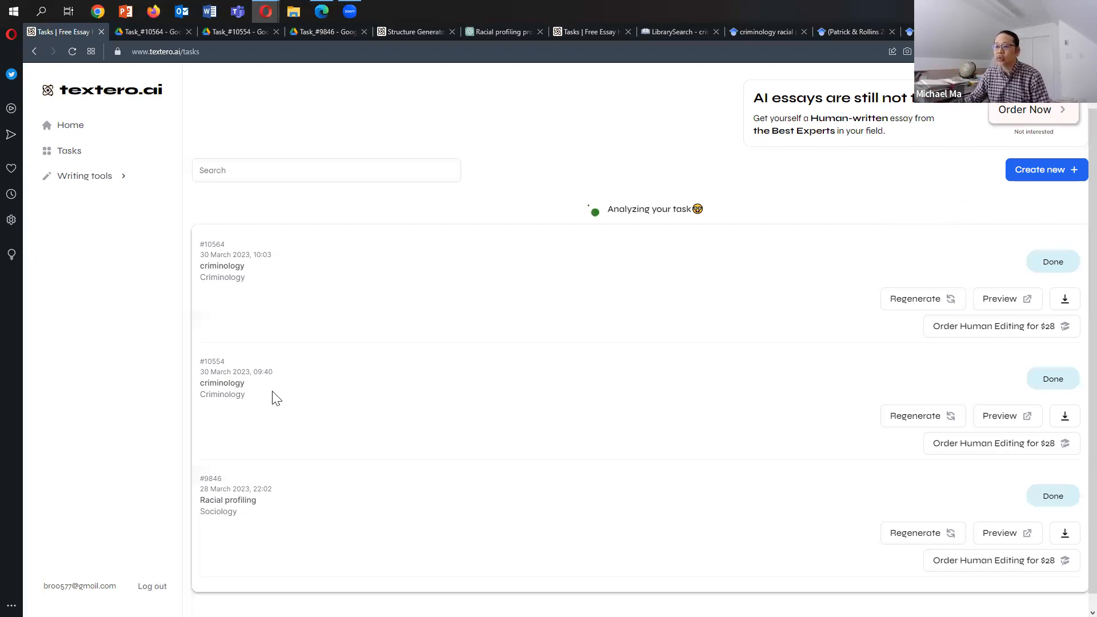
mouse_move(887, 391)
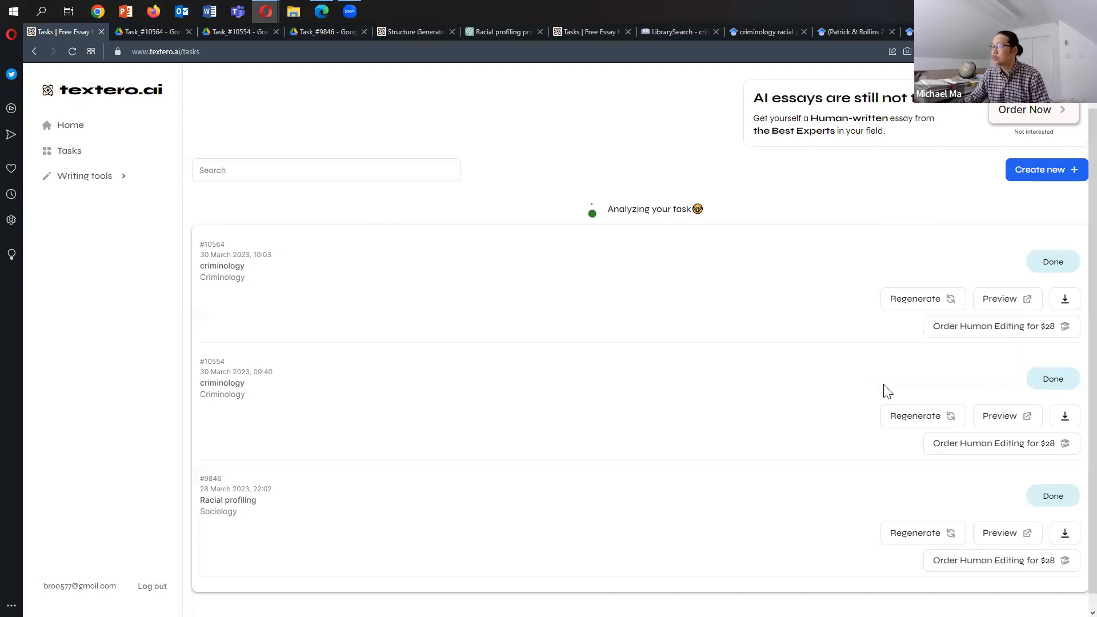
click(1046, 169)
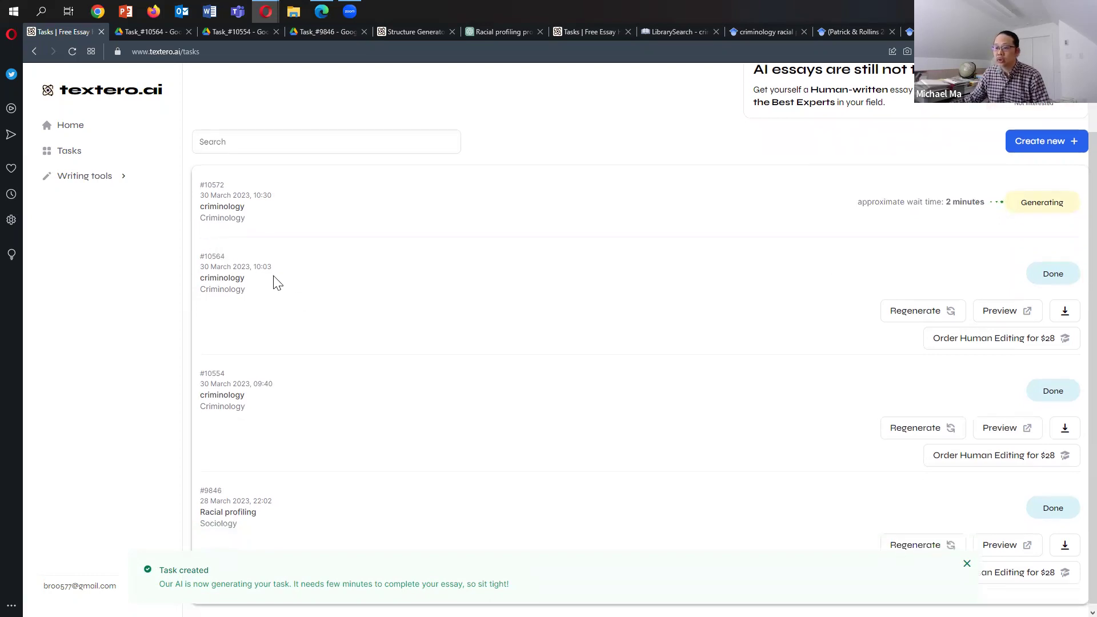
mouse_move(848, 286)
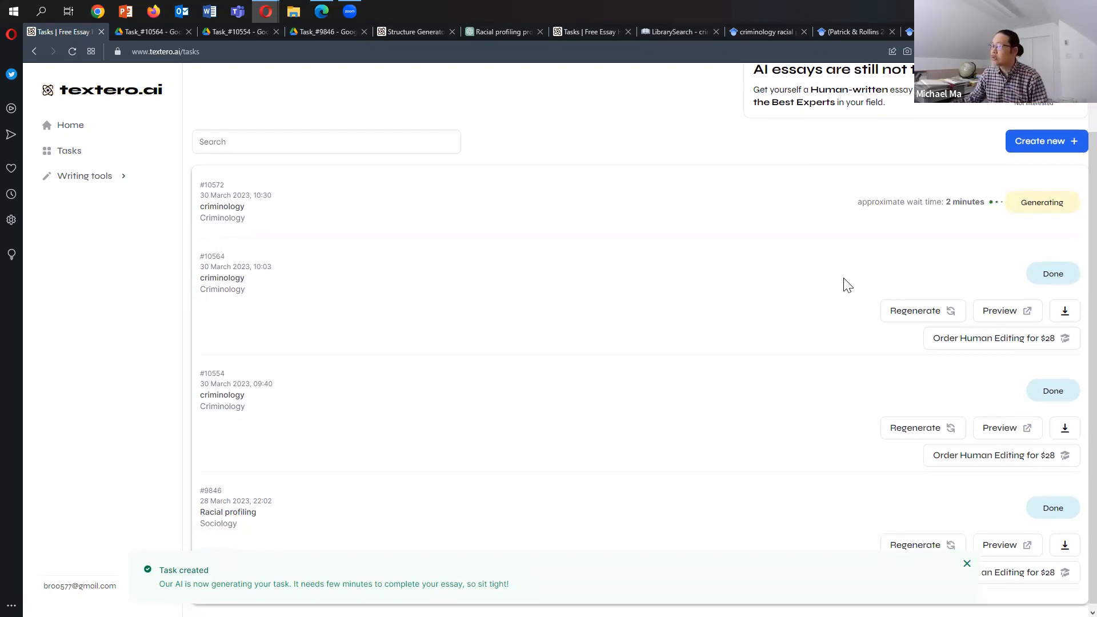
mouse_move(1009, 315)
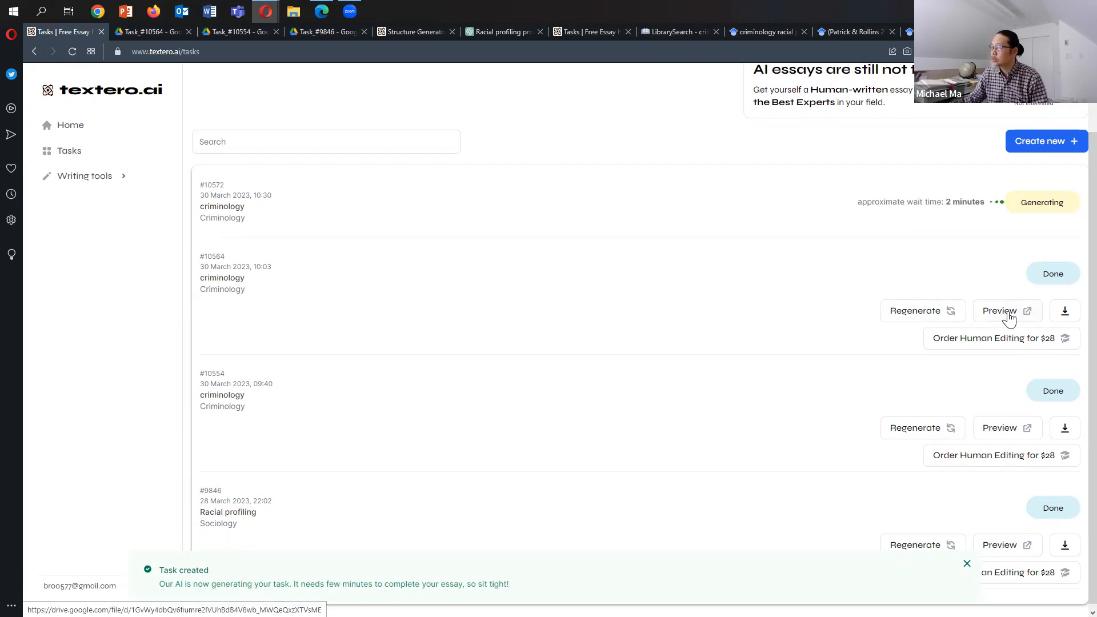
click(1007, 311)
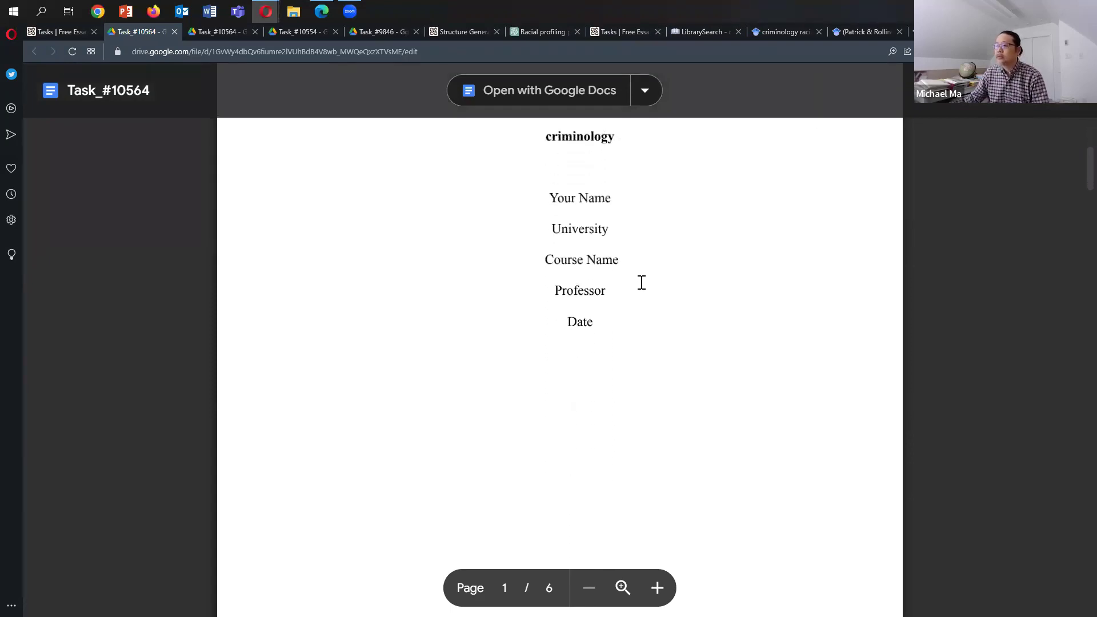
Read from the title page of essay #10564 into the Historical Context section.
scroll(down, 3)
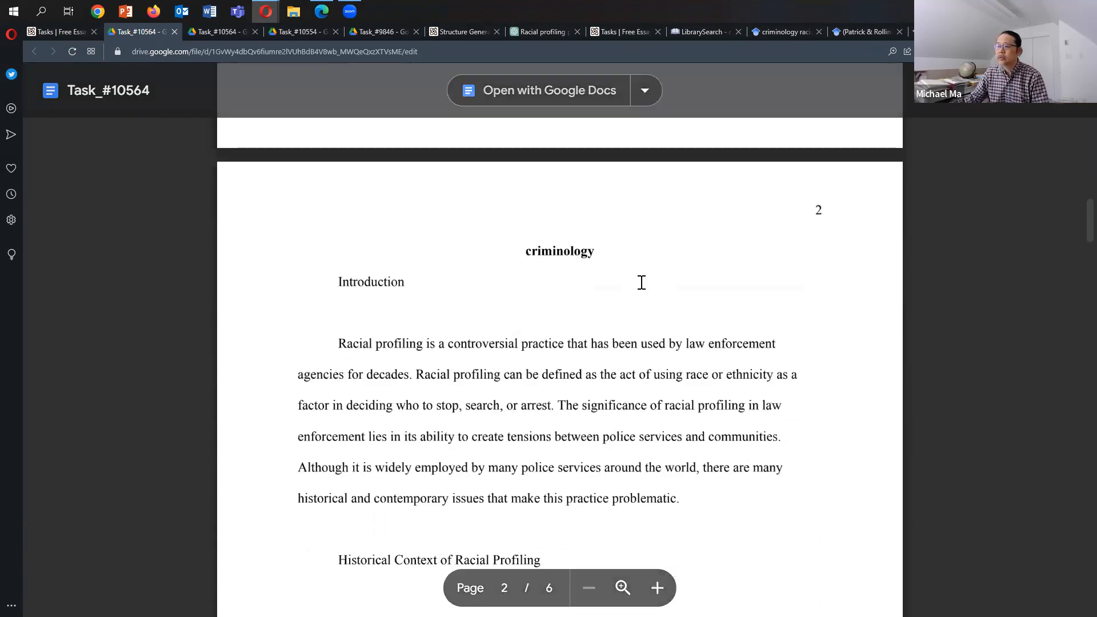
scroll(down, 3)
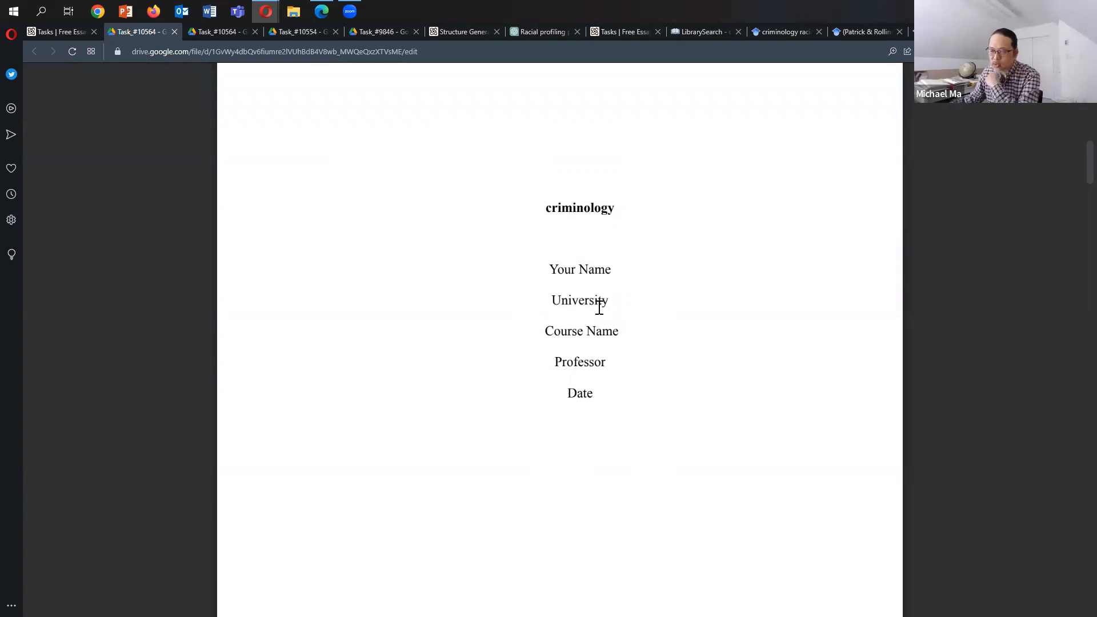
mouse_move(723, 300)
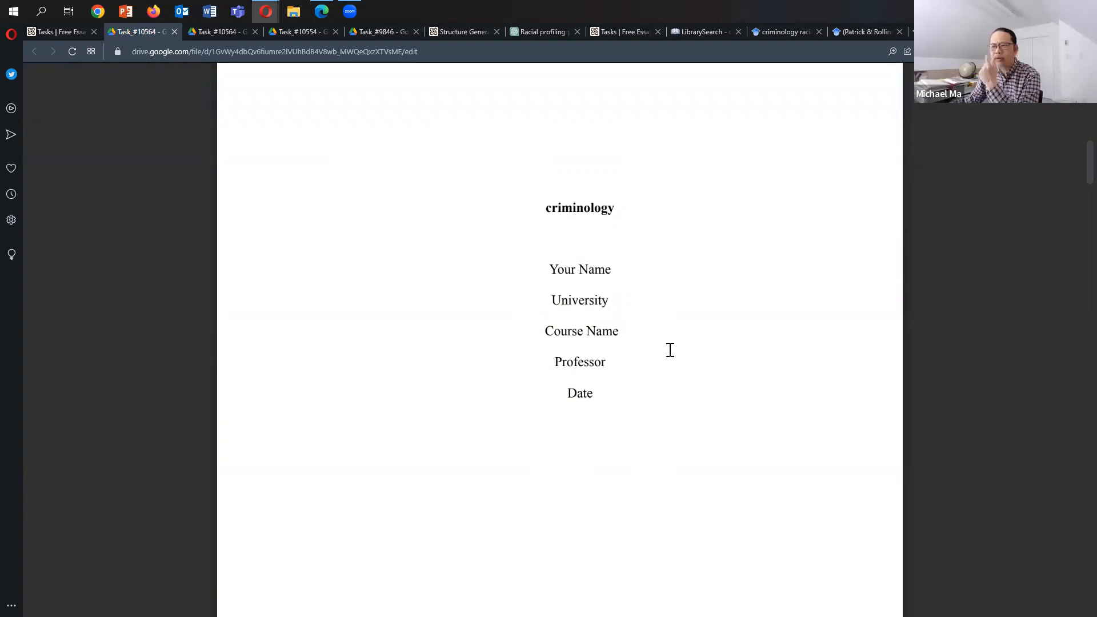
double_click(581, 331)
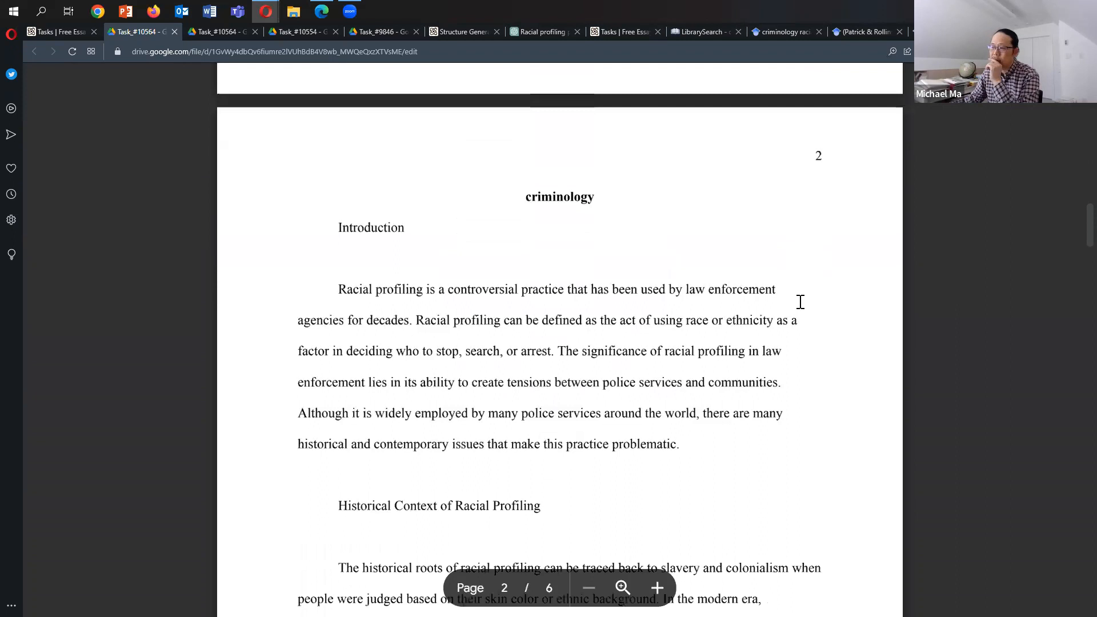
scroll(down, 3)
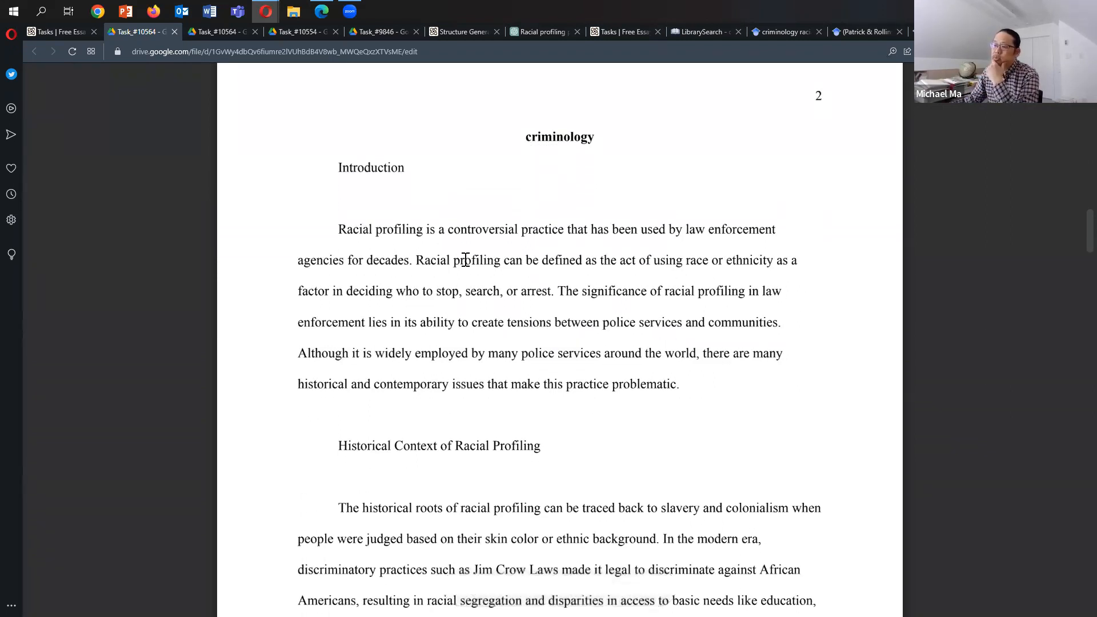
scroll(down, 3)
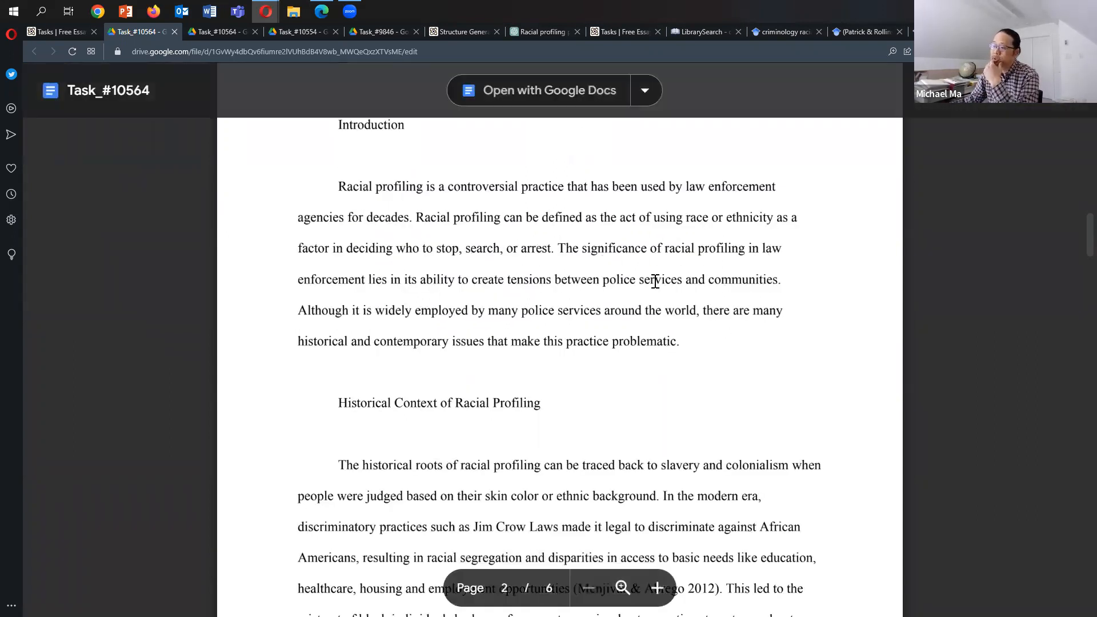
scroll(down, 3)
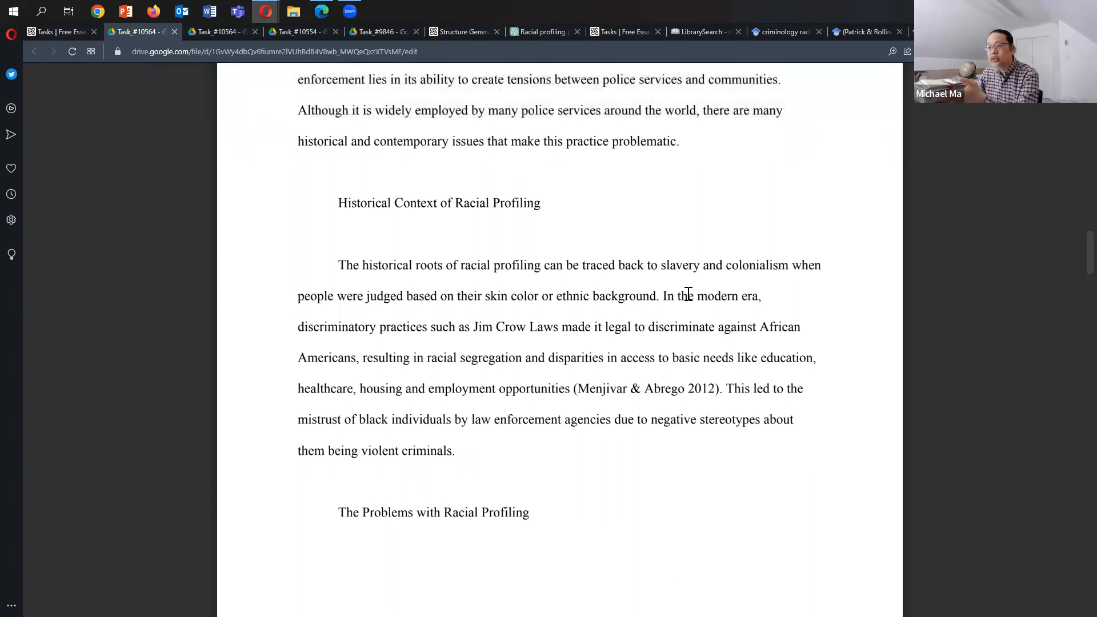
mouse_move(534, 325)
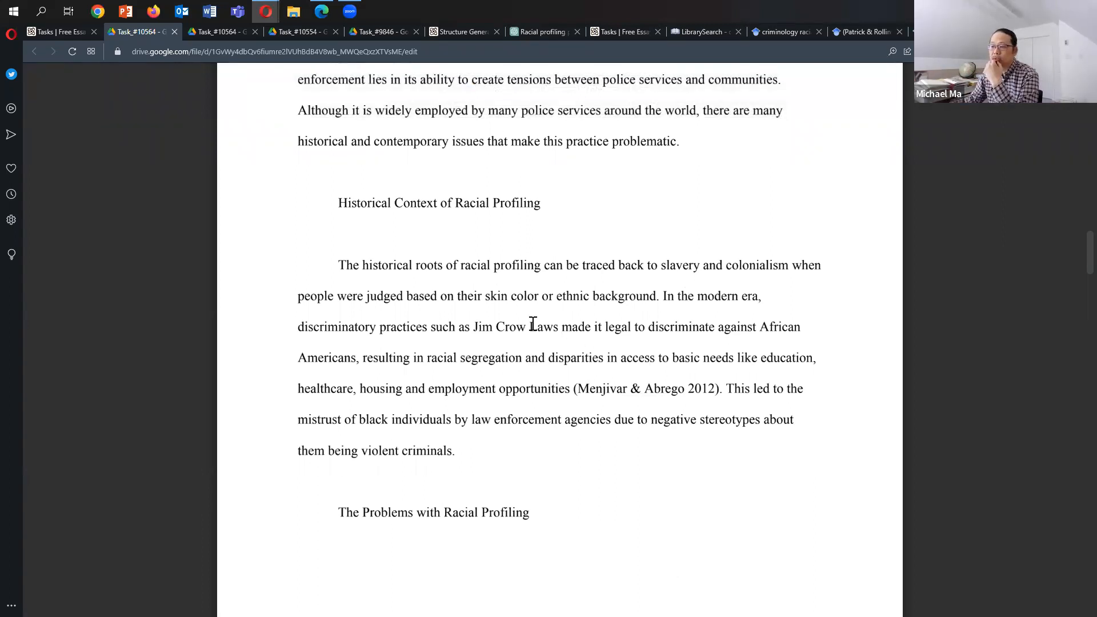
Highlight the Jim Crow Laws phrase and read on into page 3.
drag(458, 327, 591, 327)
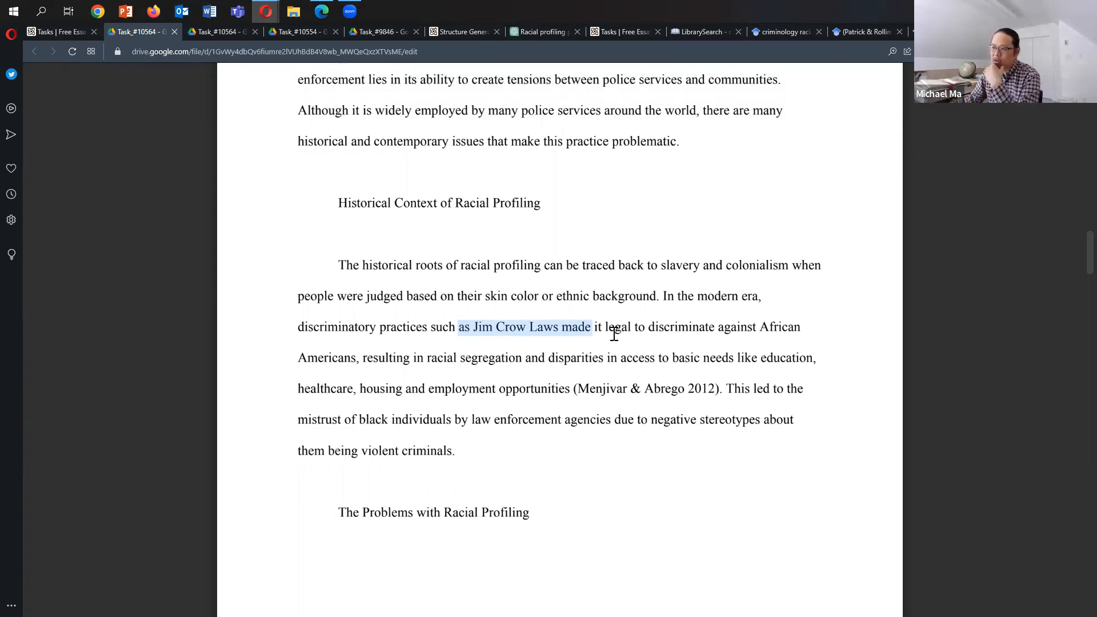
scroll(down, 3)
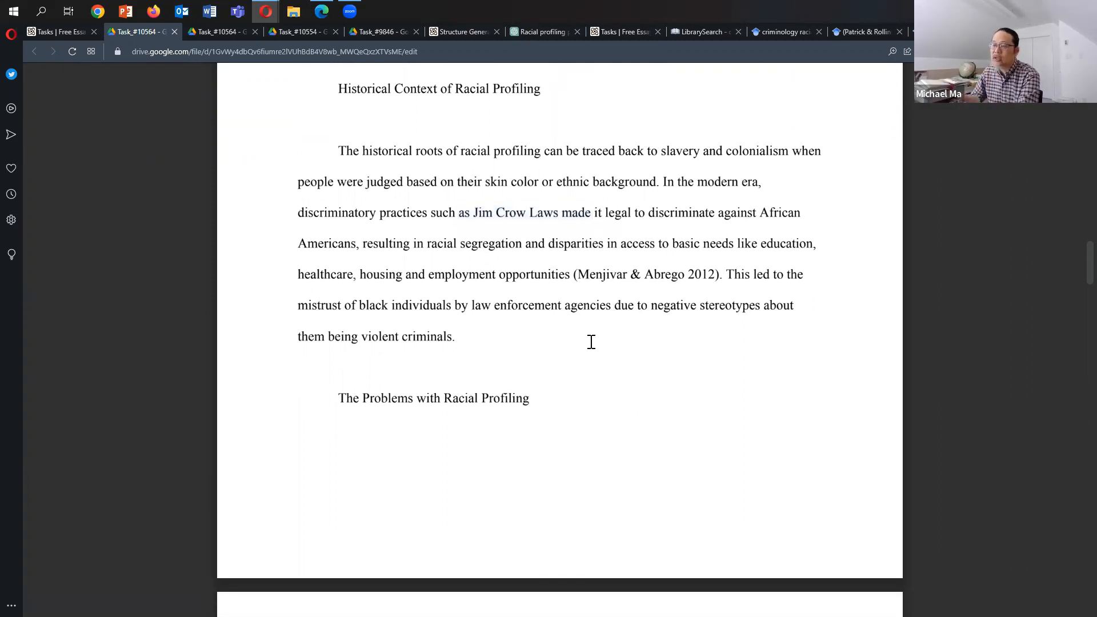
scroll(down, 3)
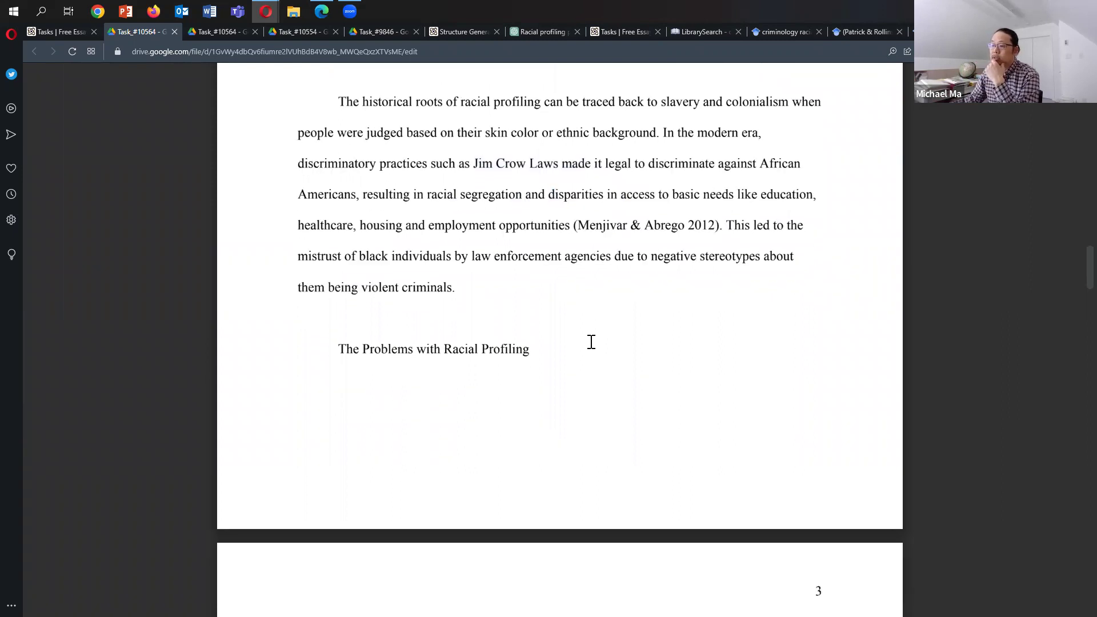
scroll(down, 3)
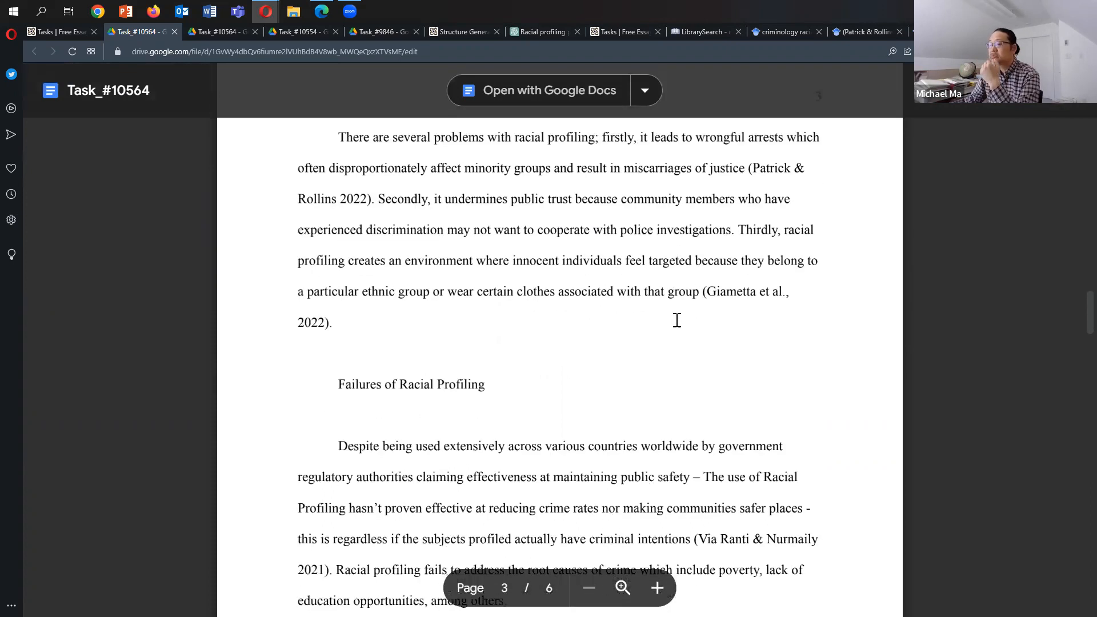
Scroll from page 4 to the conclusion and recommendations on page 5.
scroll(down, 3)
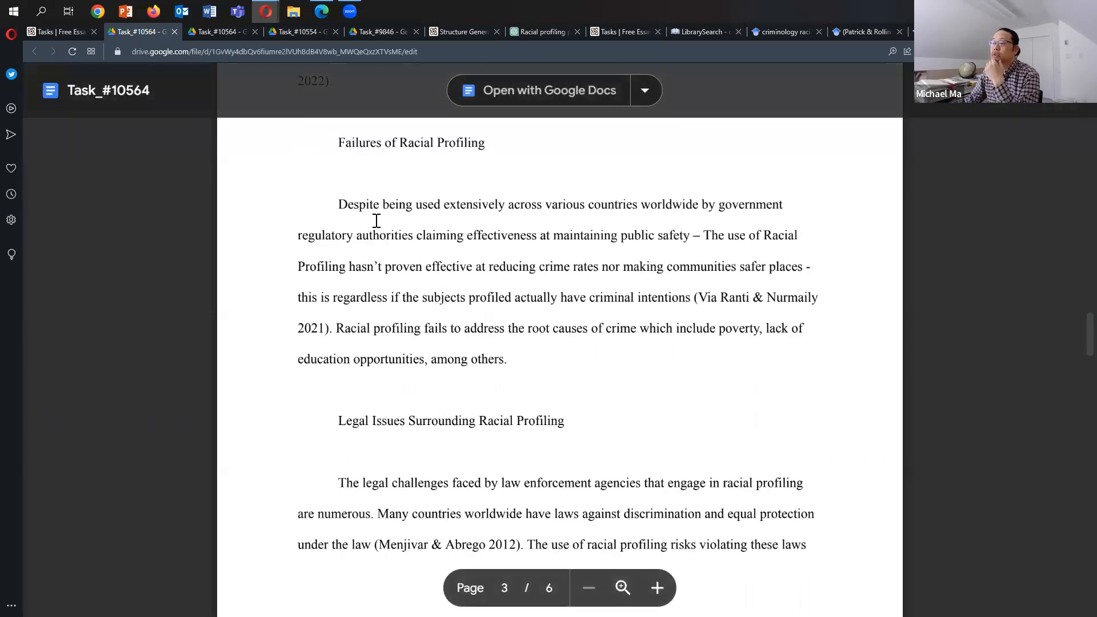
mouse_move(324, 255)
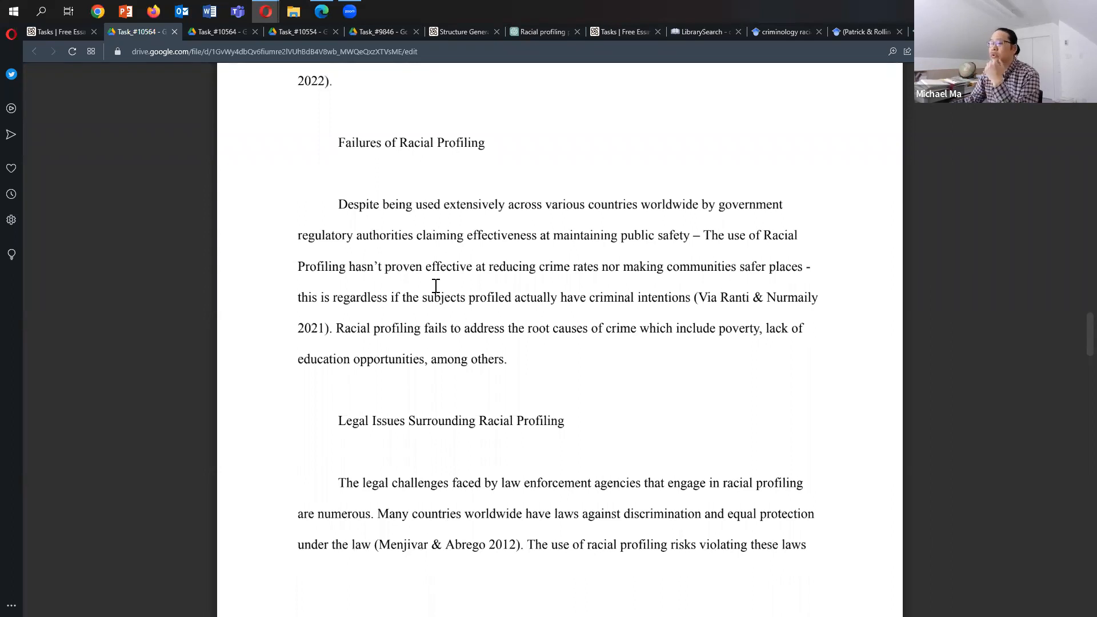
scroll(down, 3)
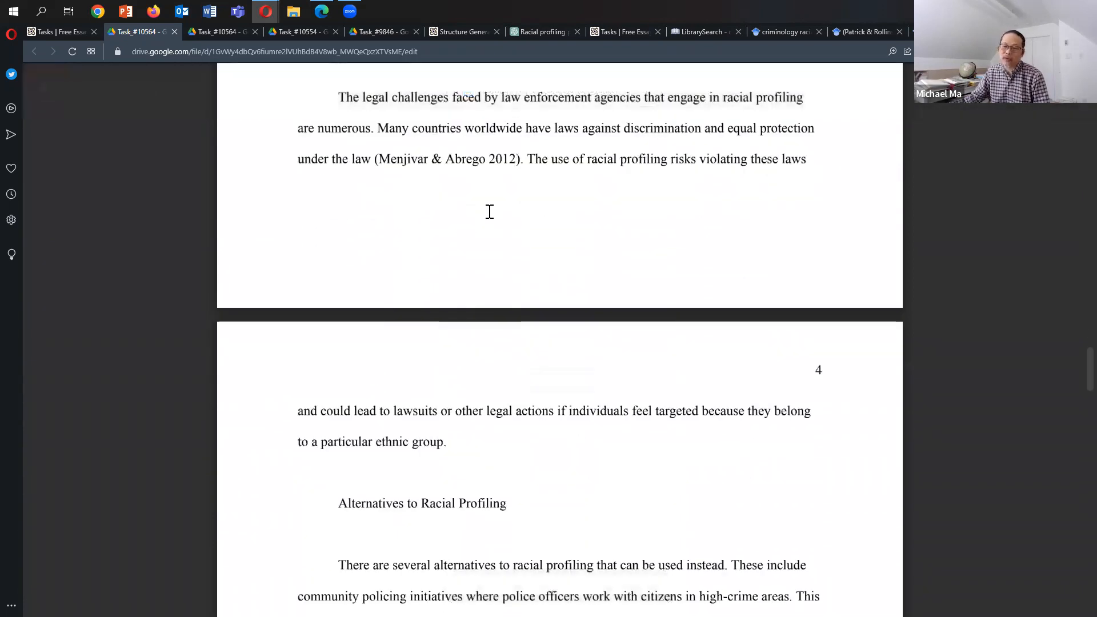
scroll(down, 3)
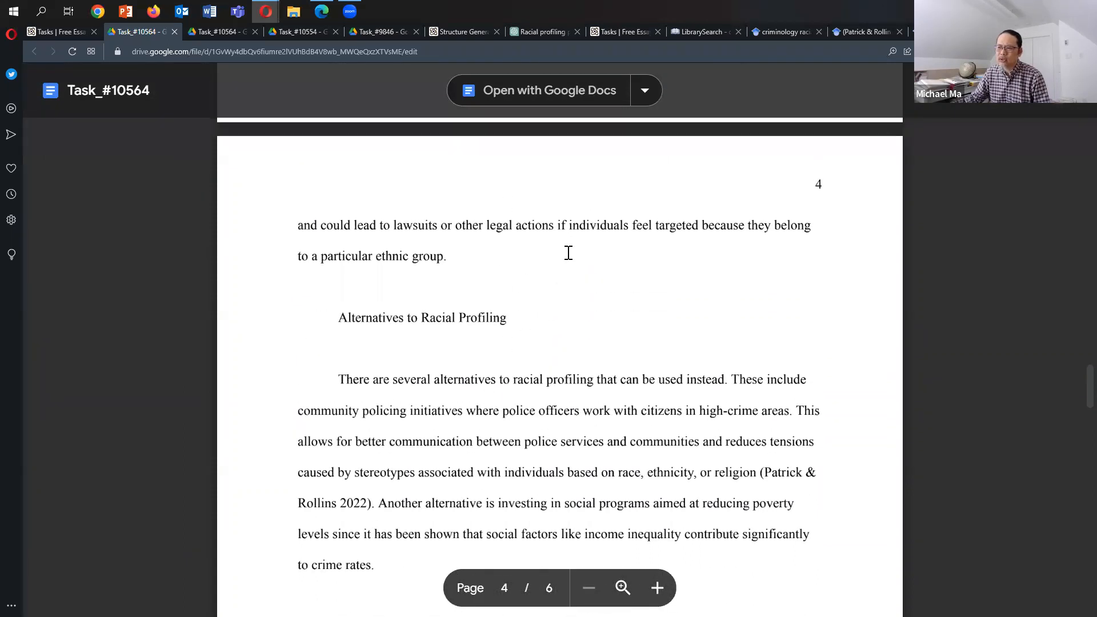
scroll(down, 3)
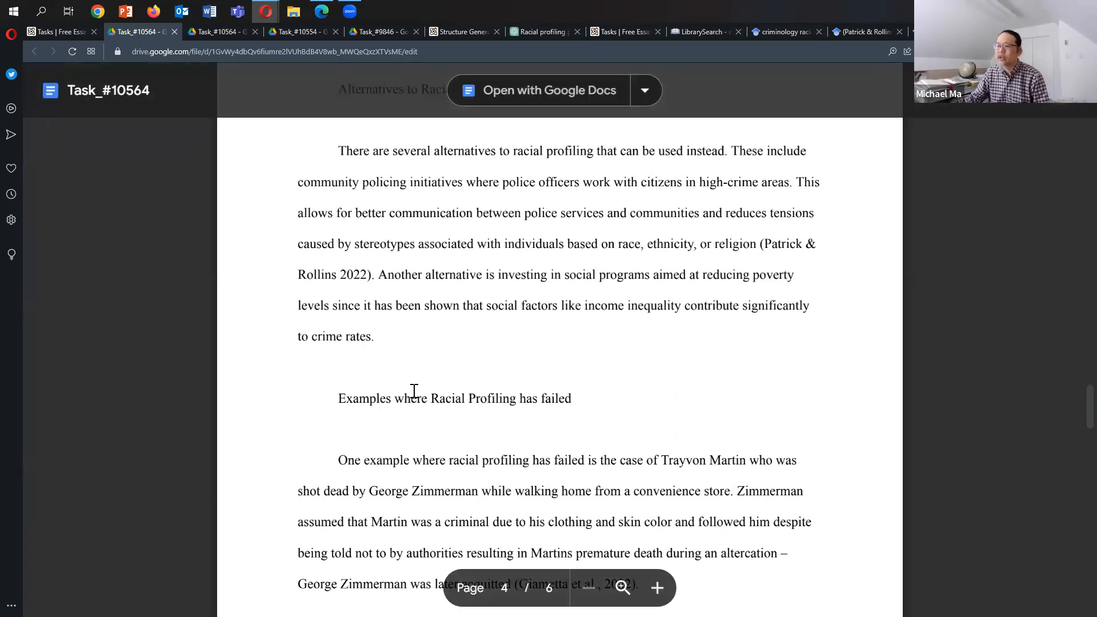
scroll(down, 3)
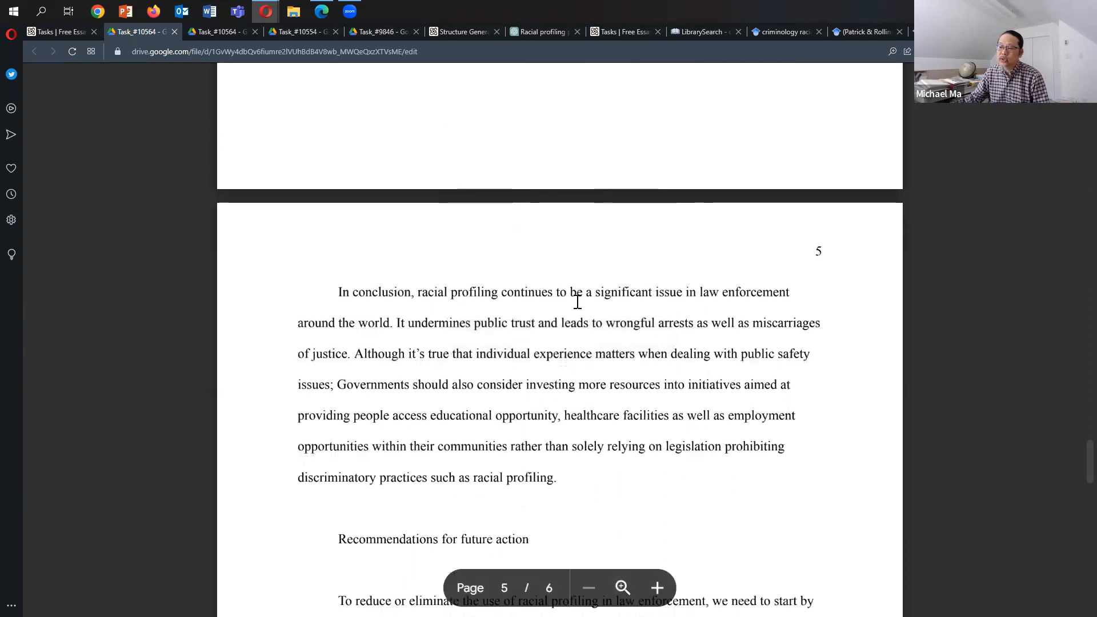
scroll(down, 3)
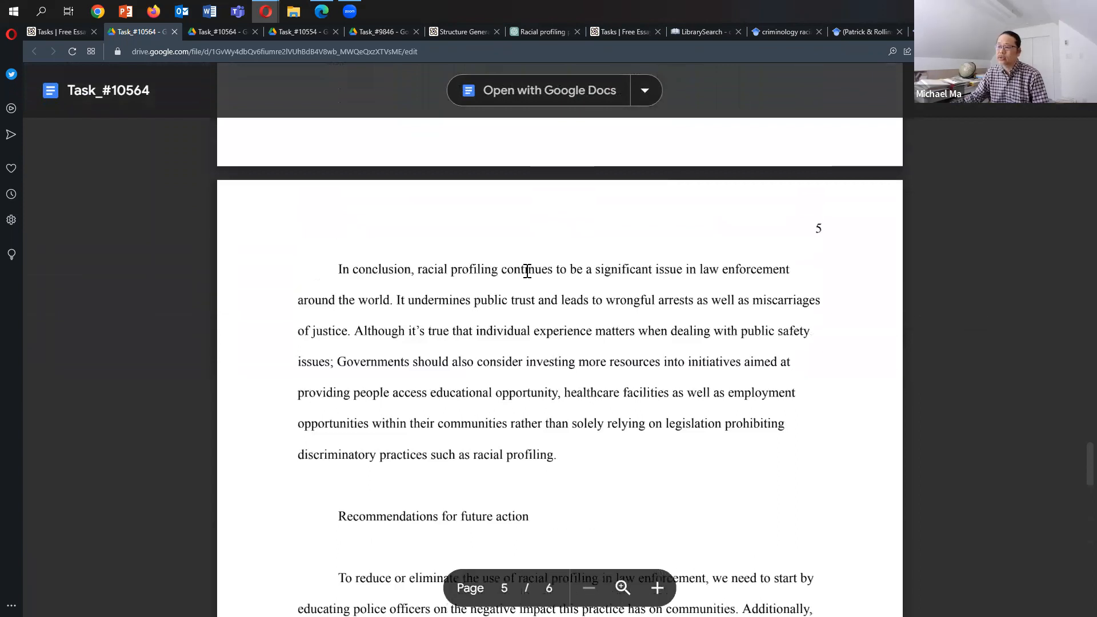
scroll(down, 3)
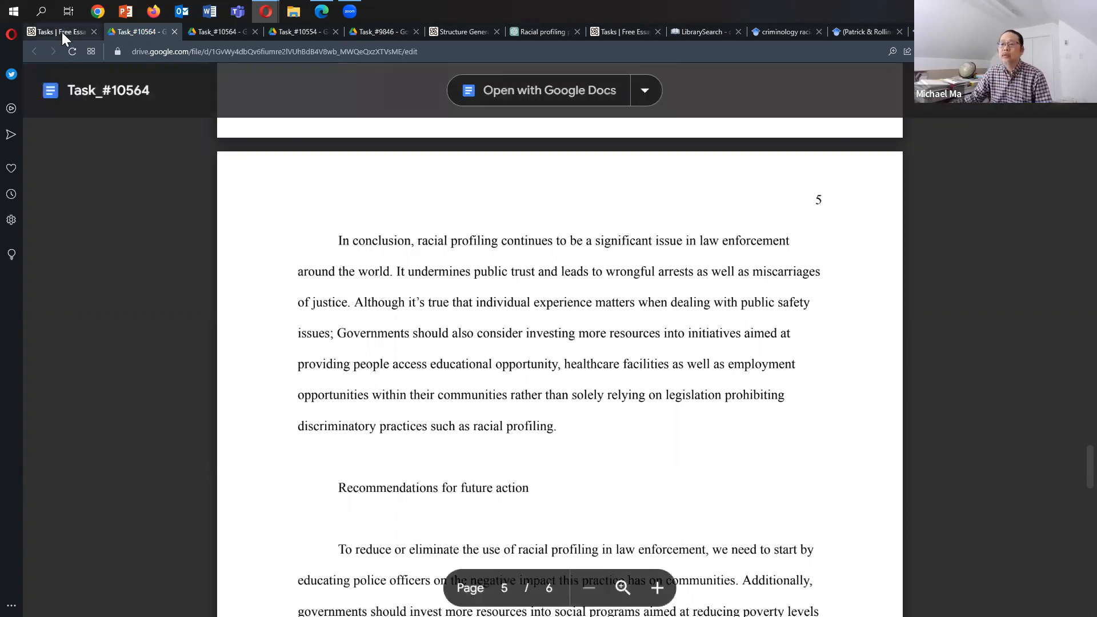
Switch back to the Textero Tasks tab, where task #10572 is done.
click(57, 31)
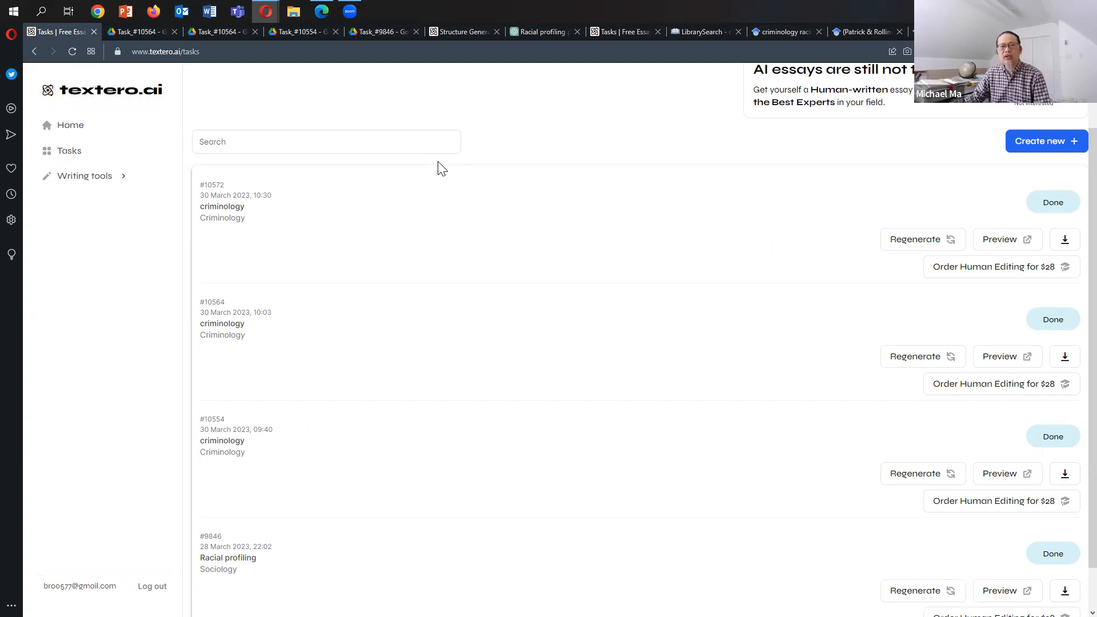
mouse_move(408, 155)
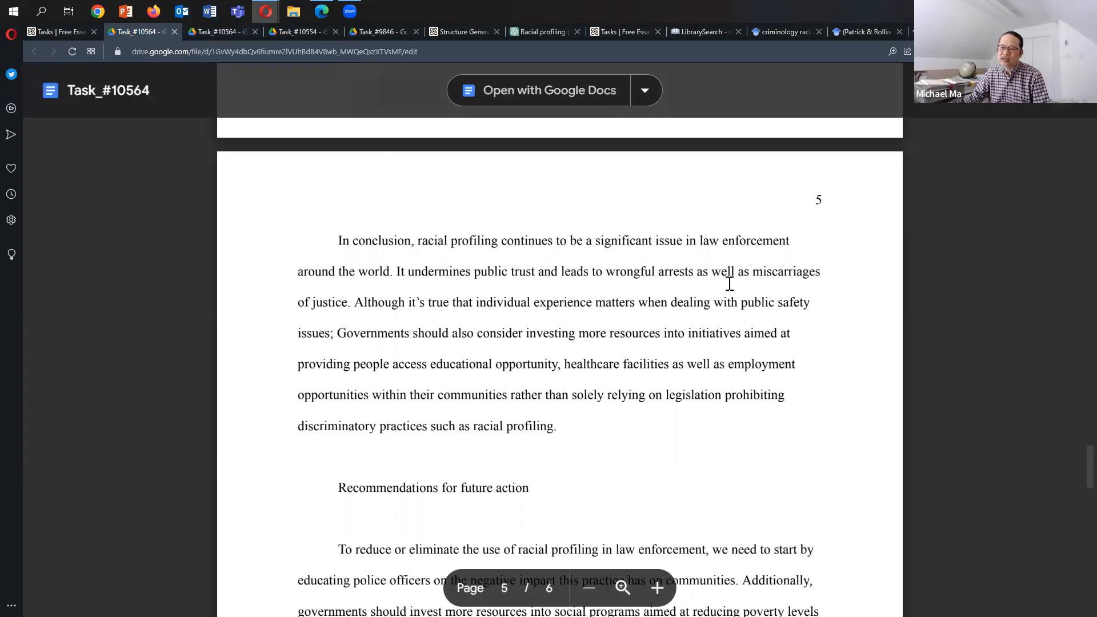
mouse_move(912, 271)
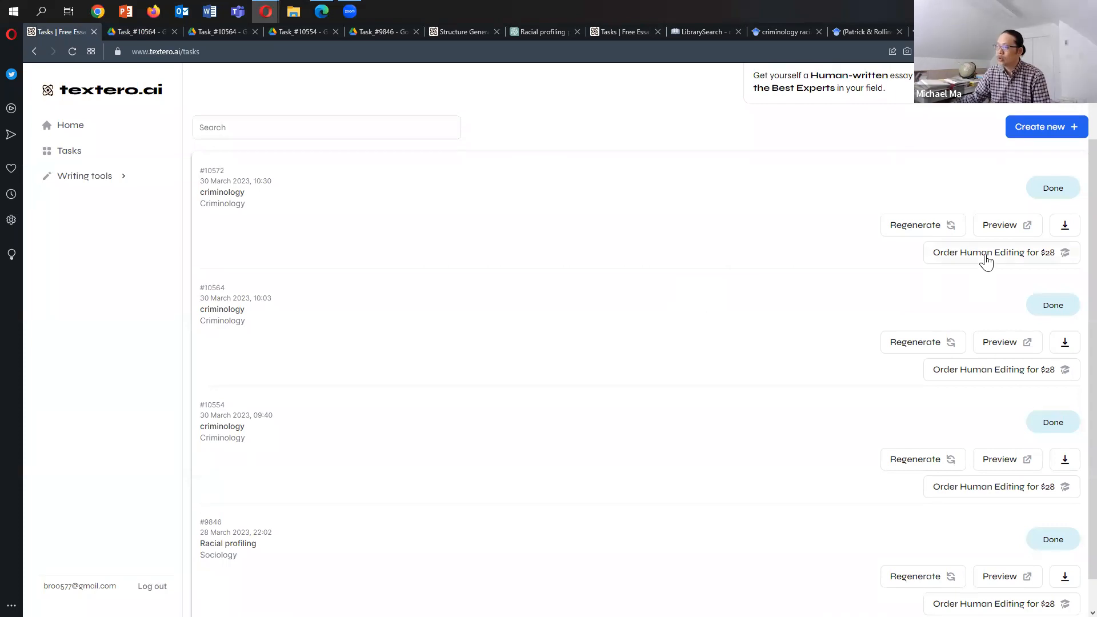
click(994, 252)
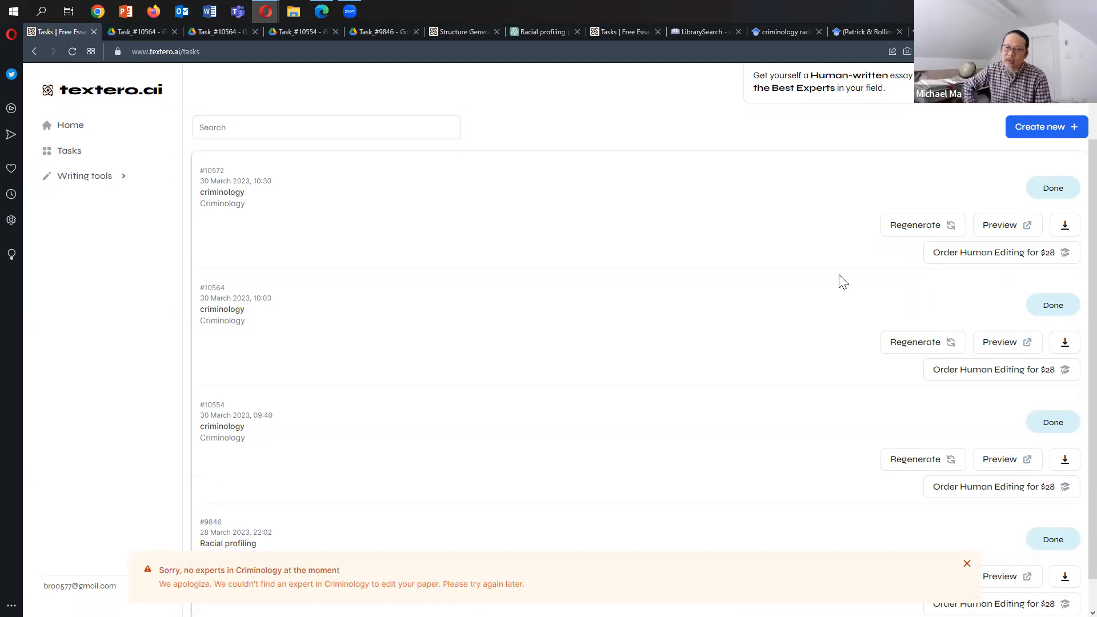
click(967, 564)
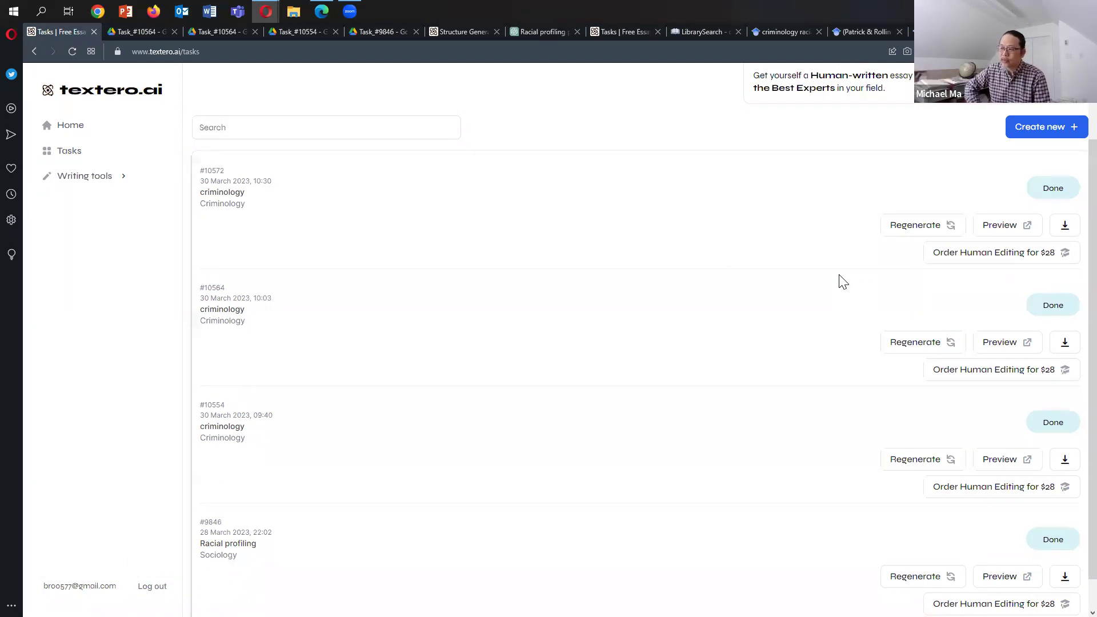
mouse_move(942, 370)
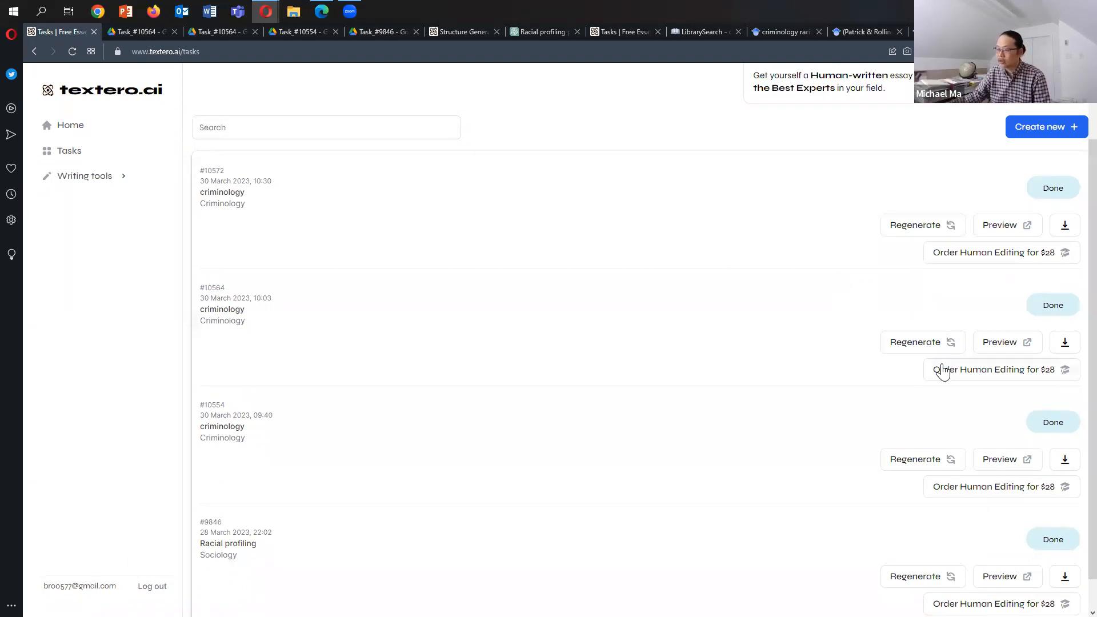
click(1002, 370)
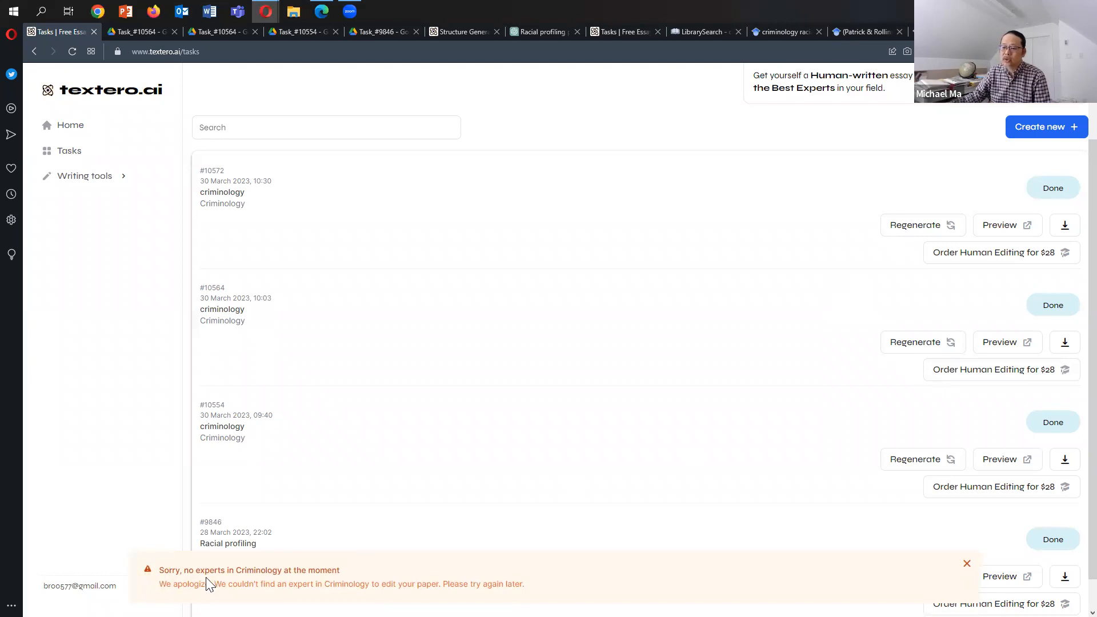
mouse_move(349, 580)
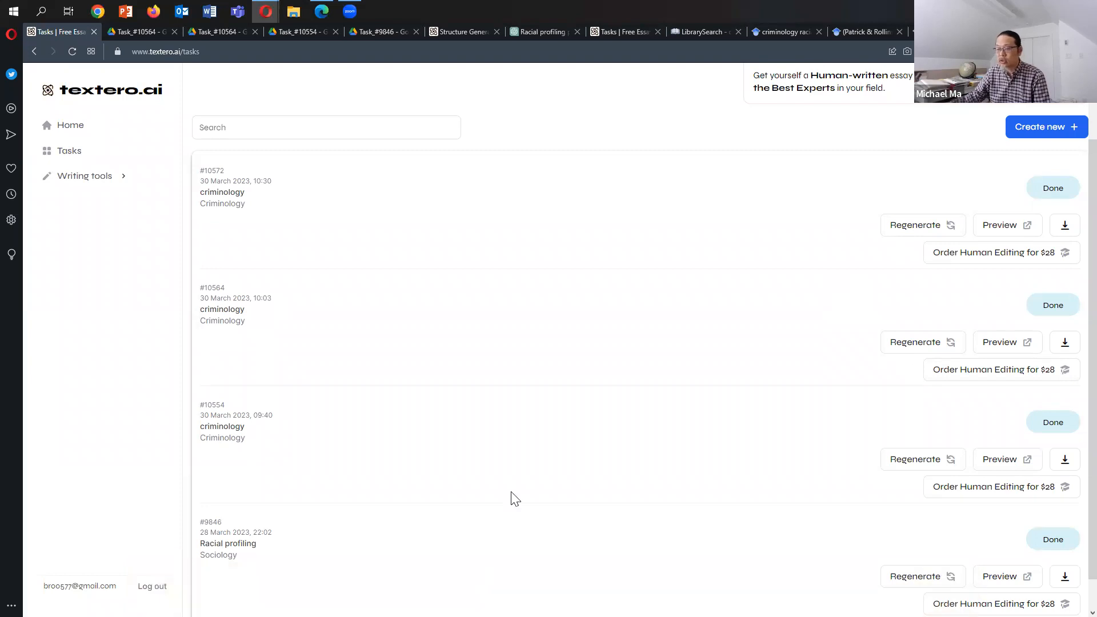
mouse_move(704, 394)
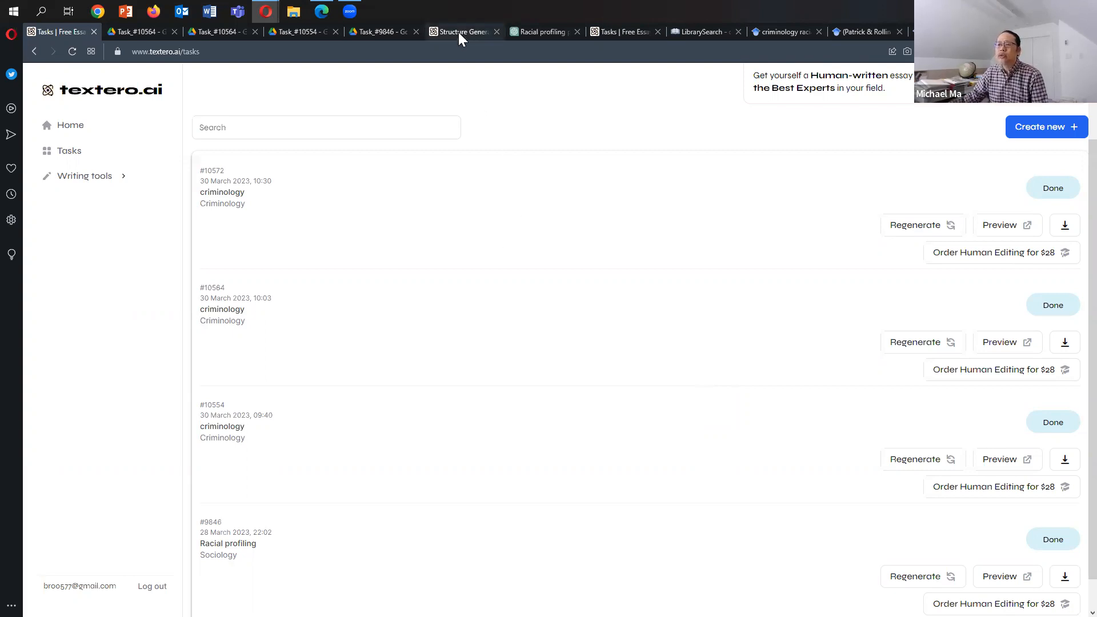
In the Structure Generator, request an outline on racial profiling by police services and generate.
click(84, 175)
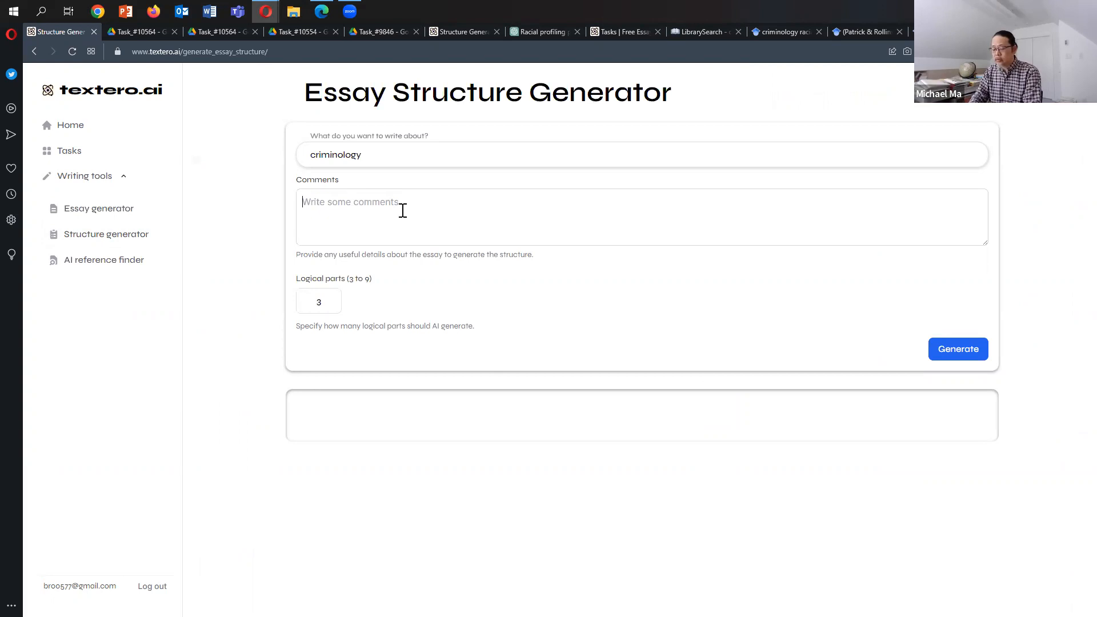
text(make an outline for)
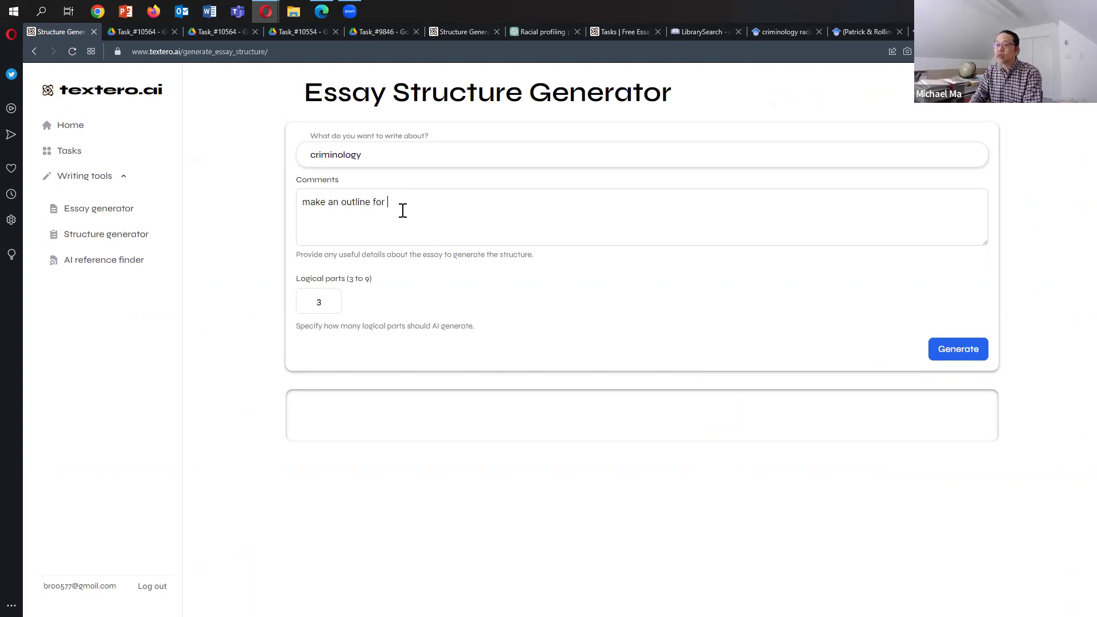
text(an essay on racial p)
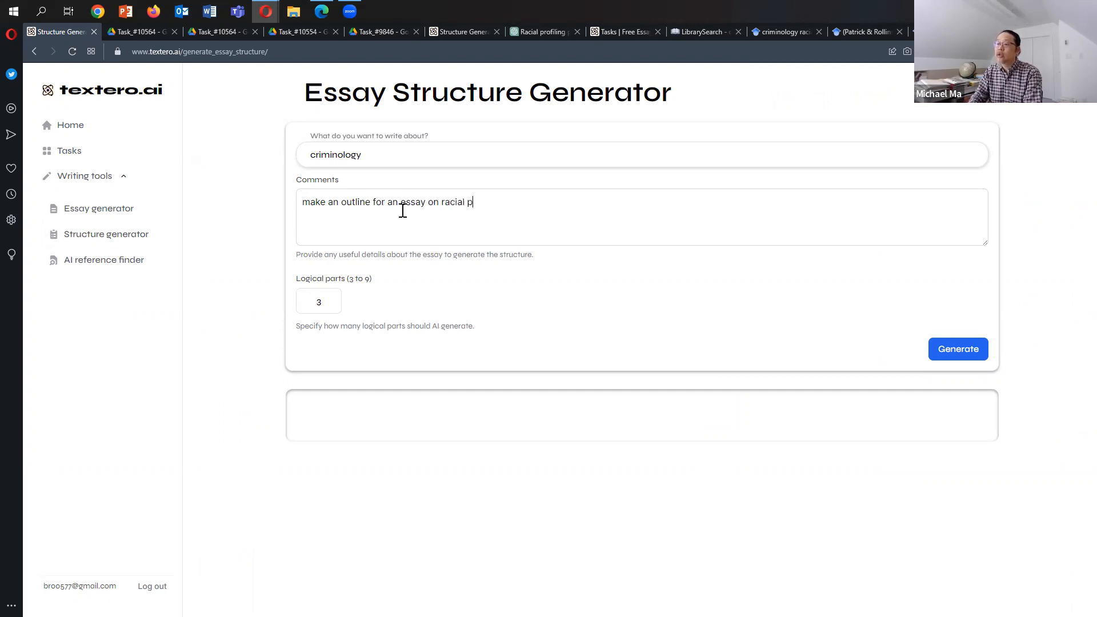
text(rofiling by)
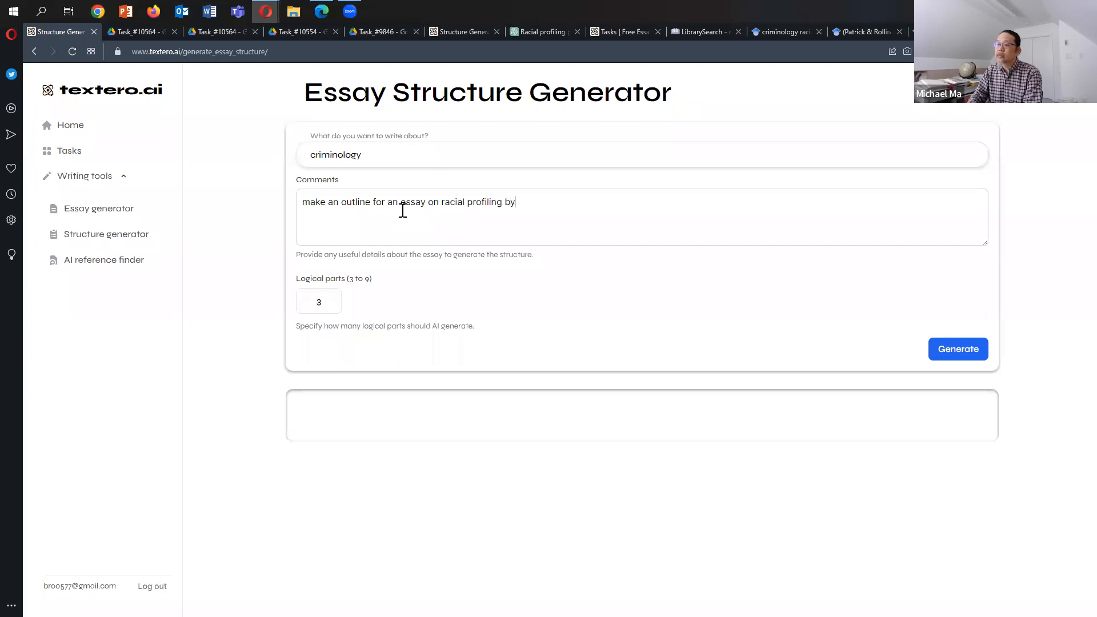
text(police services.)
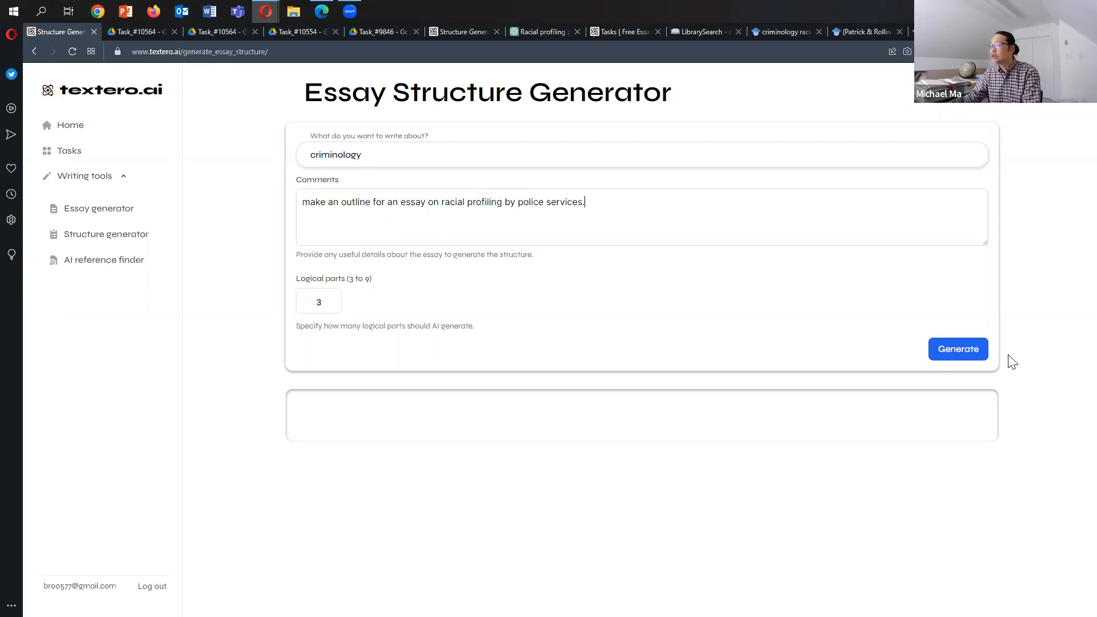
click(959, 349)
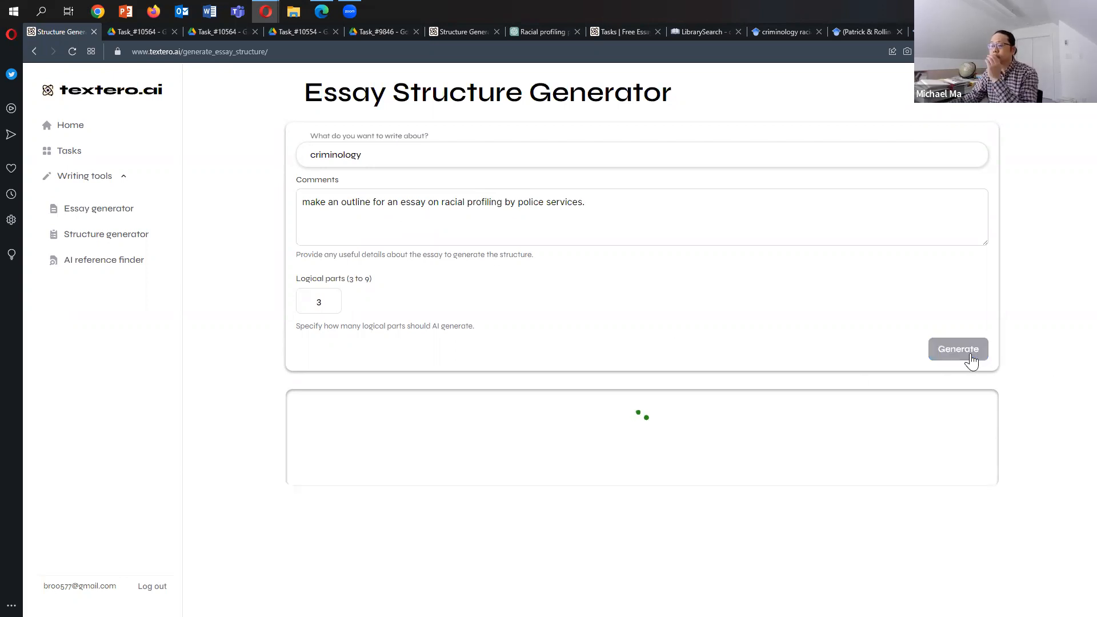
mouse_move(593, 365)
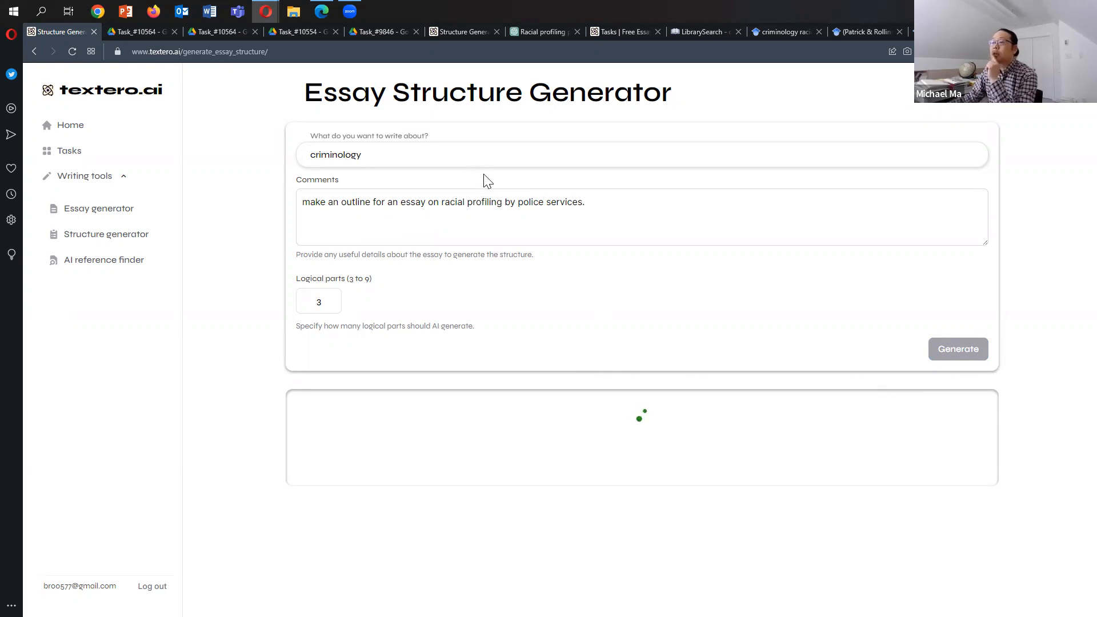
mouse_move(552, 284)
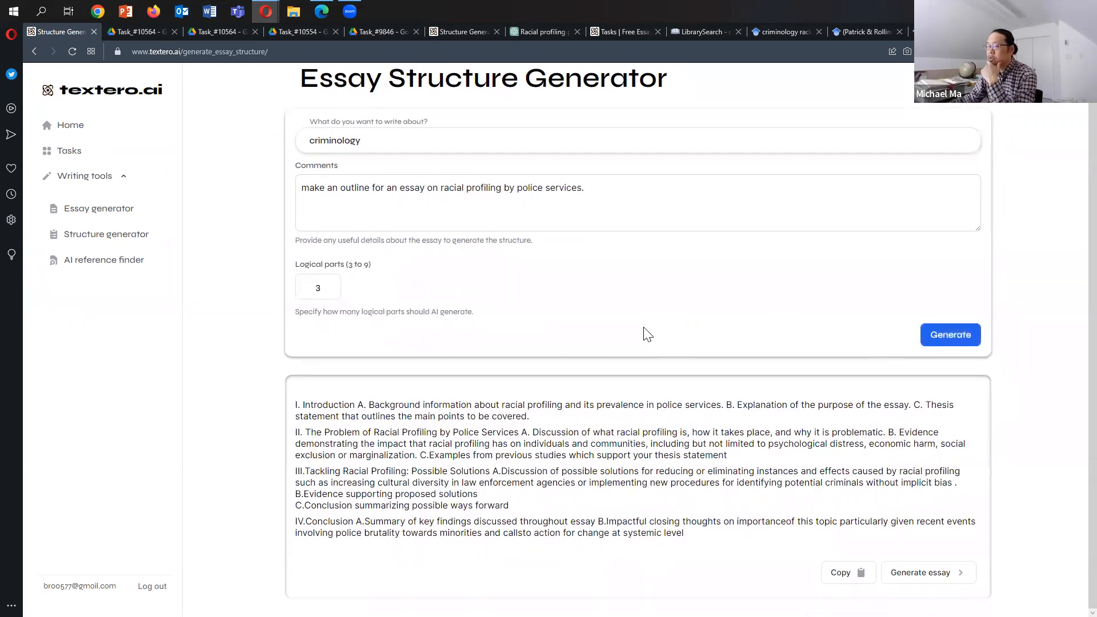
mouse_move(400, 449)
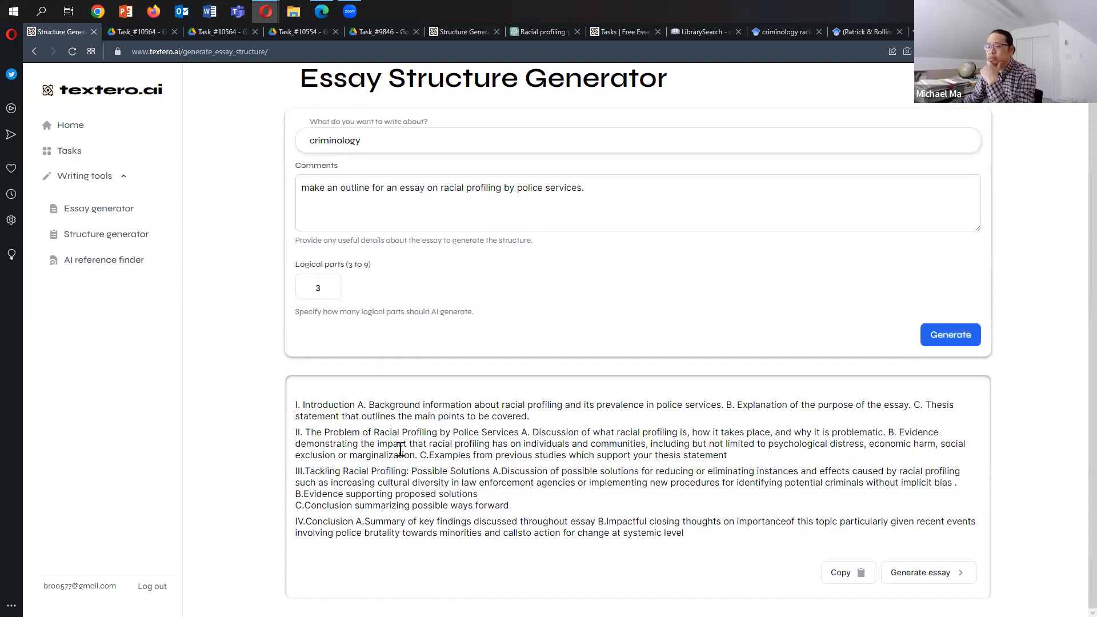
mouse_move(569, 427)
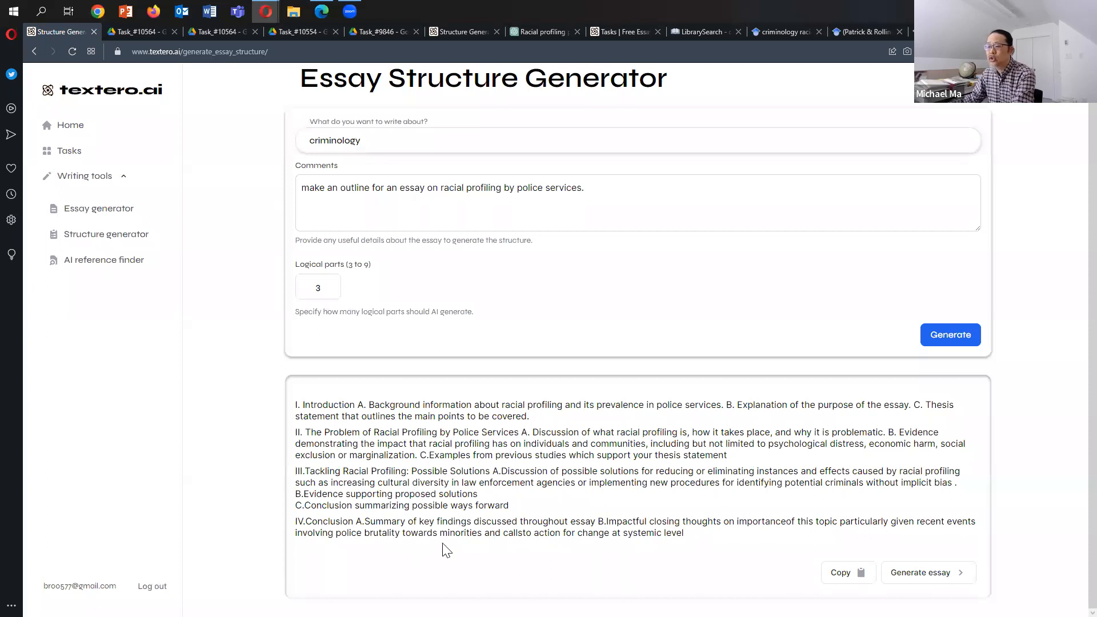
mouse_move(542, 419)
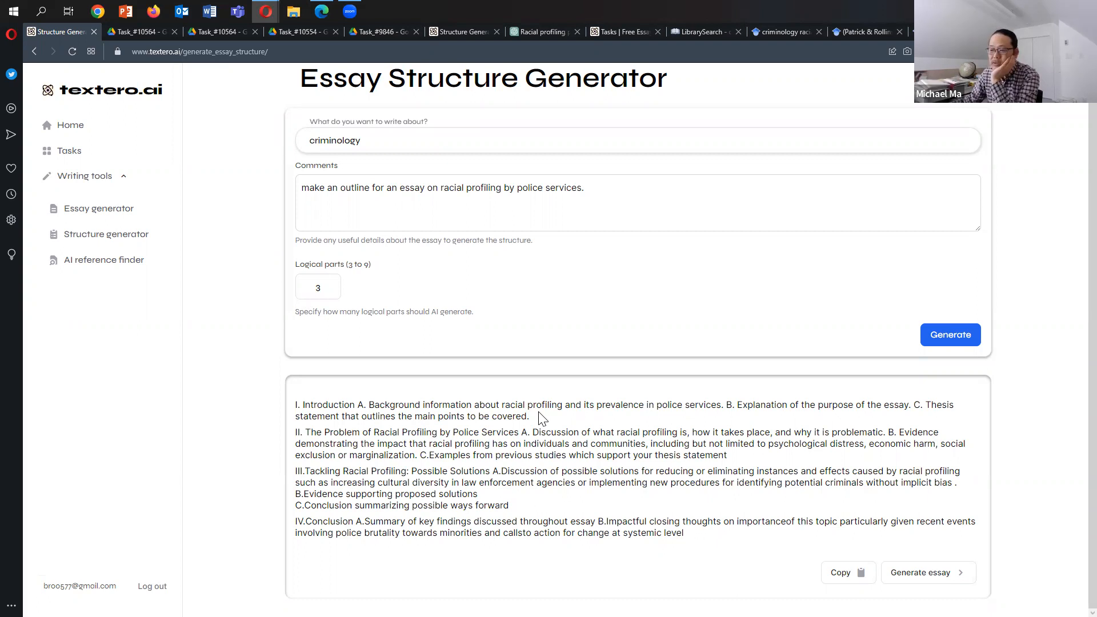
mouse_move(545, 421)
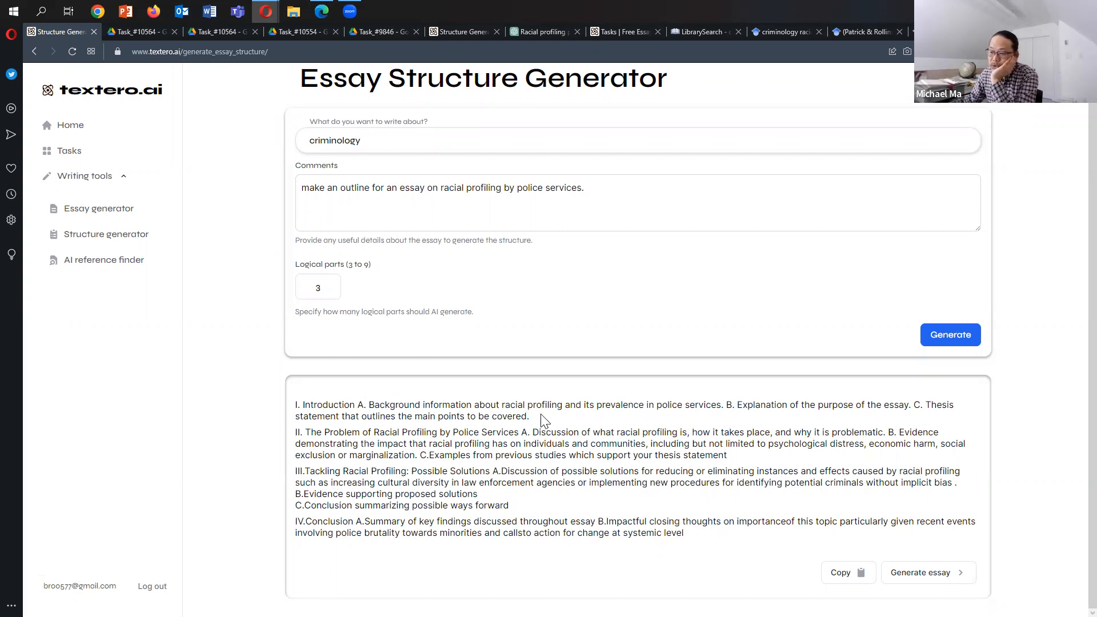
Highlight the Textero outline's Introduction points, then bring up ChatGPT's 'Racial profiling' outline.
drag(356, 405, 529, 417)
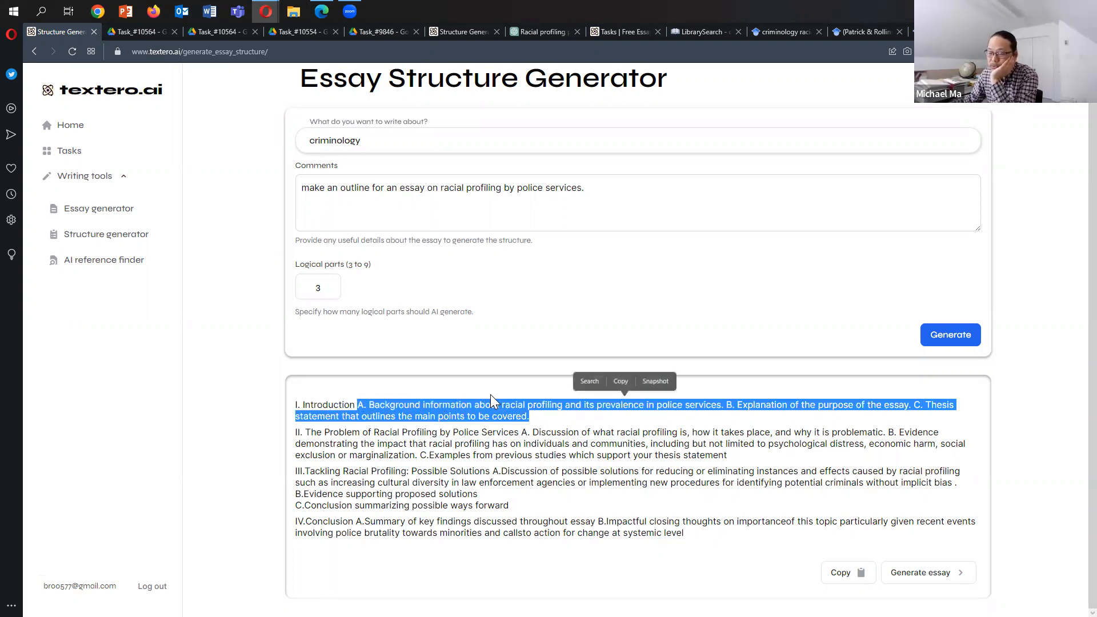
mouse_move(547, 448)
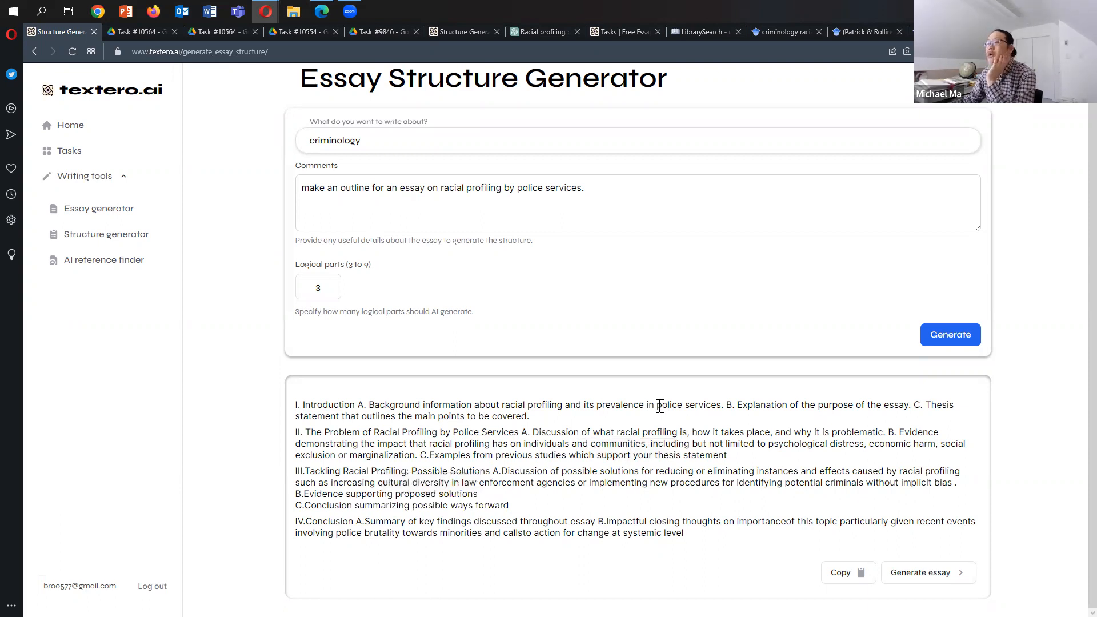
mouse_move(667, 264)
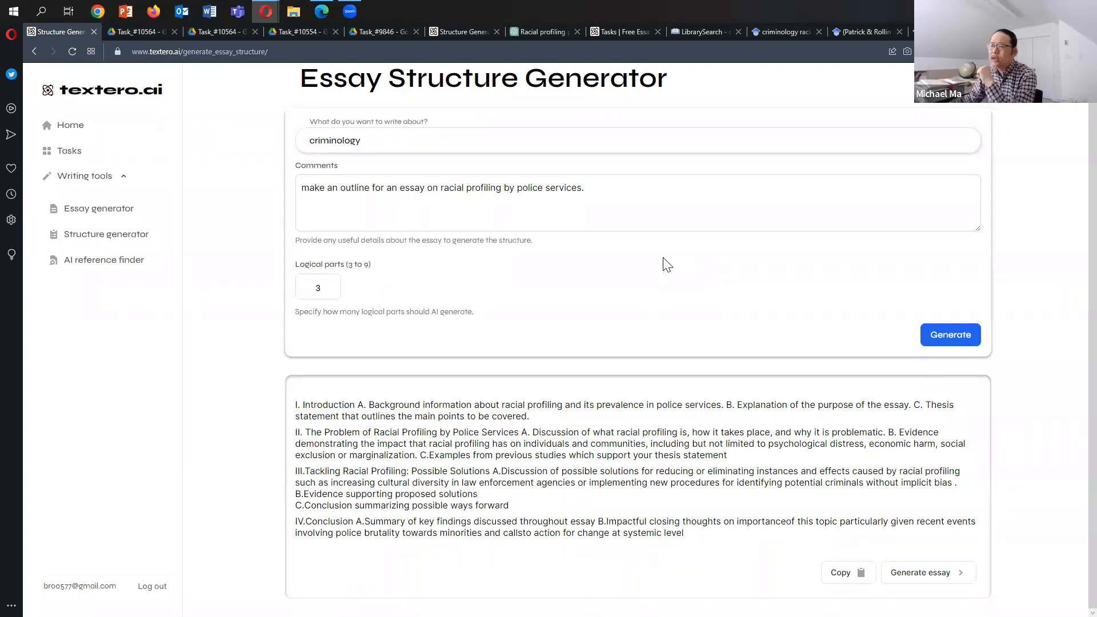
click(544, 32)
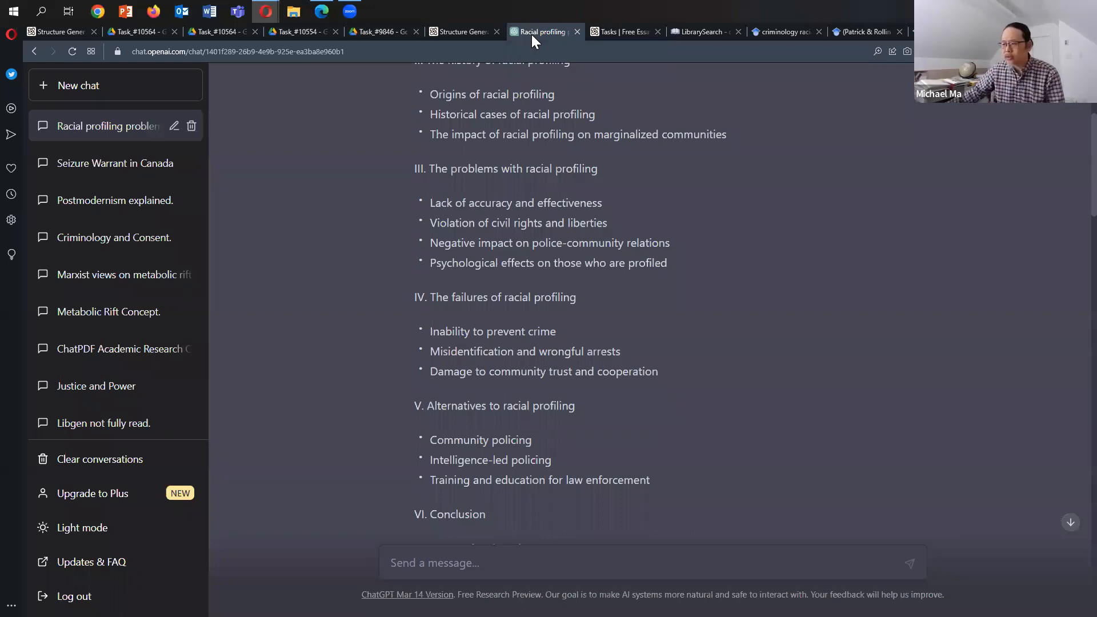
mouse_move(1069, 171)
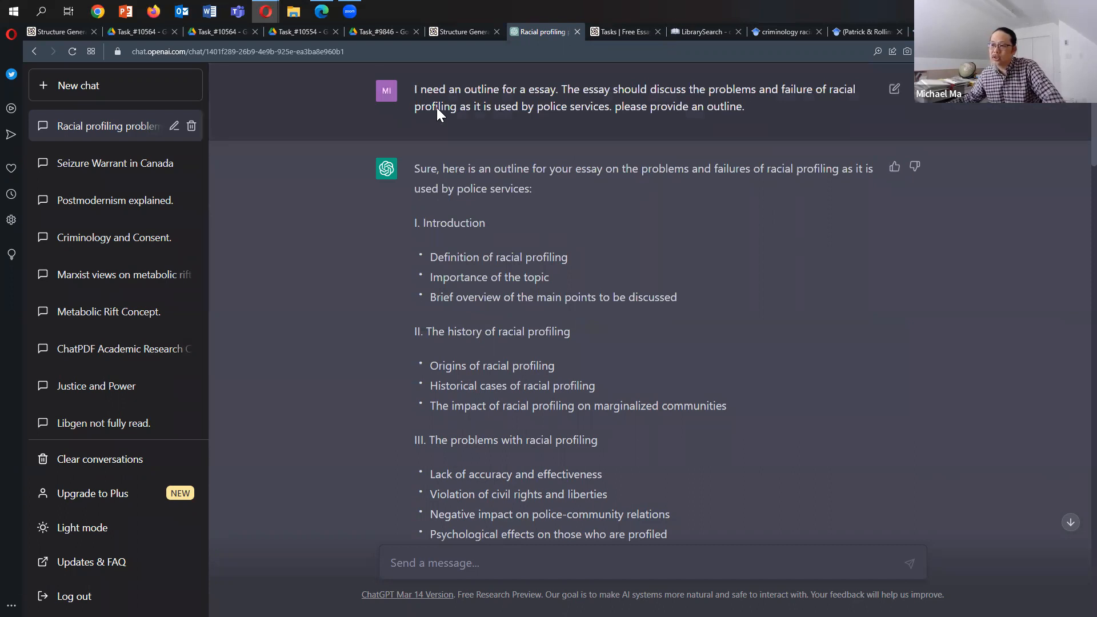
mouse_move(760, 105)
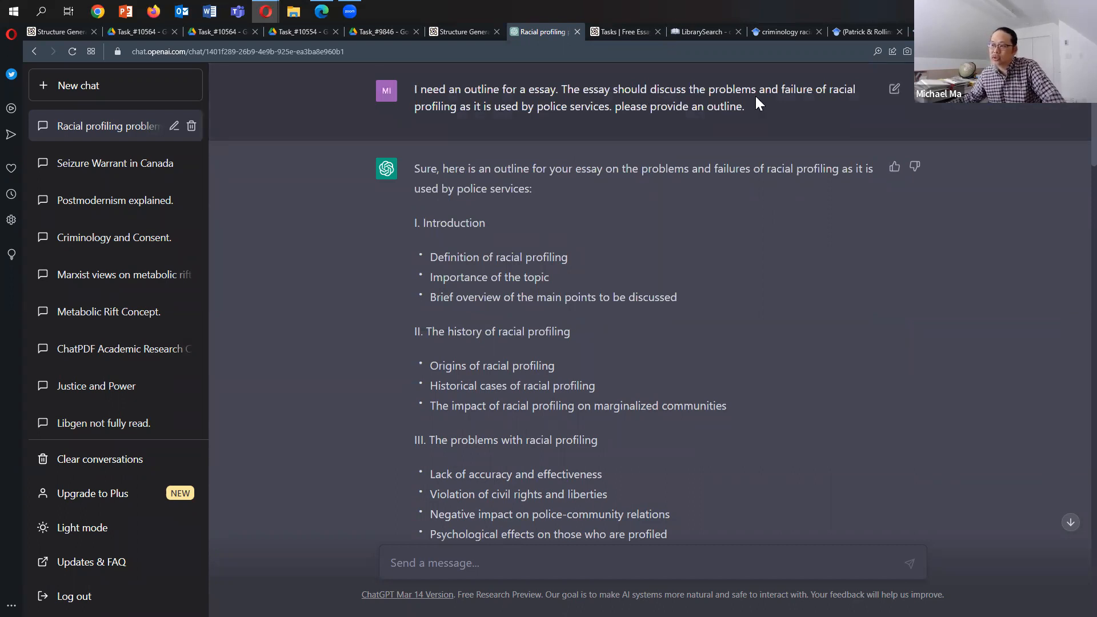
mouse_move(489, 120)
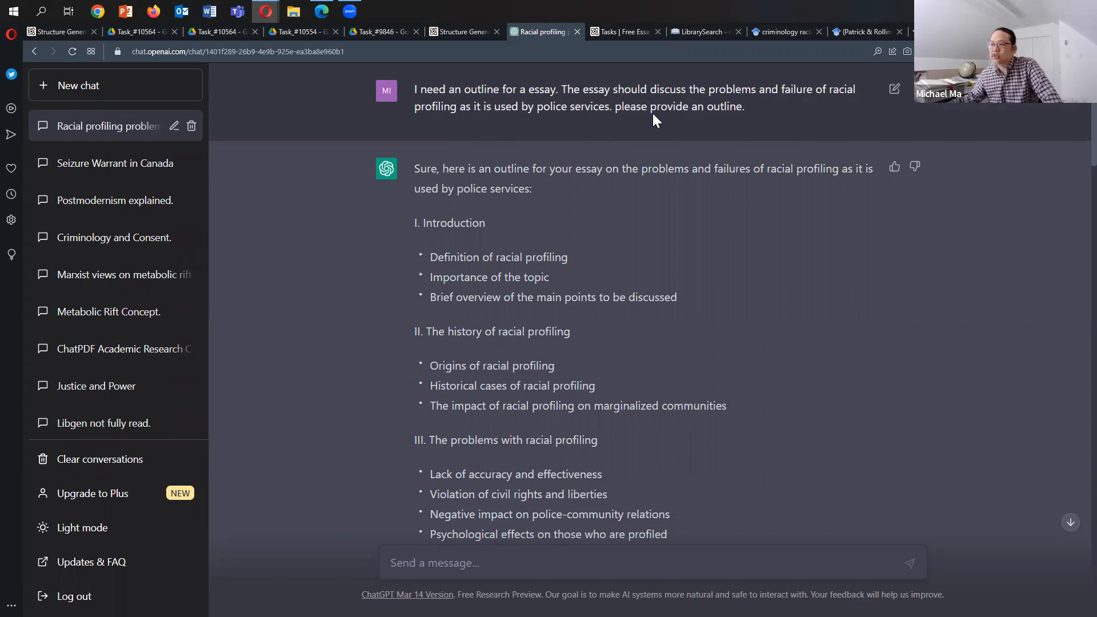
Scroll ChatGPT's Canada-focused outline and glance at Textero's Structure Generator outline.
scroll(down, 3)
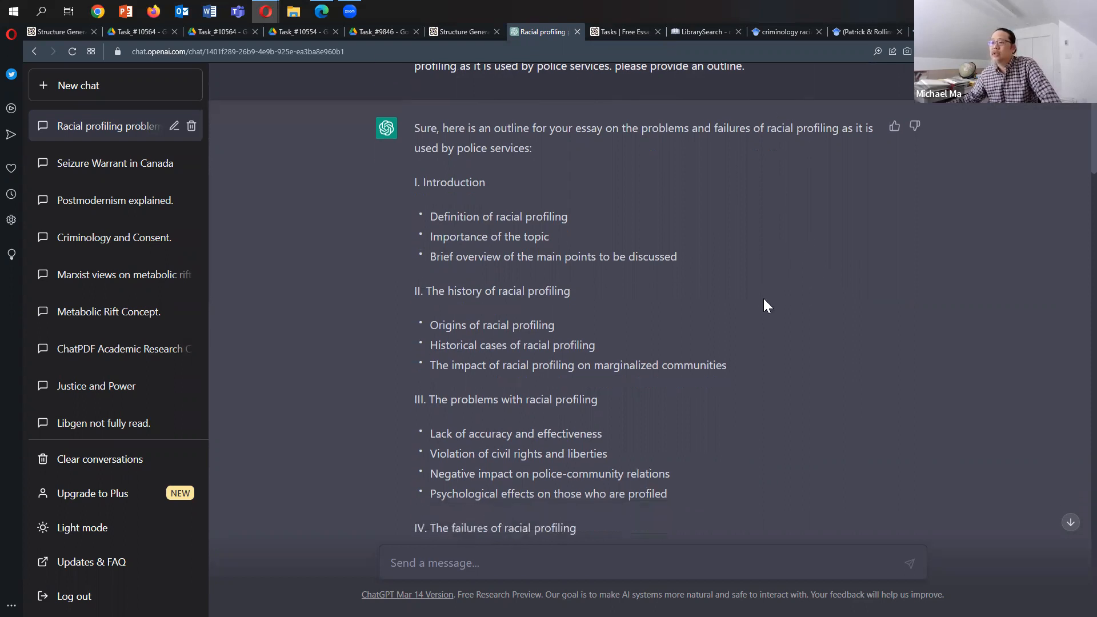
scroll(down, 3)
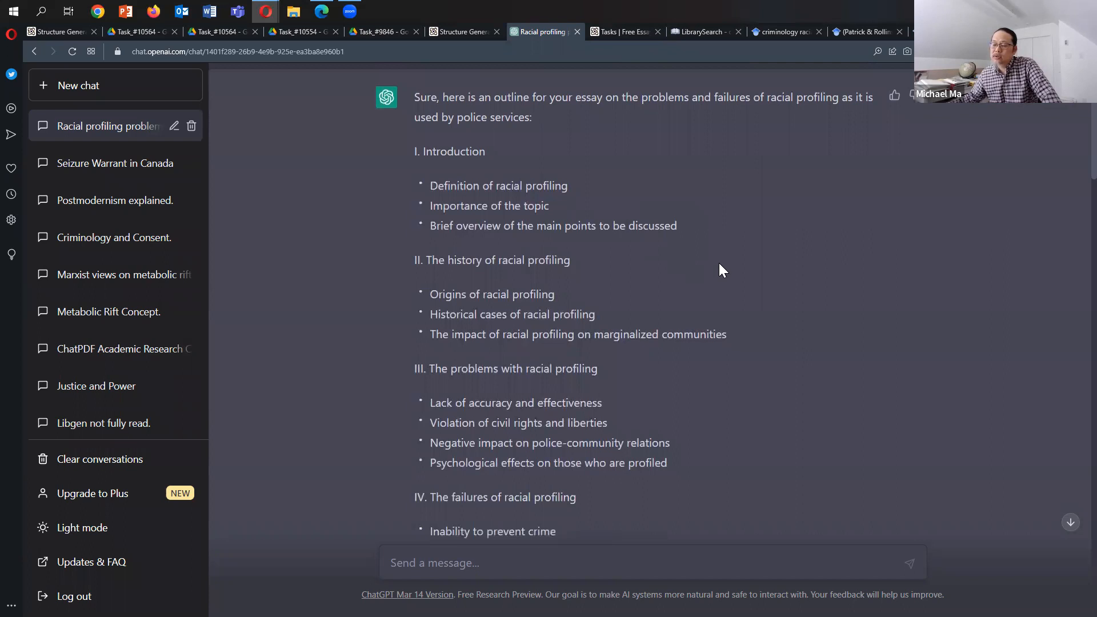
mouse_move(486, 356)
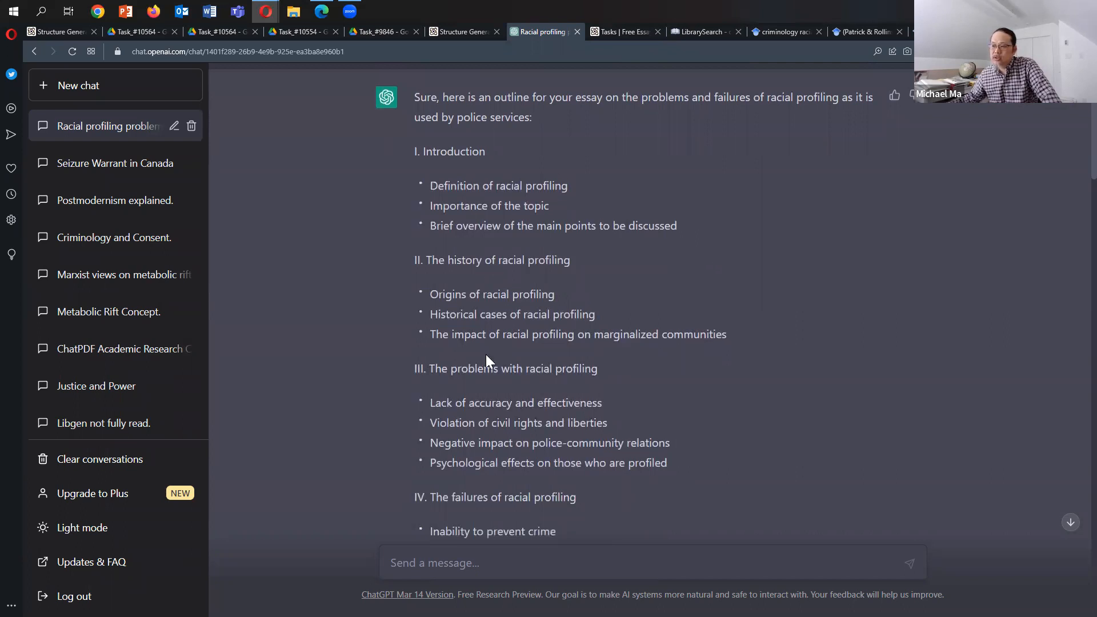
mouse_move(595, 302)
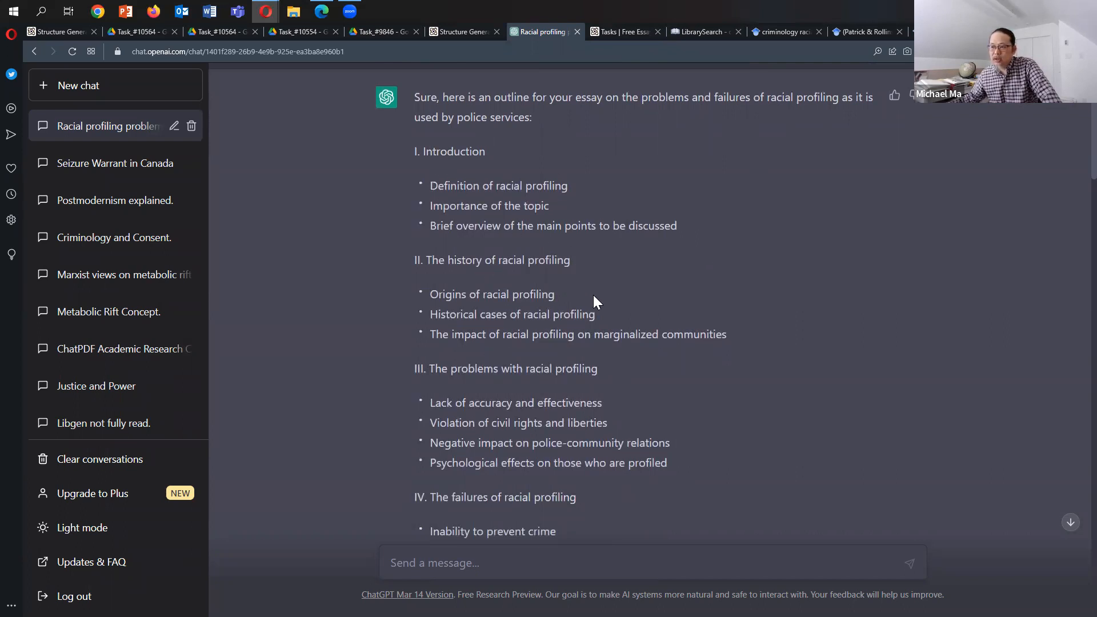
scroll(down, 3)
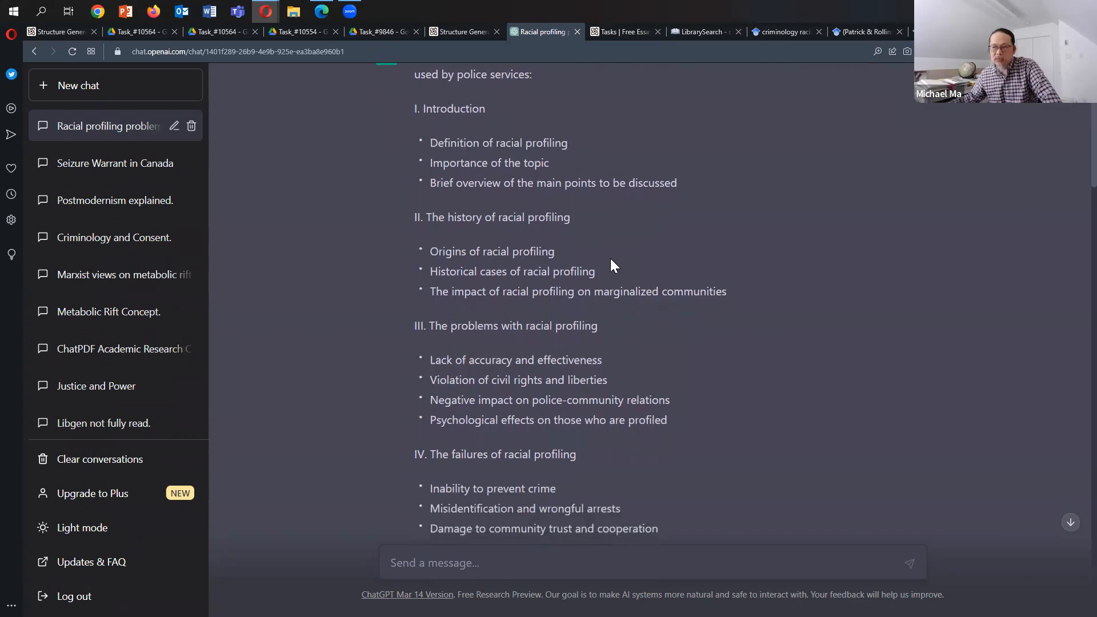
mouse_move(619, 255)
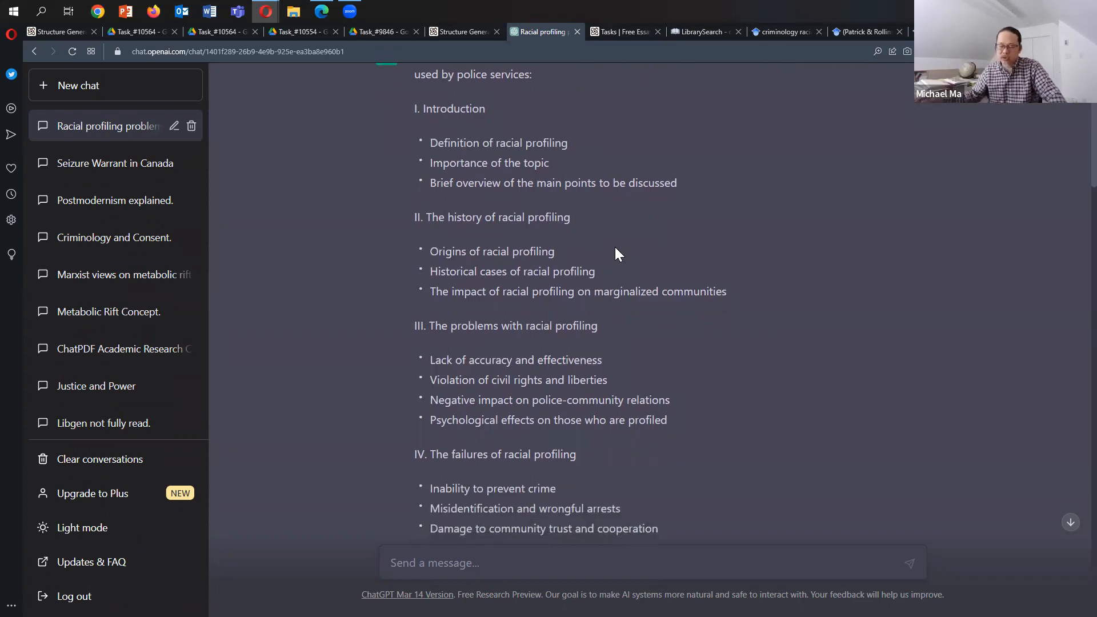
click(60, 32)
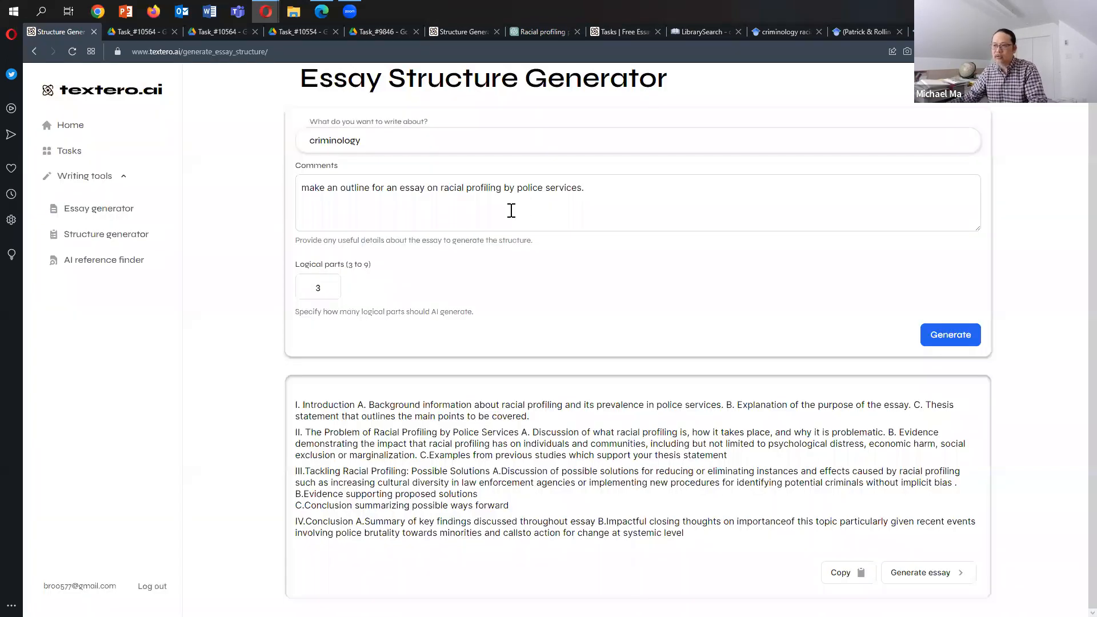
click(541, 31)
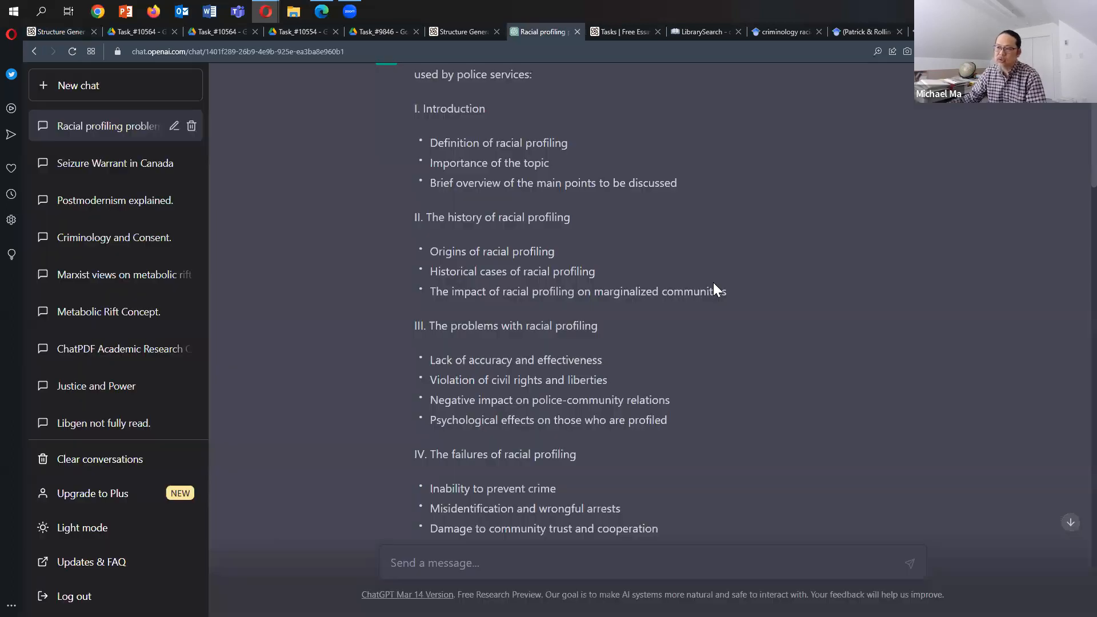
Read through ChatGPT's expanded explanations of the history bullets.
scroll(down, 3)
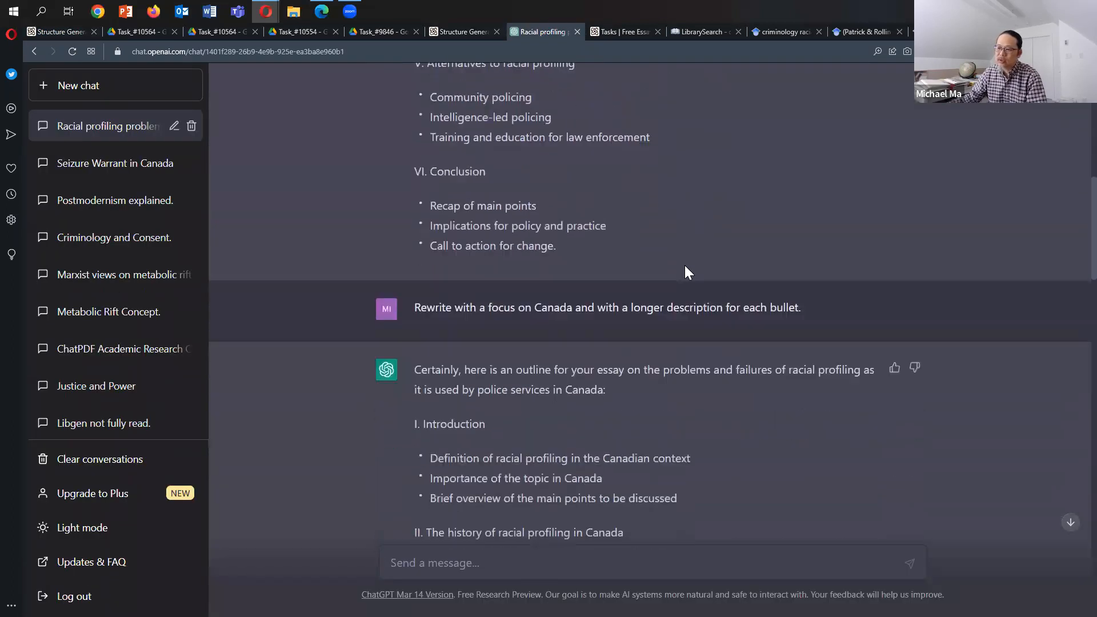
mouse_move(540, 228)
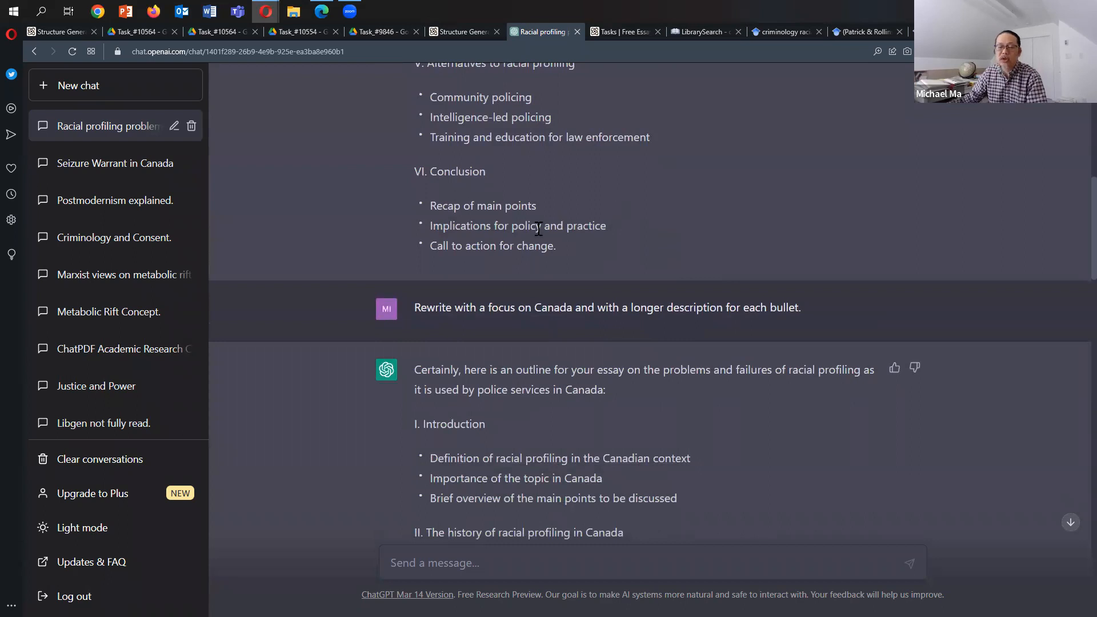
mouse_move(790, 337)
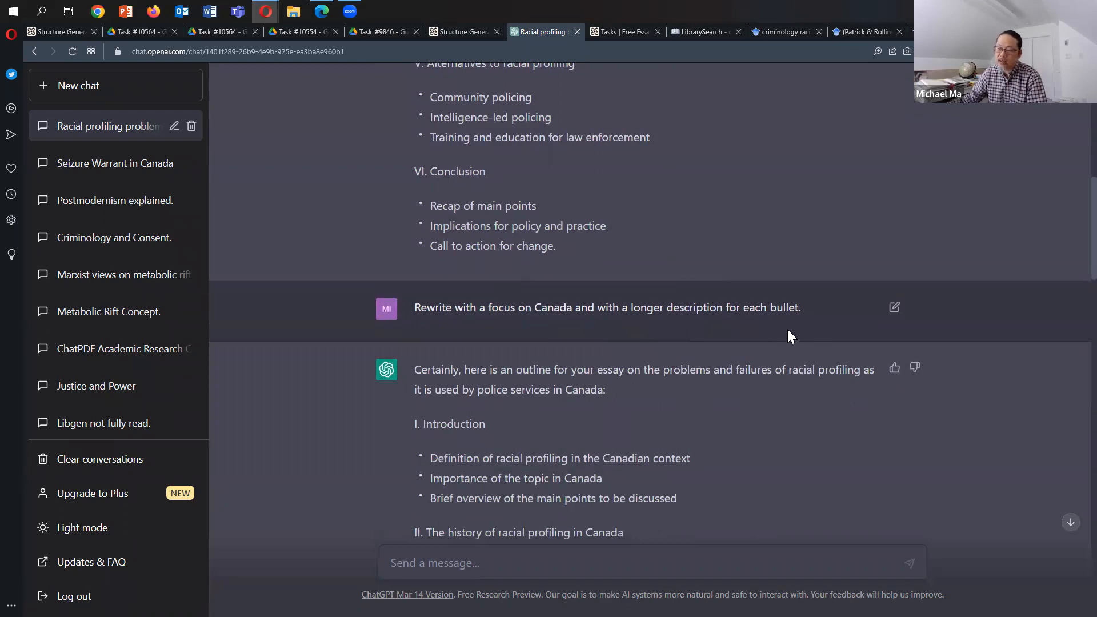
mouse_move(593, 359)
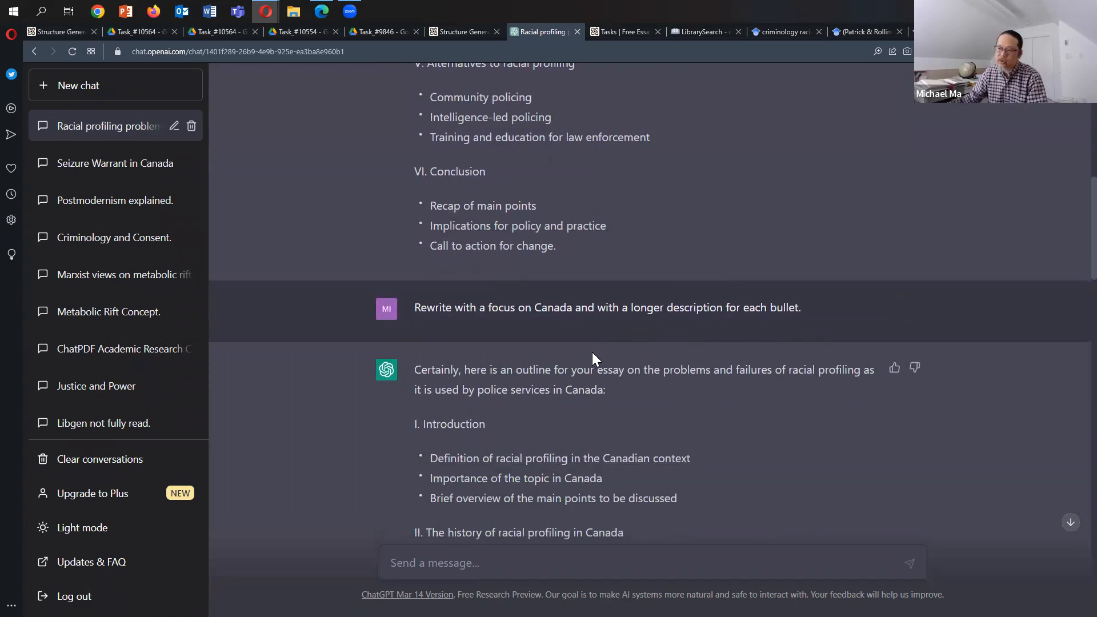
scroll(down, 3)
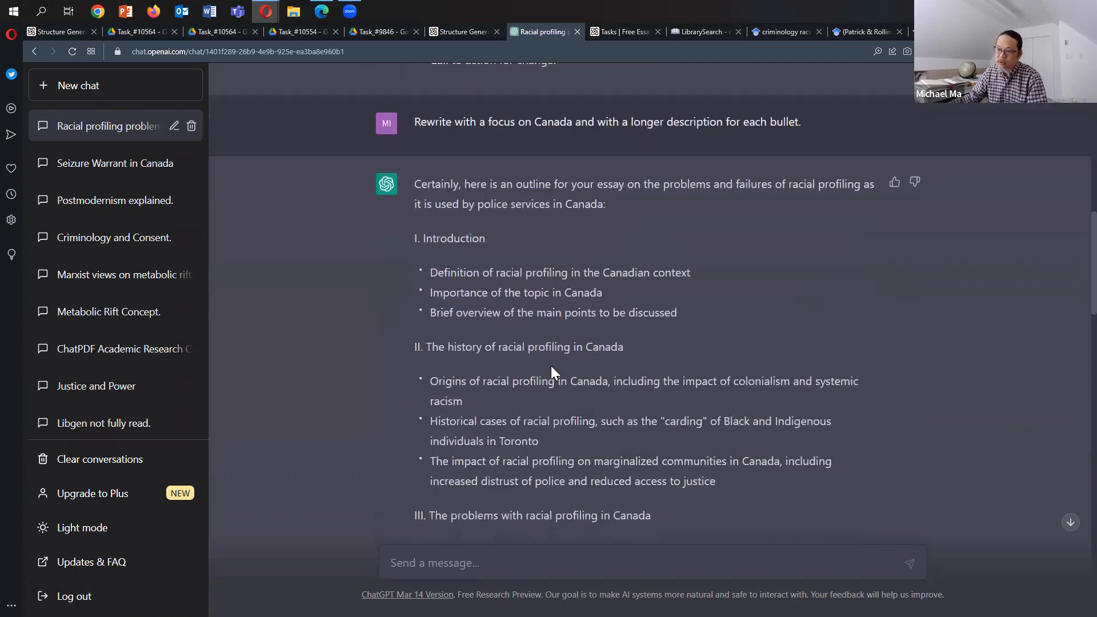
scroll(down, 3)
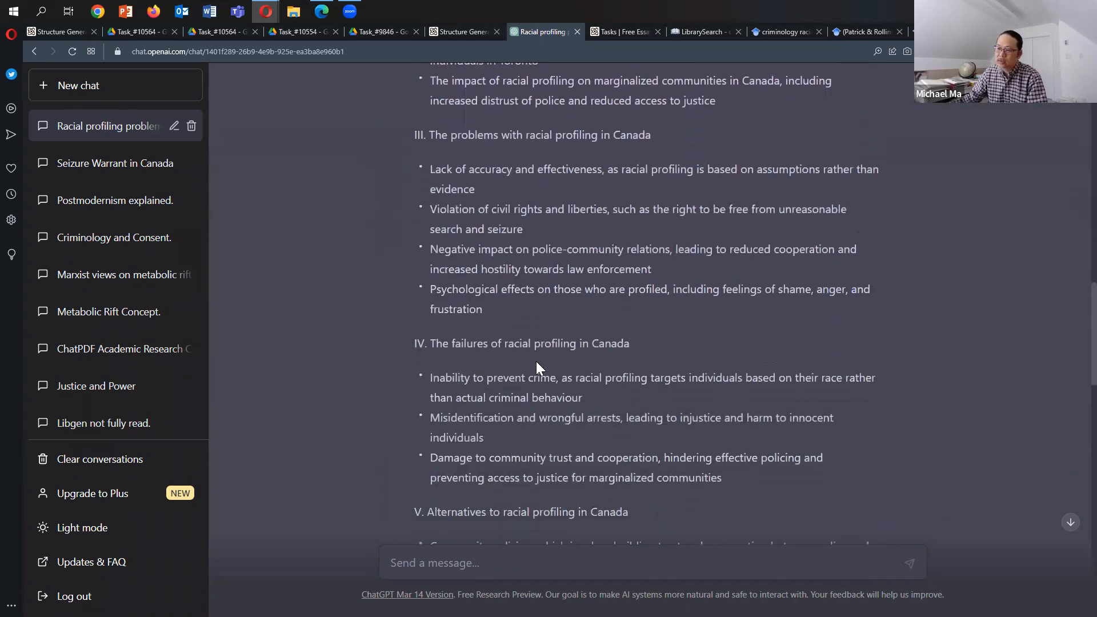
scroll(down, 3)
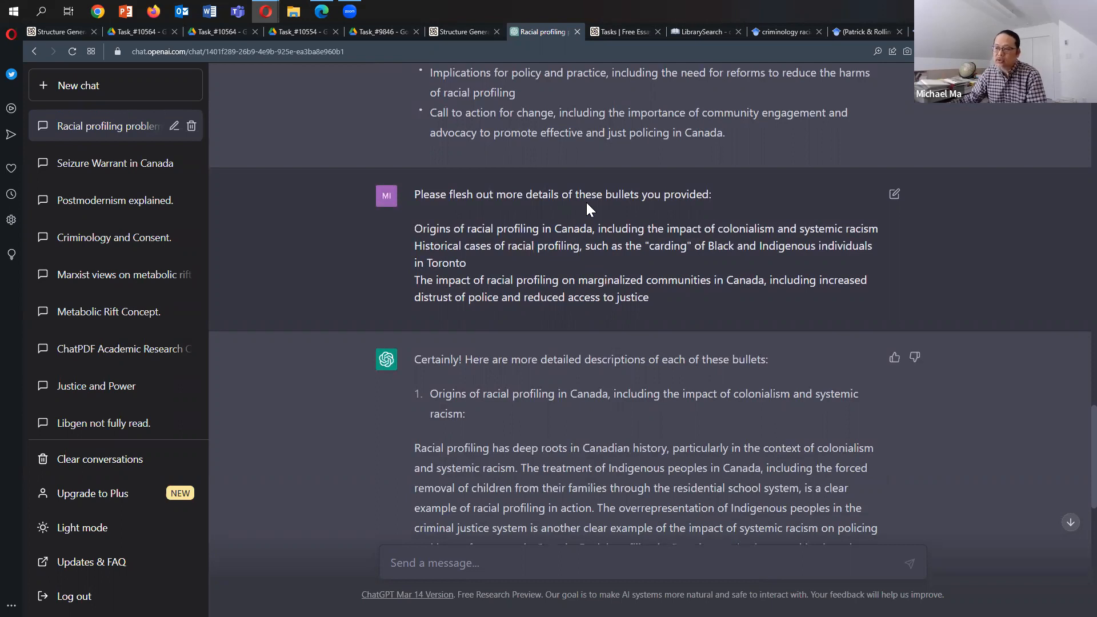
scroll(down, 3)
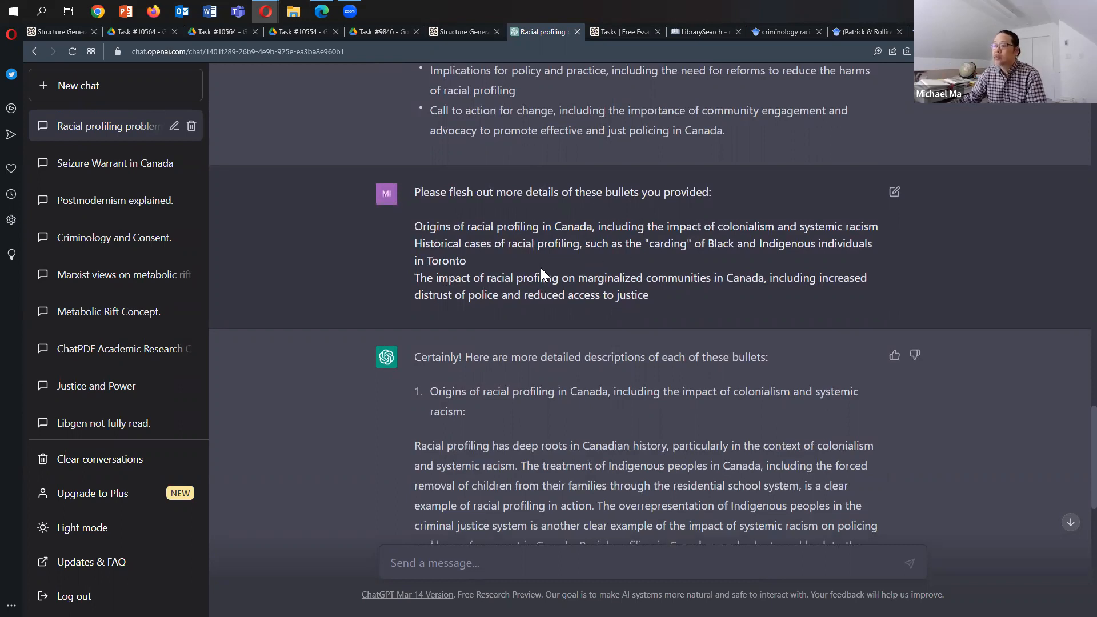
scroll(down, 3)
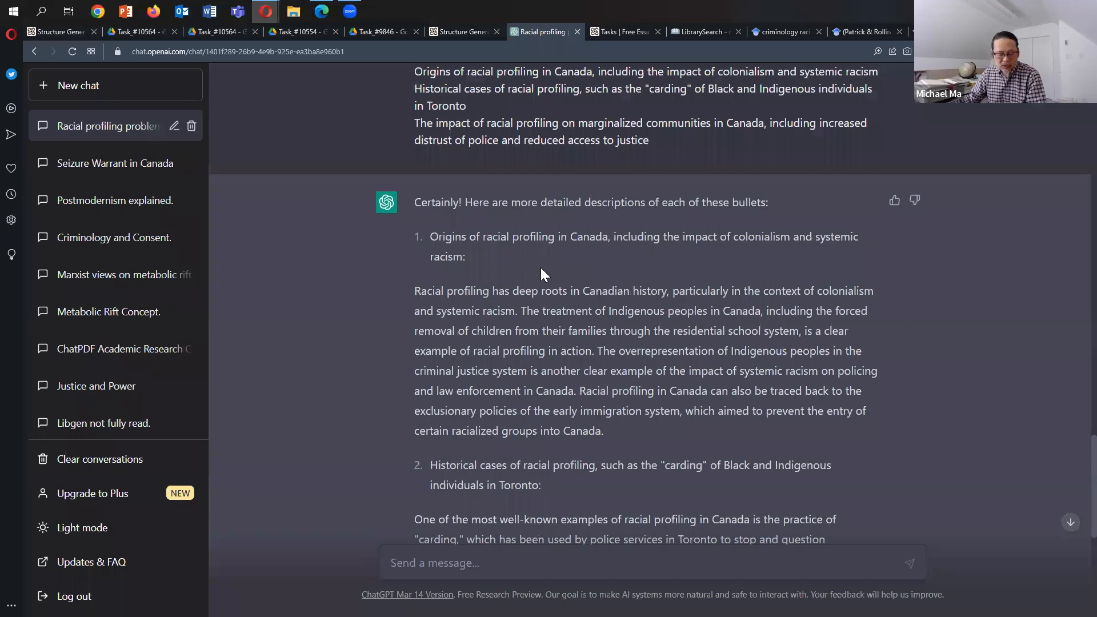
mouse_move(550, 263)
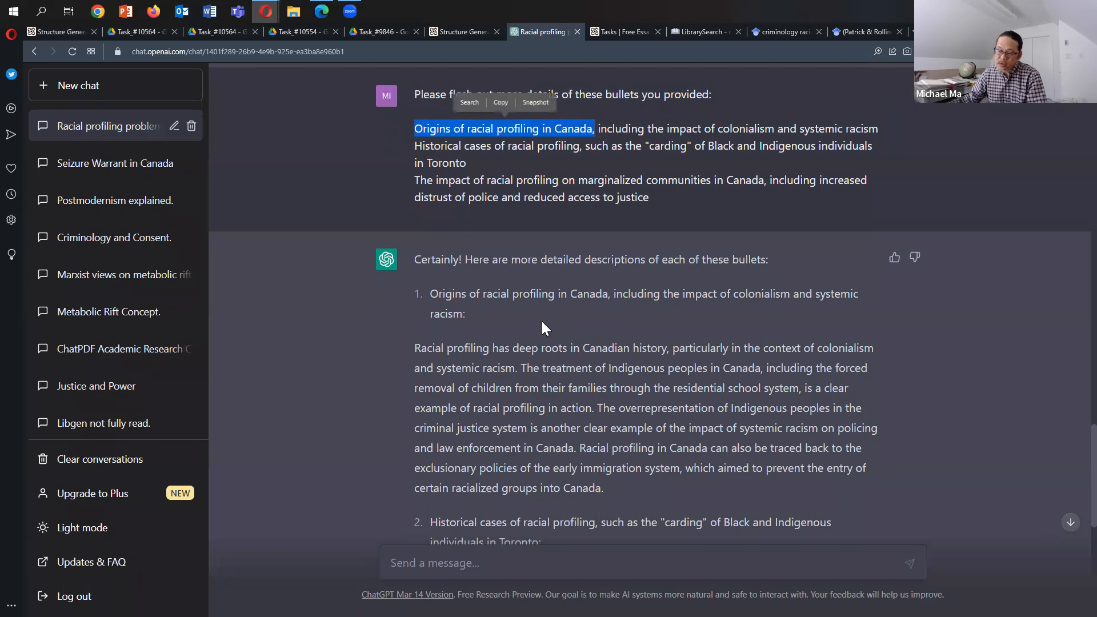
scroll(down, 3)
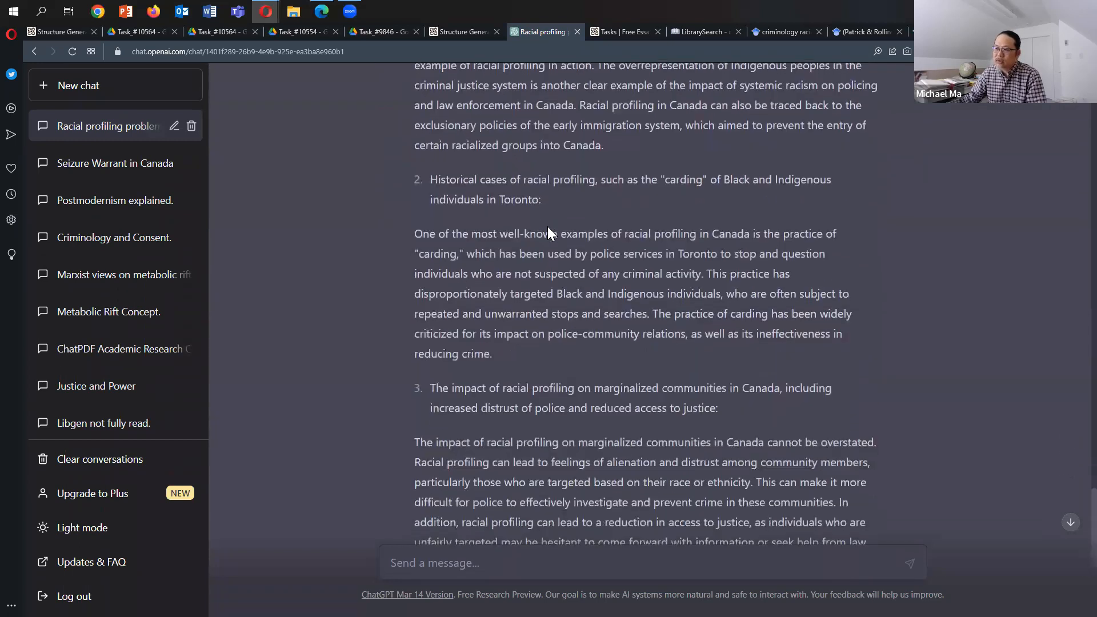
scroll(down, 3)
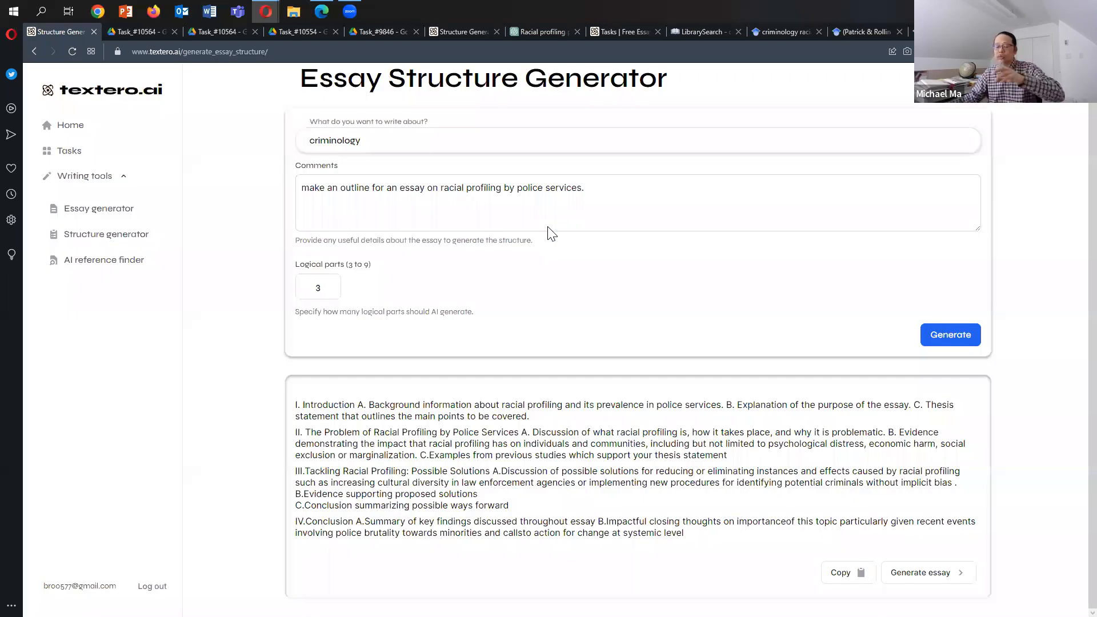
mouse_move(581, 258)
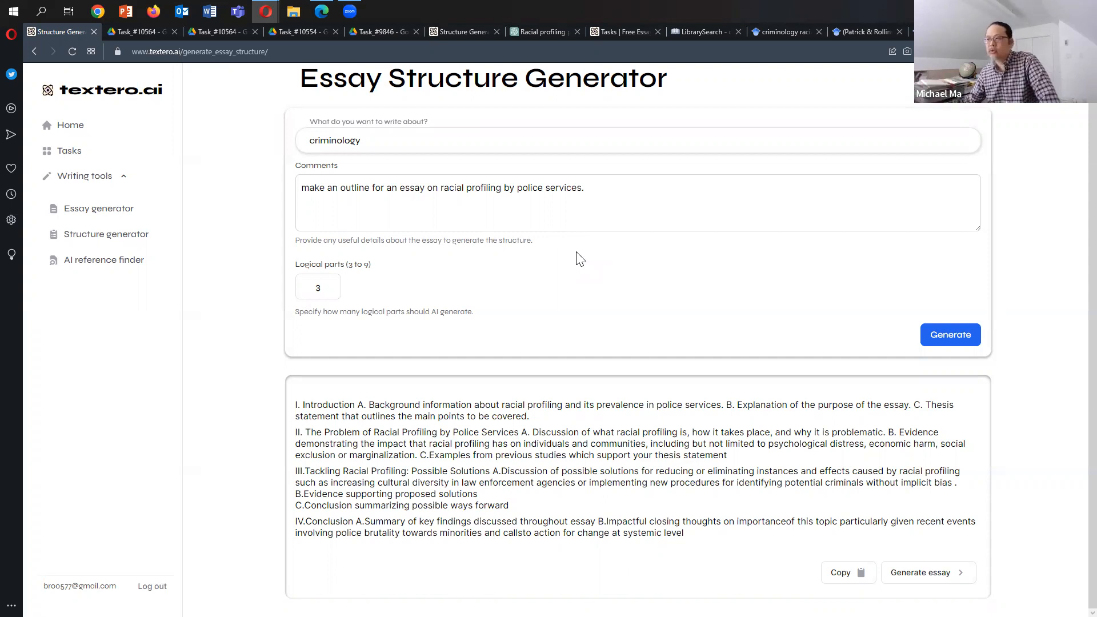
mouse_move(576, 260)
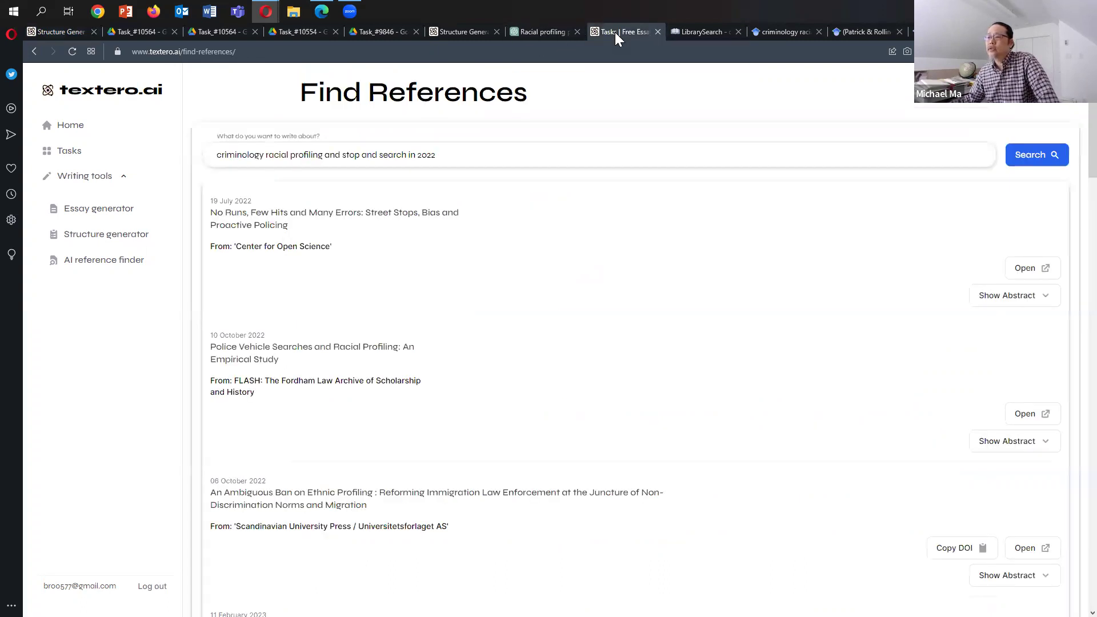
Compare LibrarySearch results with the Task_#10564 essay's recommendations passage.
click(705, 32)
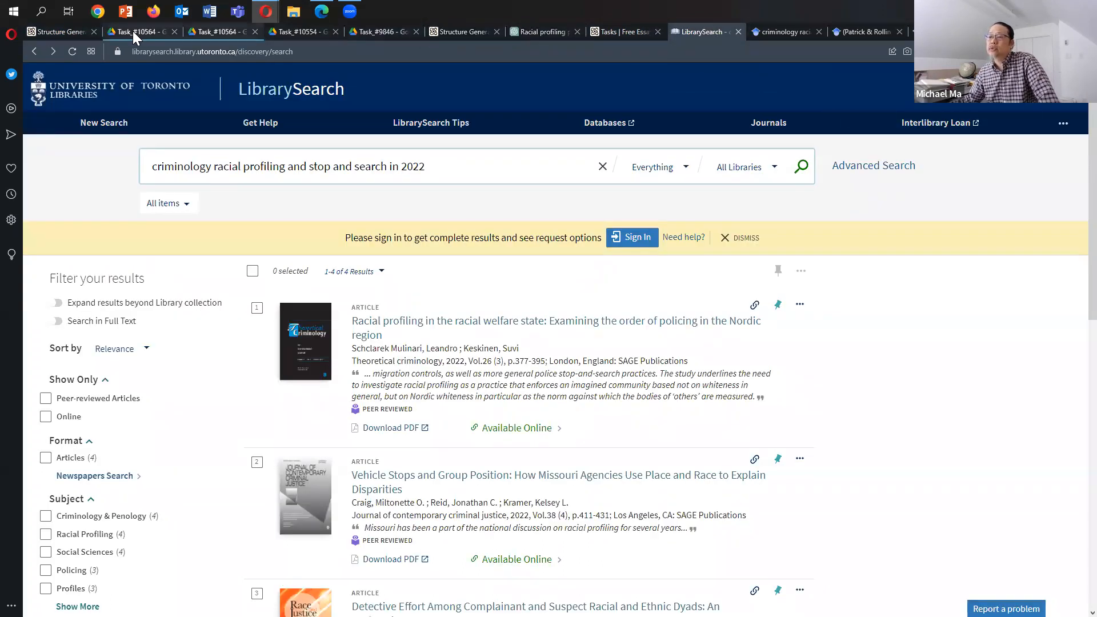
click(138, 31)
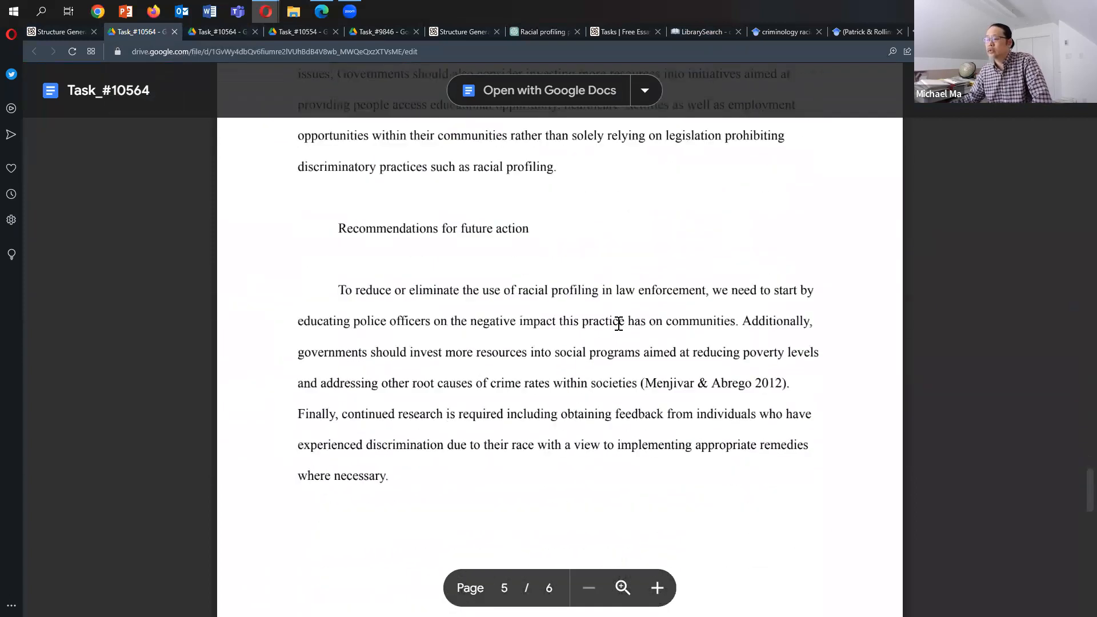
scroll(down, 3)
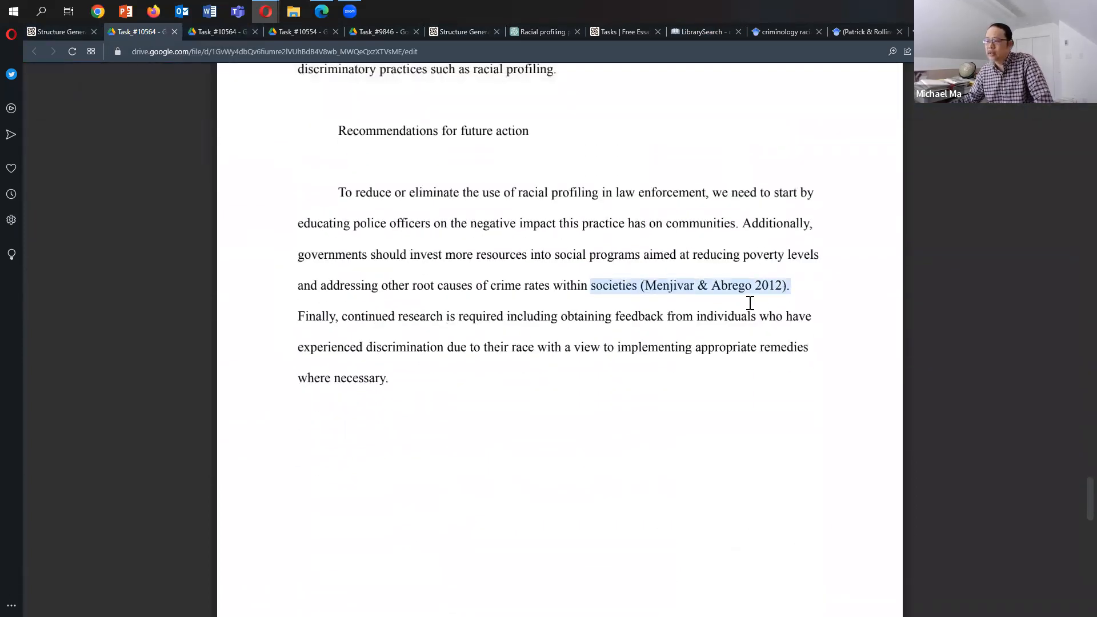
mouse_move(698, 298)
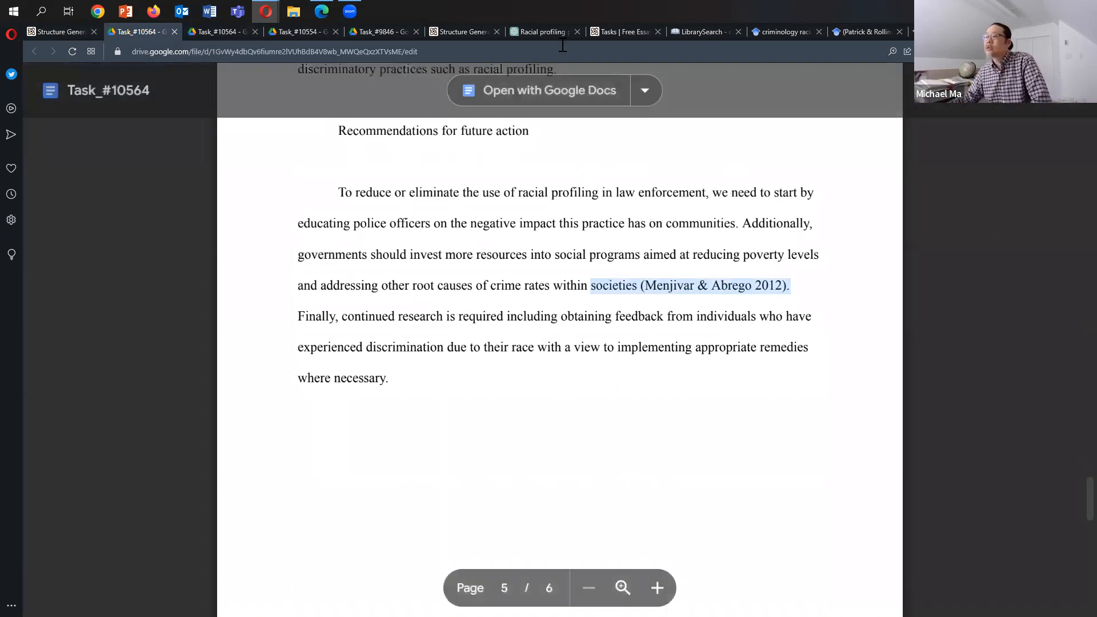
click(784, 32)
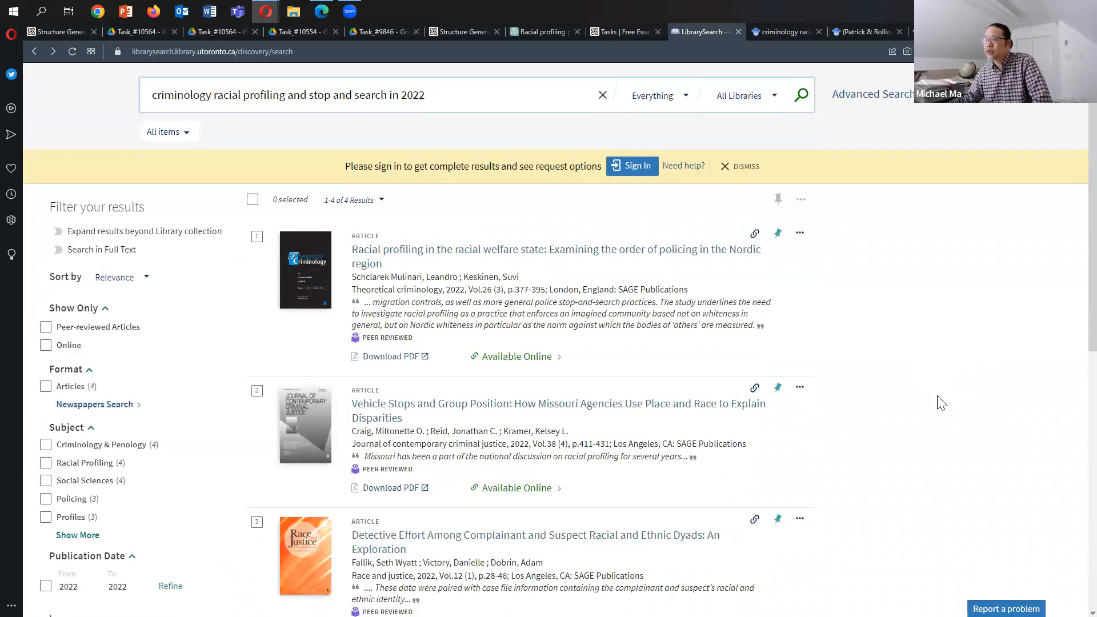
mouse_move(918, 307)
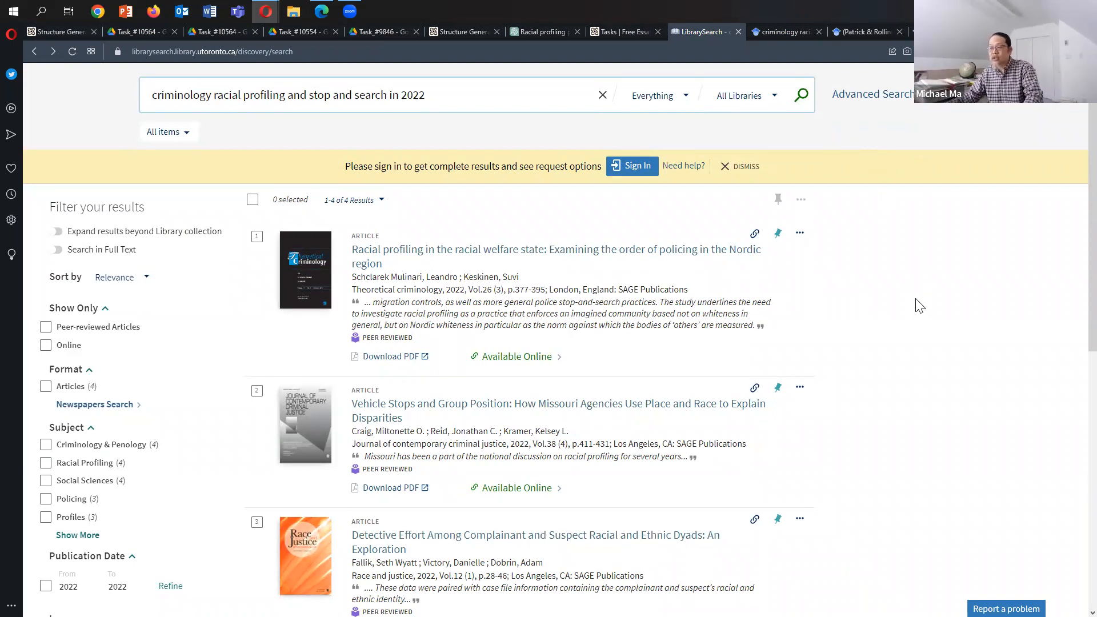
Check Google Scholar results and clear the highlight on the Menjivar & Abrego 2012 citation.
click(784, 31)
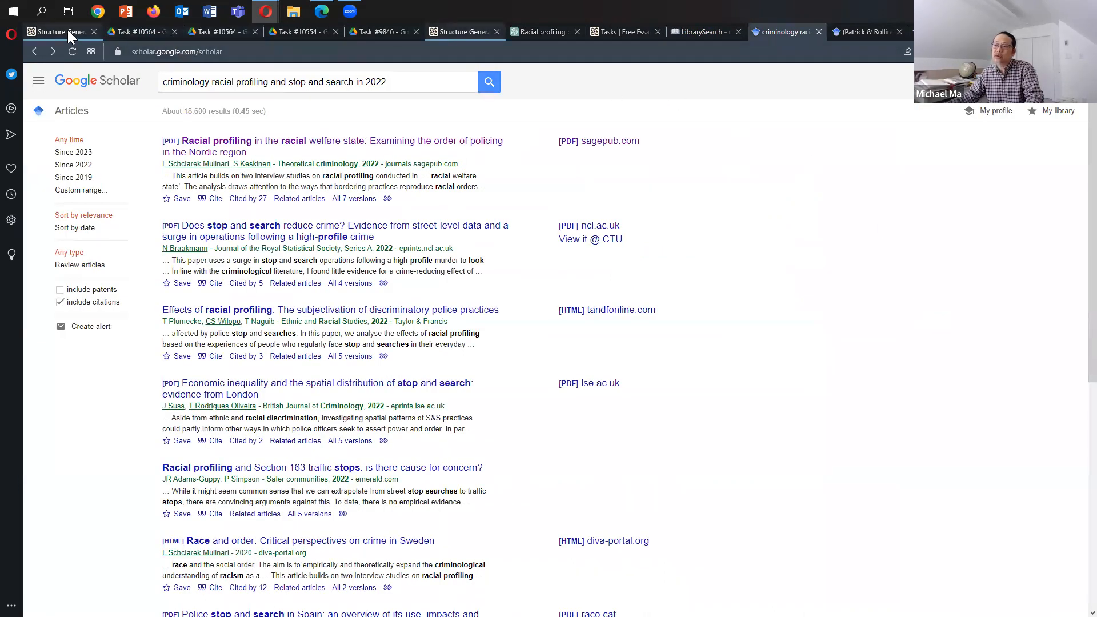
click(142, 31)
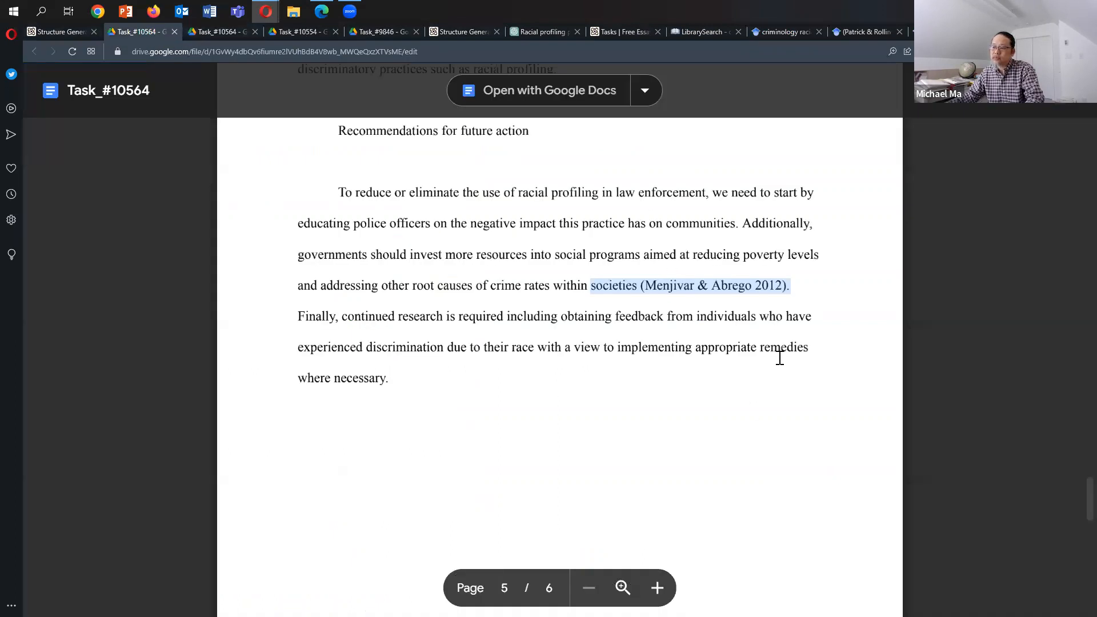
click(803, 282)
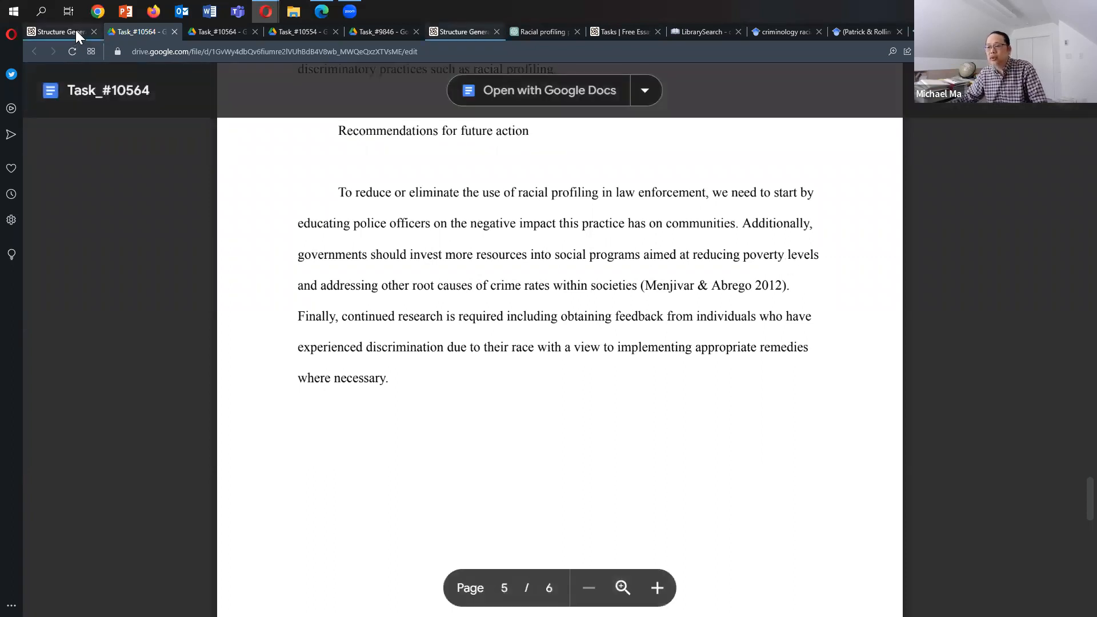
click(56, 32)
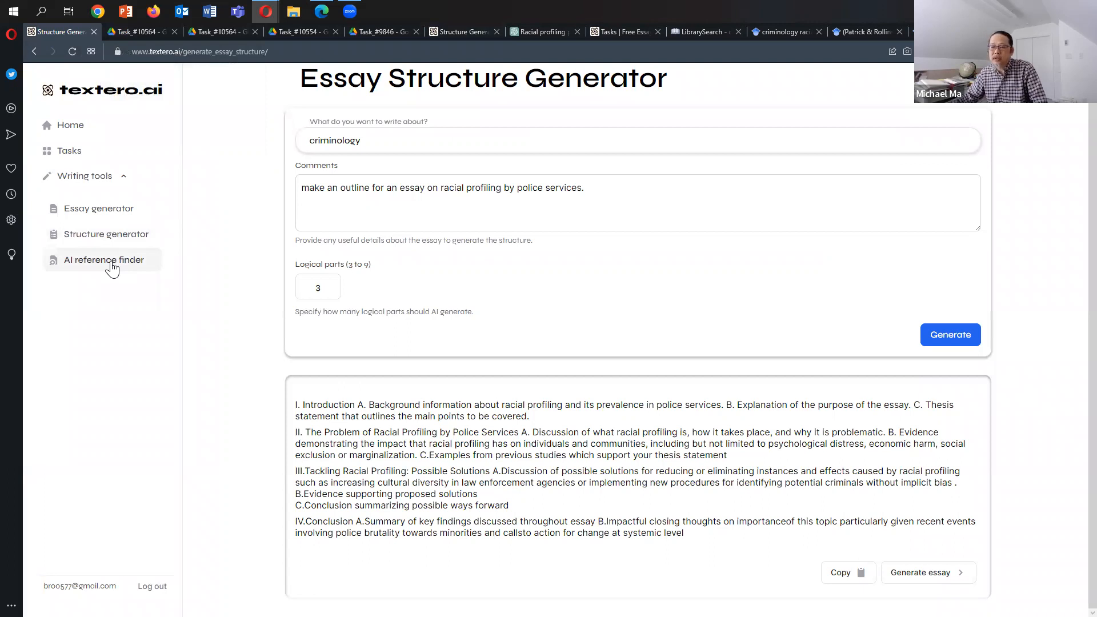
Replace the criminology topic in Textero's reference finder with 'racial profiling in Canada' and search.
click(105, 260)
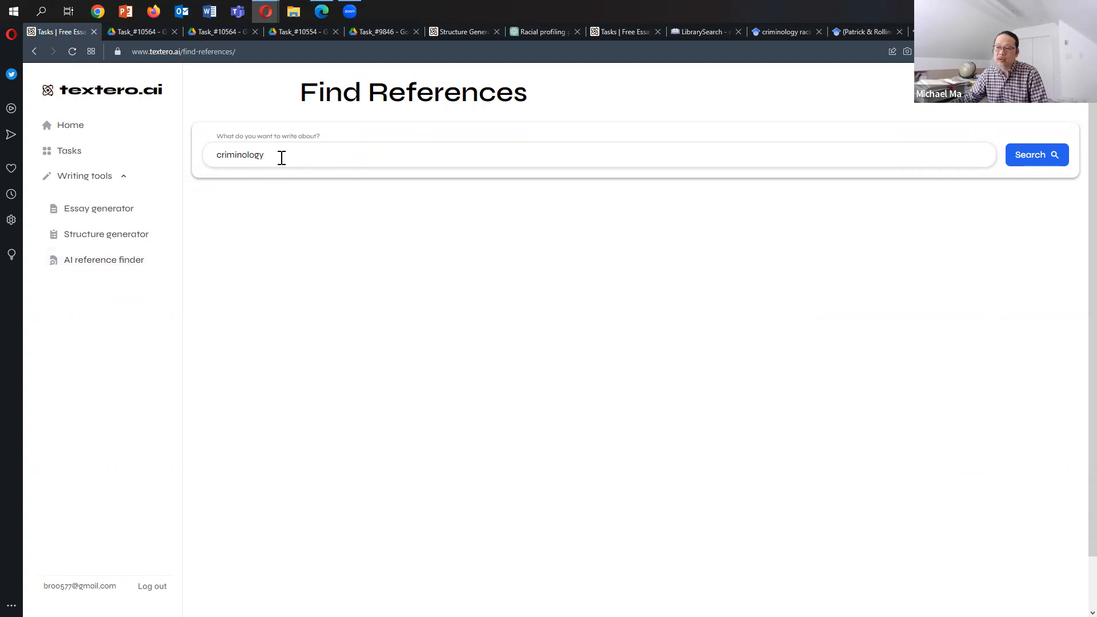
double_click(239, 154)
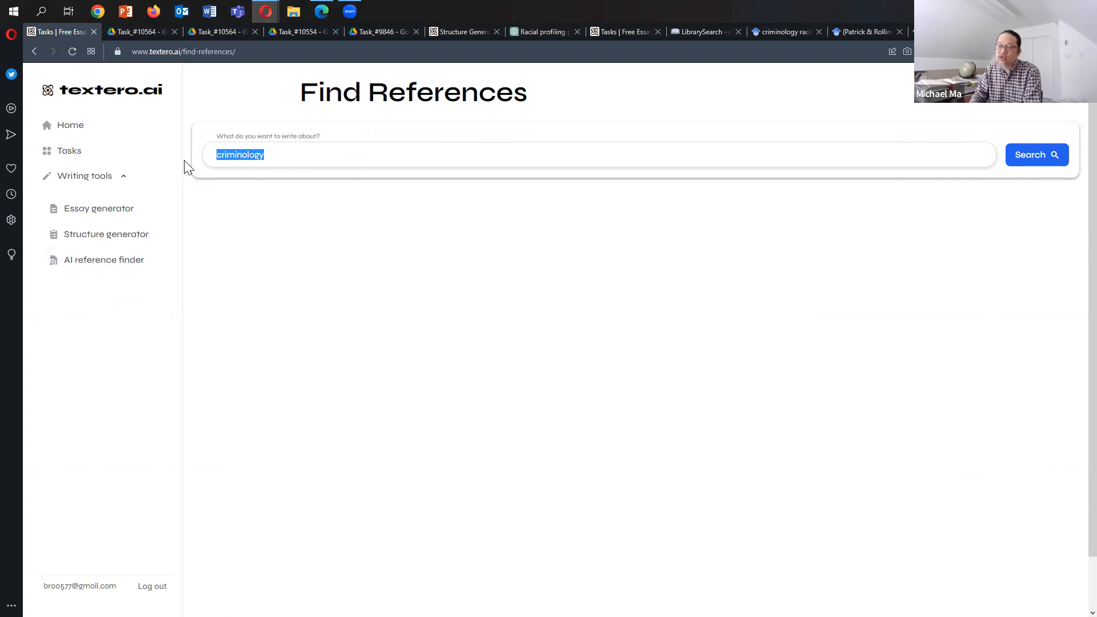
text(racial profil)
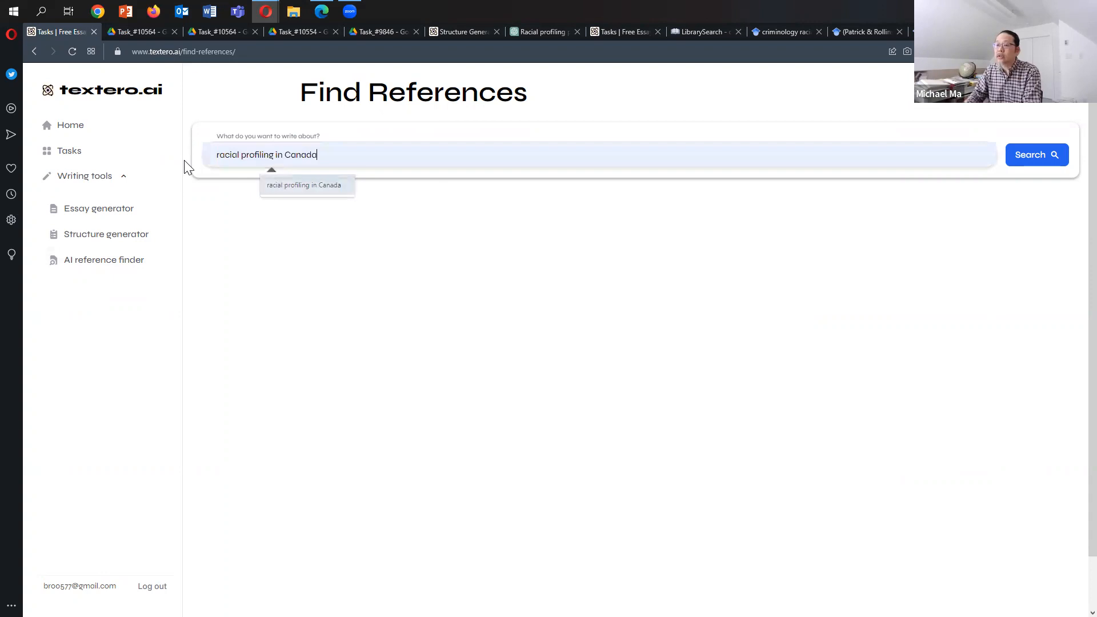
click(1037, 155)
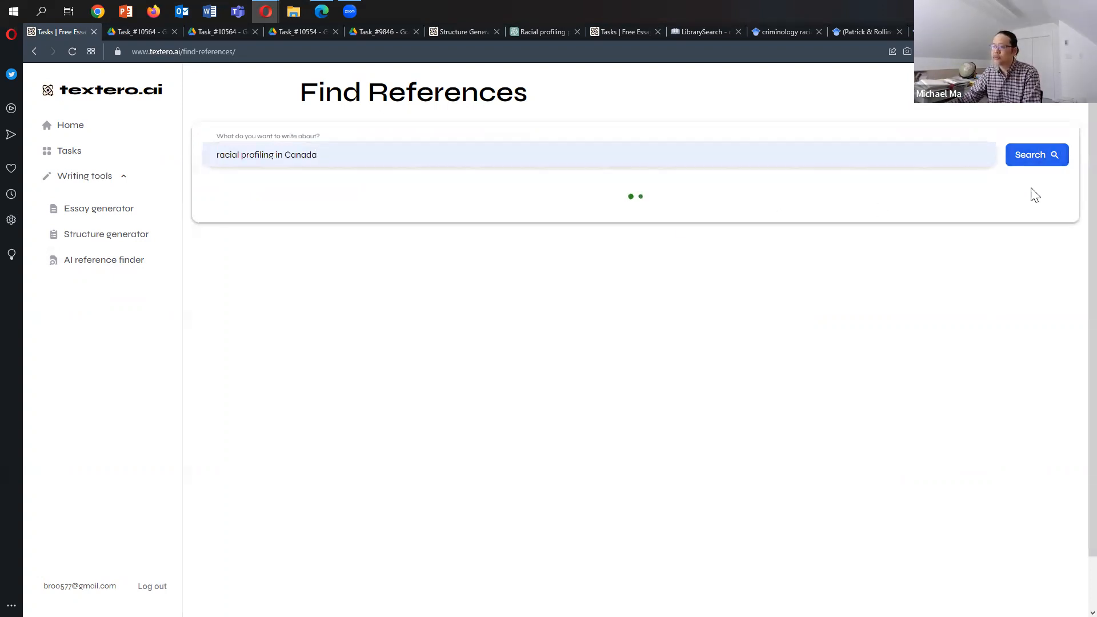
mouse_move(721, 225)
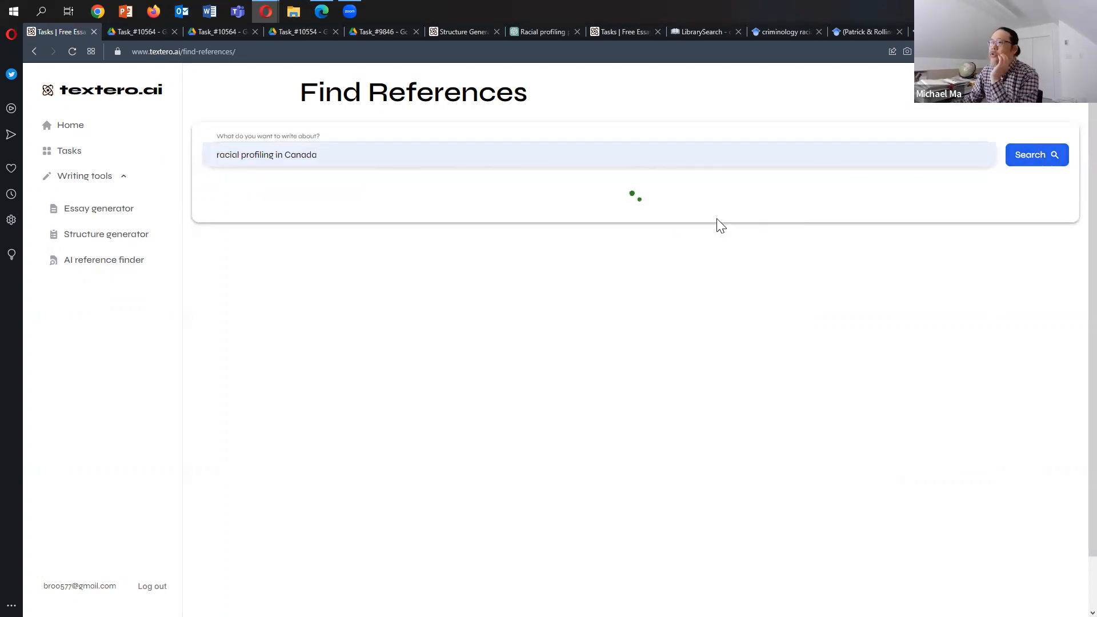
click(1038, 154)
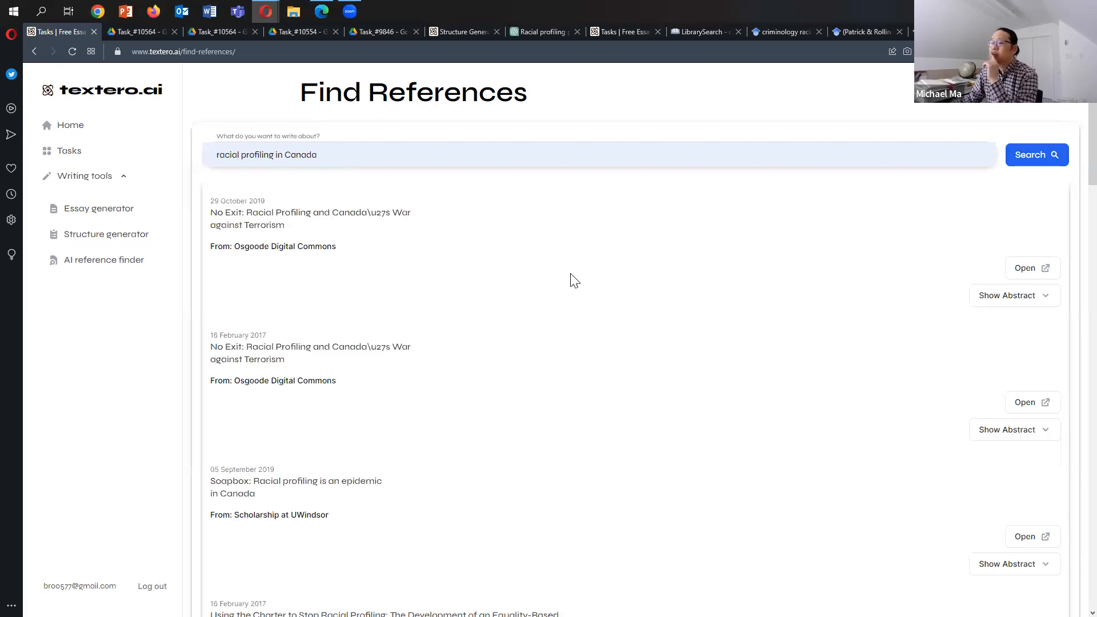
mouse_move(485, 286)
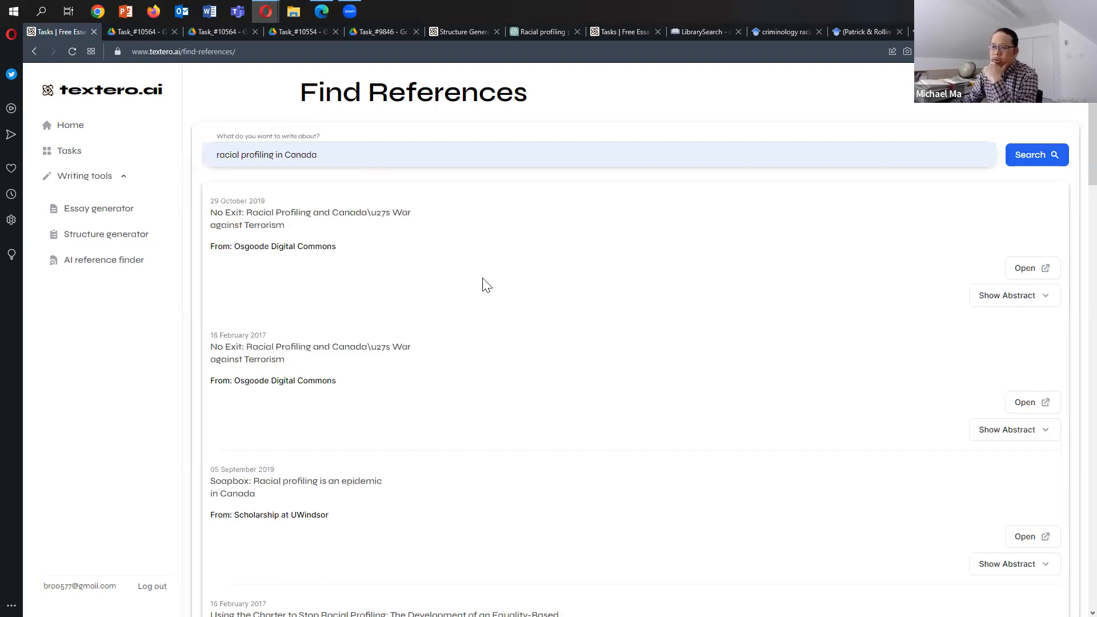
mouse_move(1033, 195)
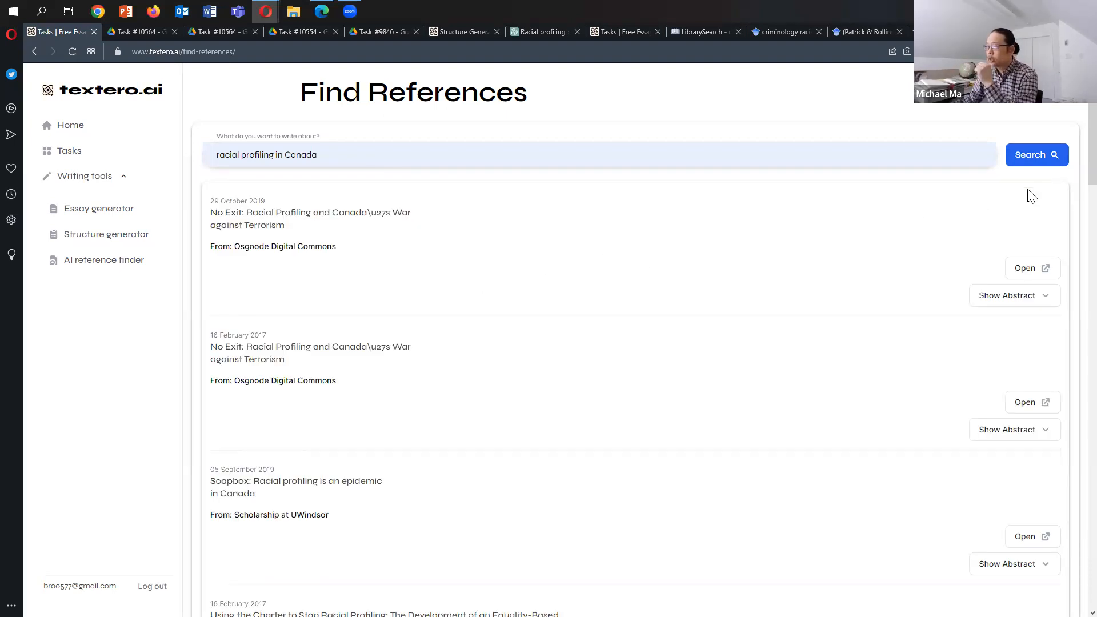
scroll(down, 3)
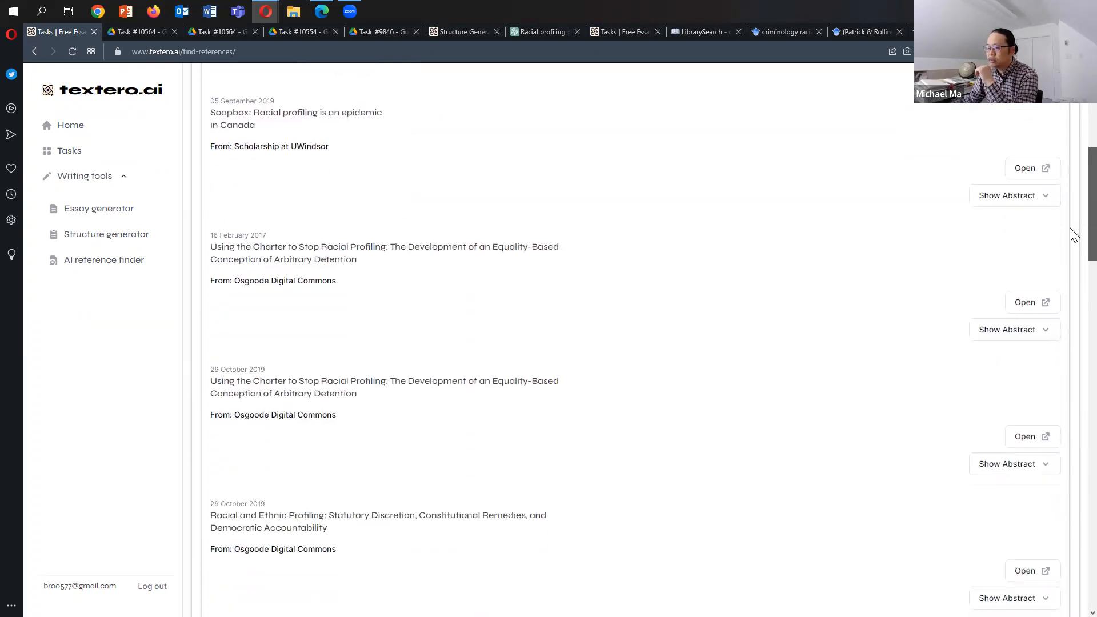
scroll(down, 3)
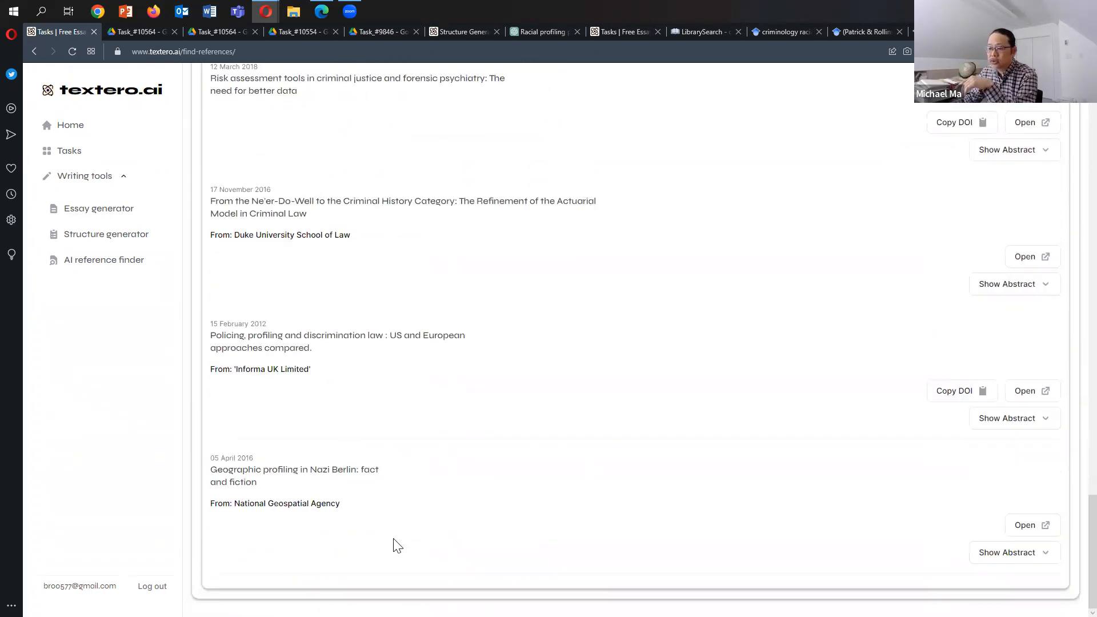
mouse_move(1075, 536)
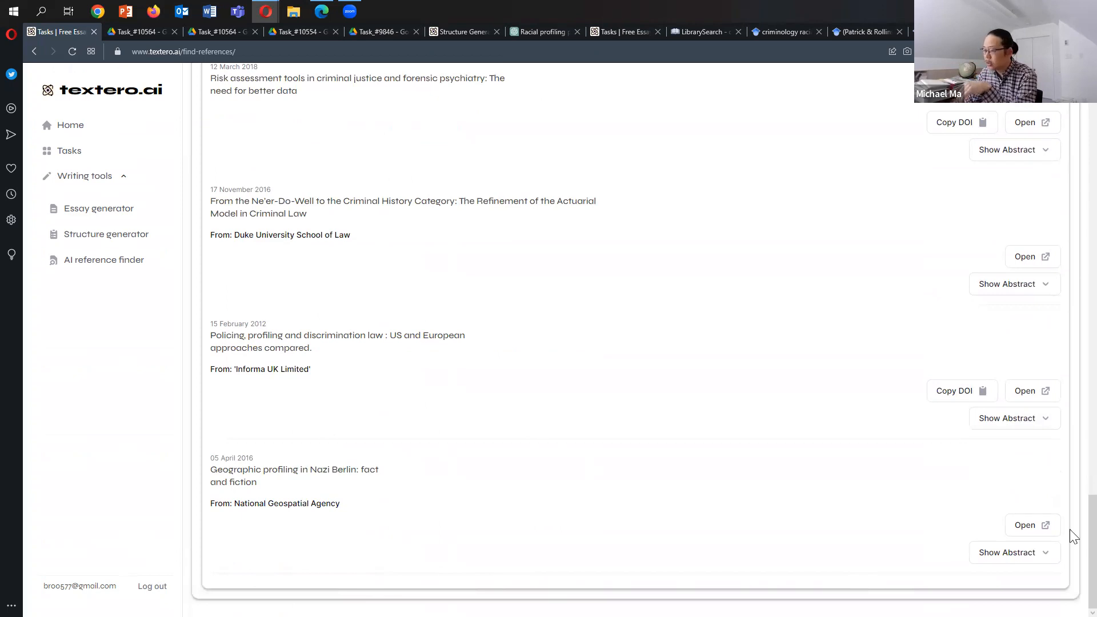
scroll(down, 3)
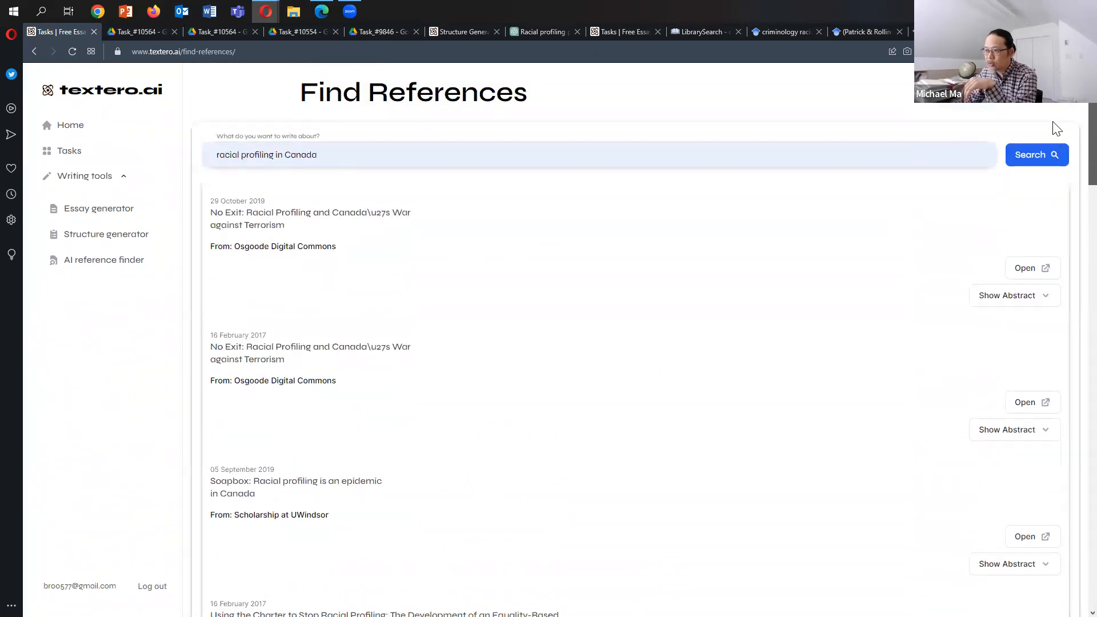
mouse_move(967, 114)
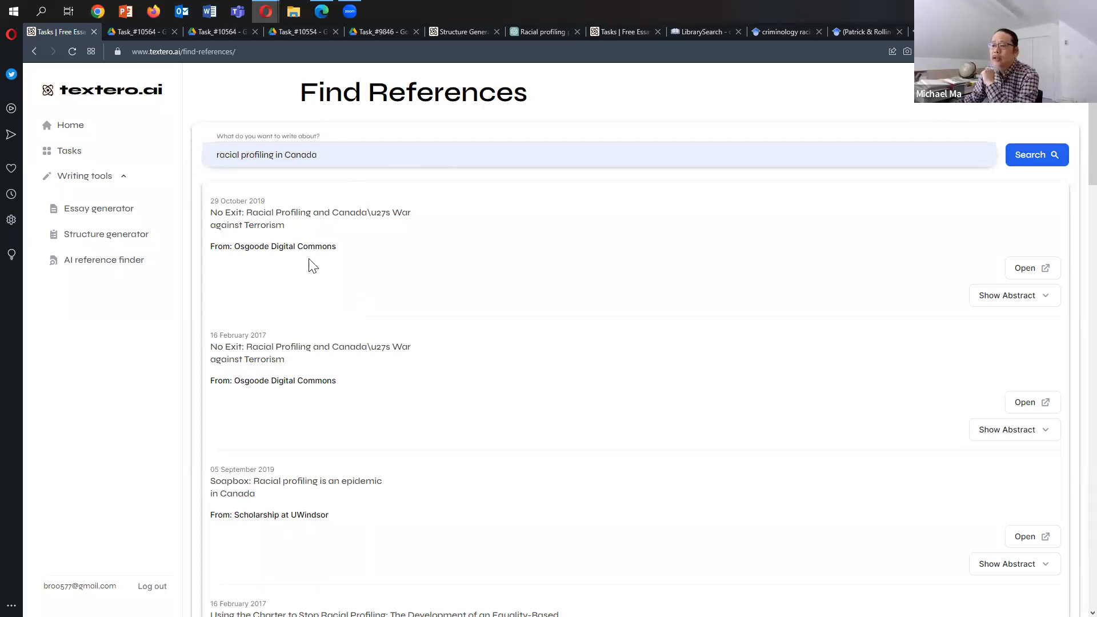
mouse_move(292, 281)
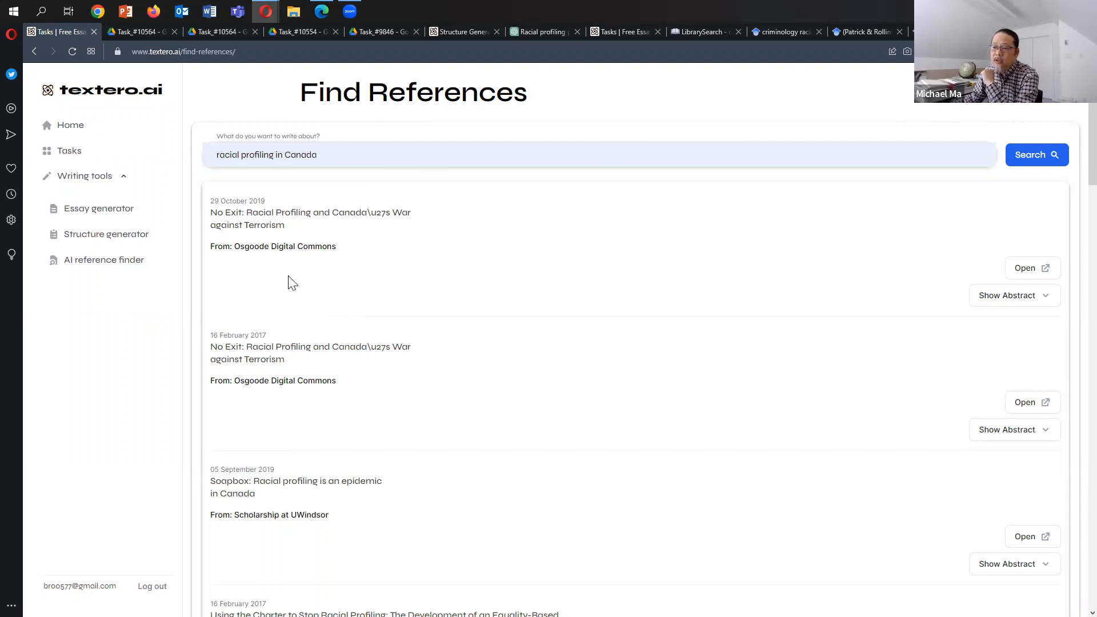
scroll(down, 3)
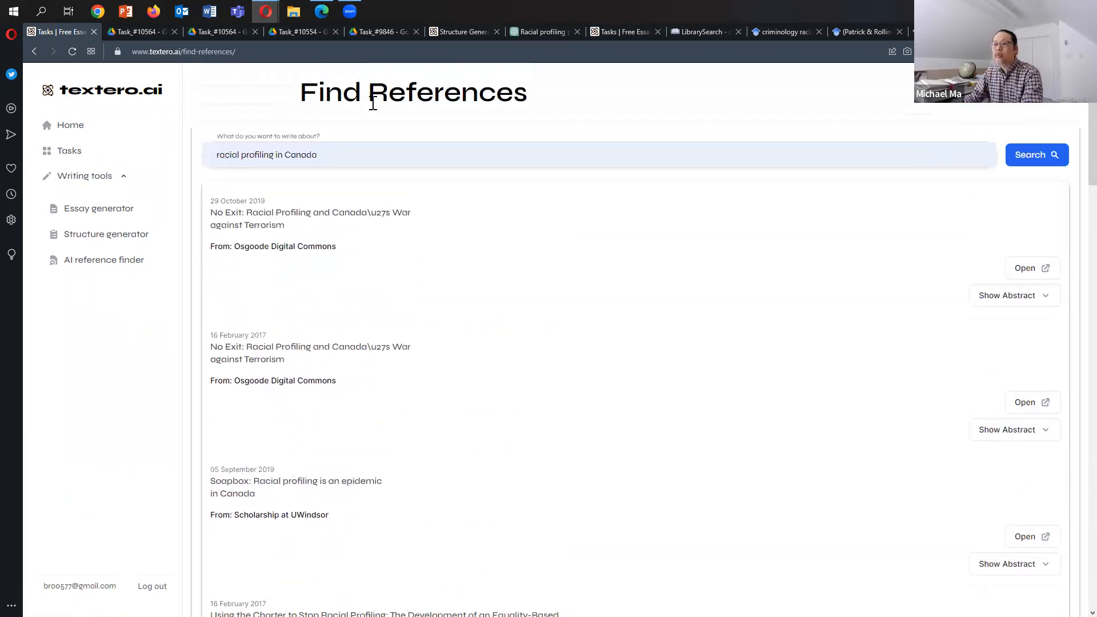
click(382, 155)
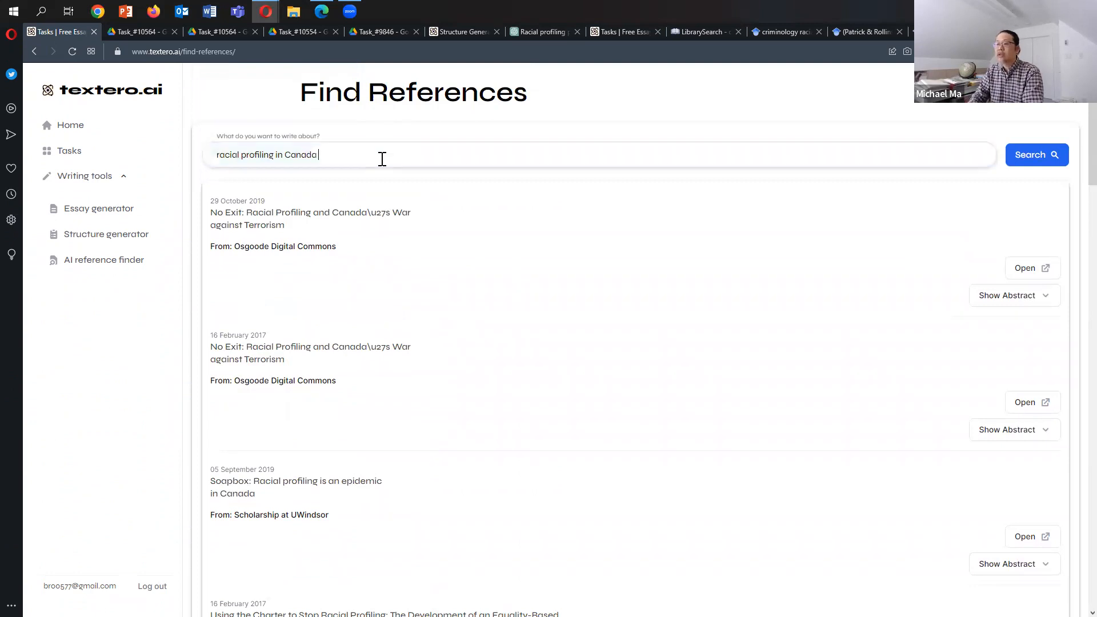
Rerun the Textero search as 'racial profiling in Canada in 2022' and skim the results.
text(in)
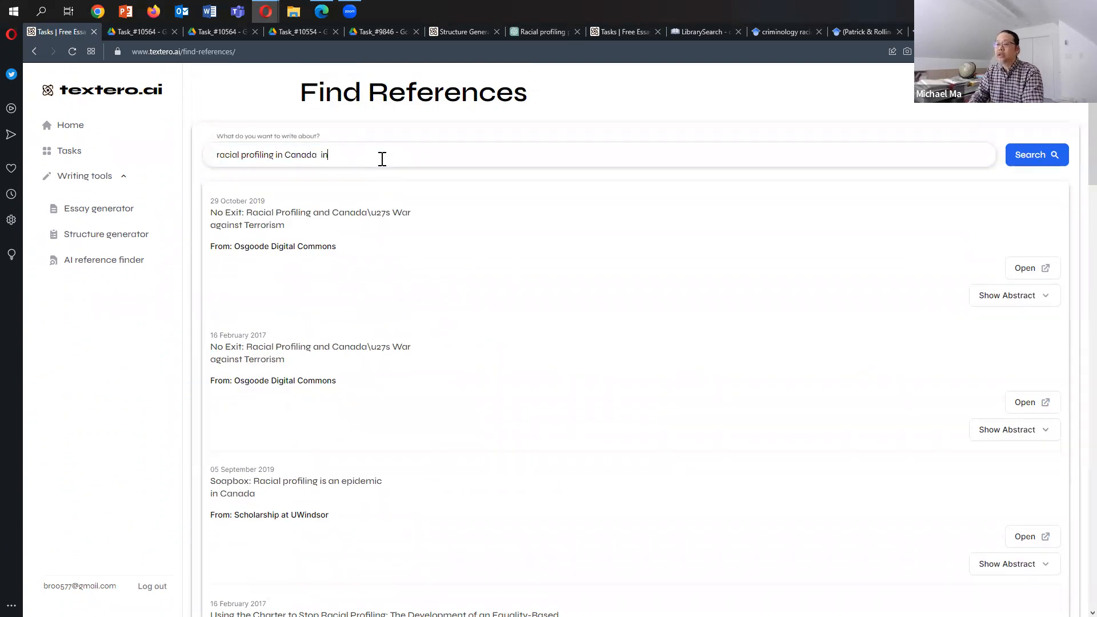
text(2022)
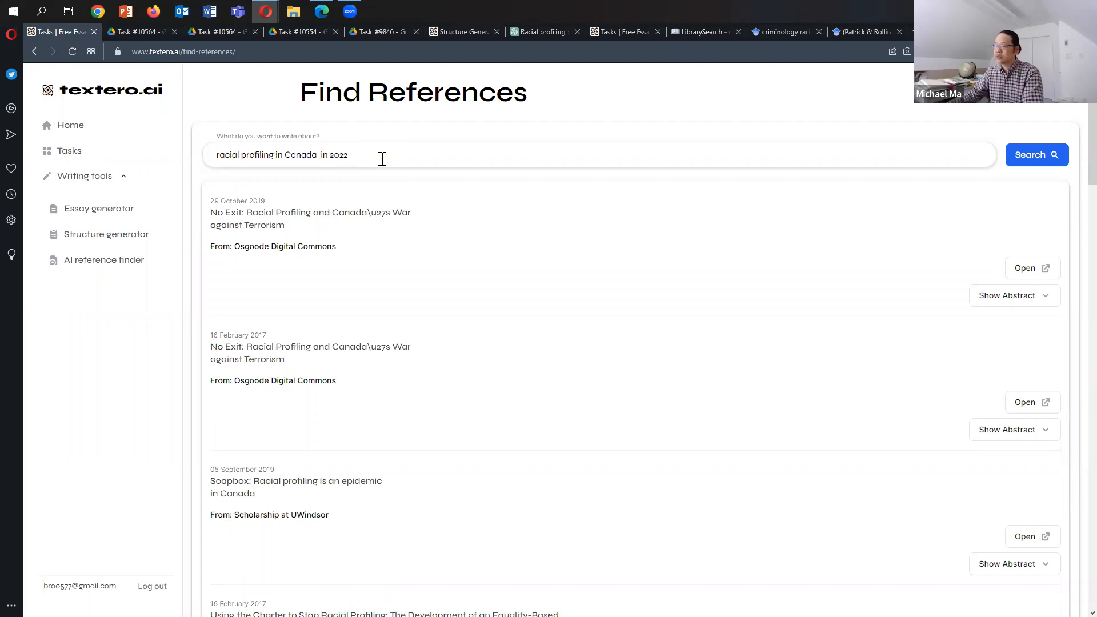
click(1037, 154)
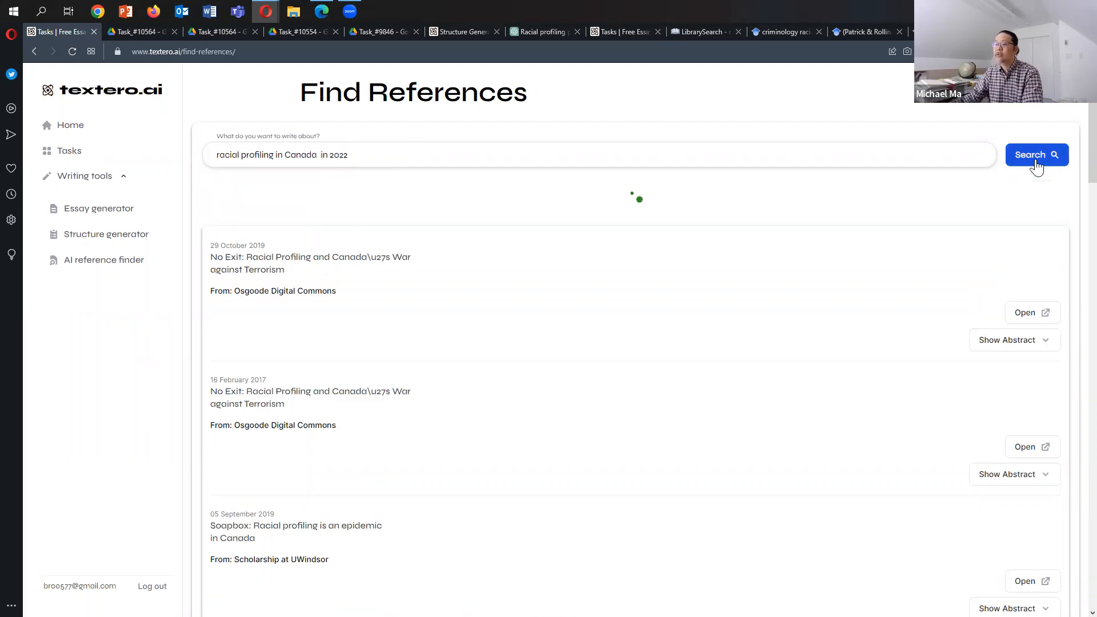
mouse_move(694, 231)
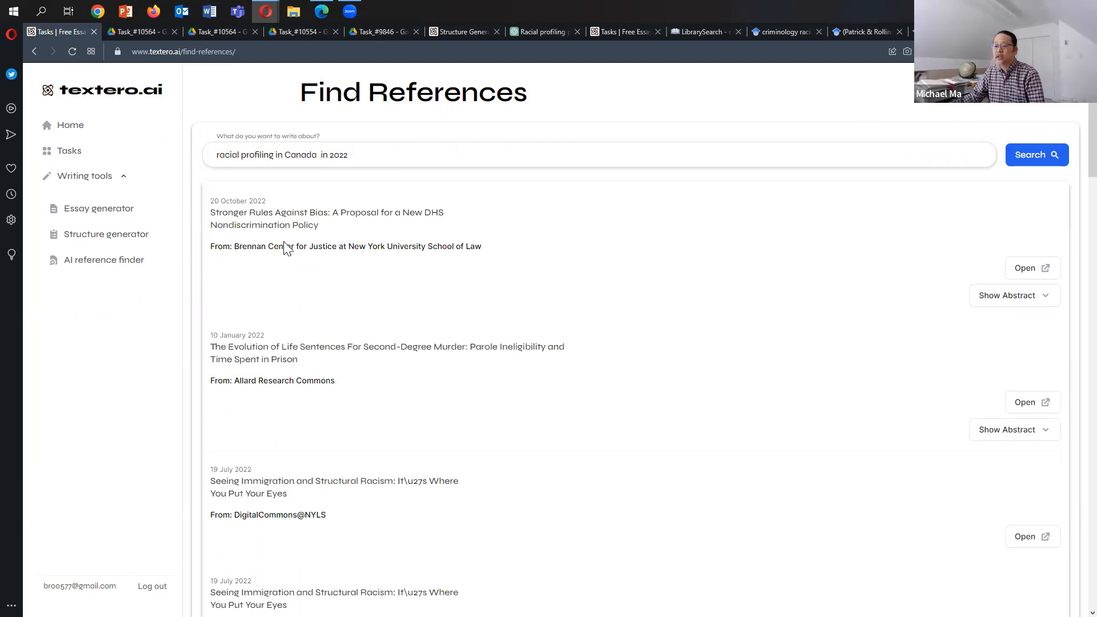
mouse_move(294, 405)
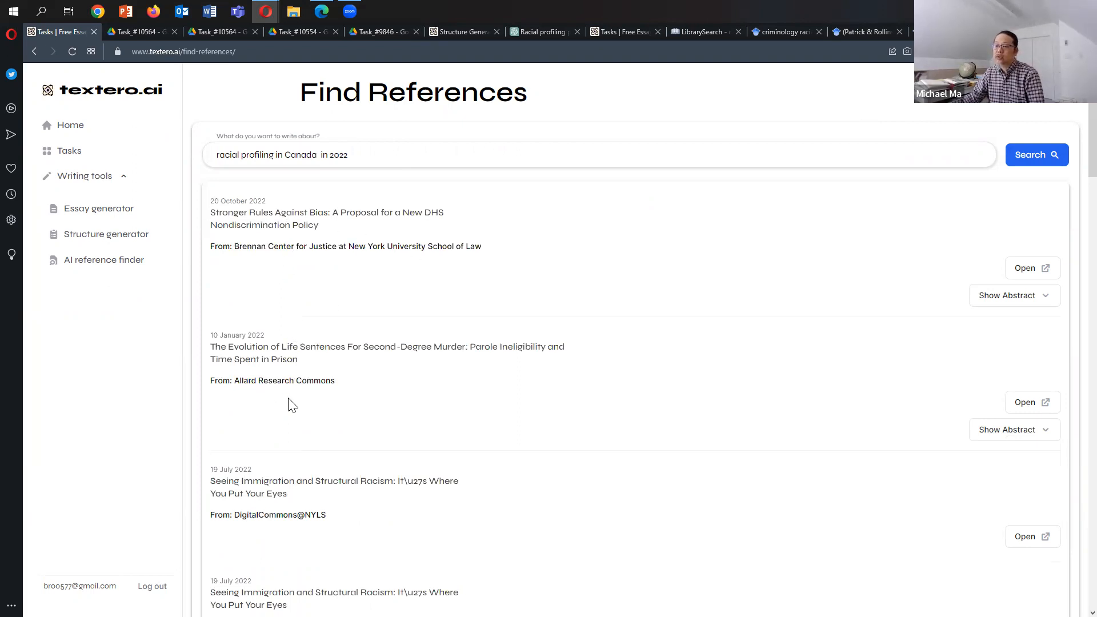
scroll(down, 3)
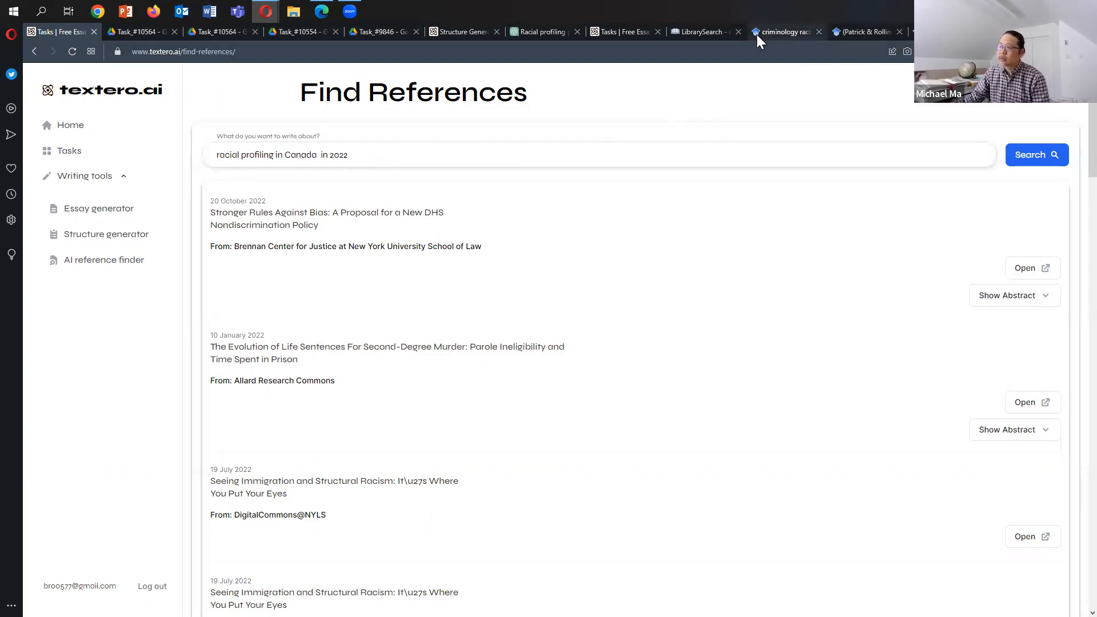
click(700, 31)
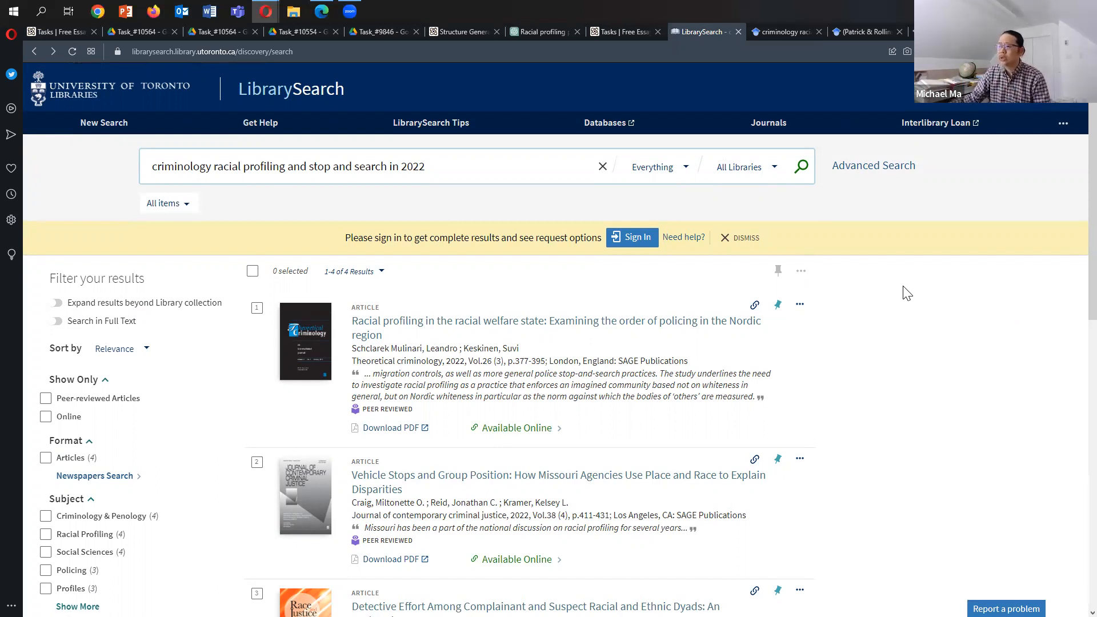
Scroll LibrarySearch's four 2022 articles, then return to Textero's reference results.
scroll(down, 3)
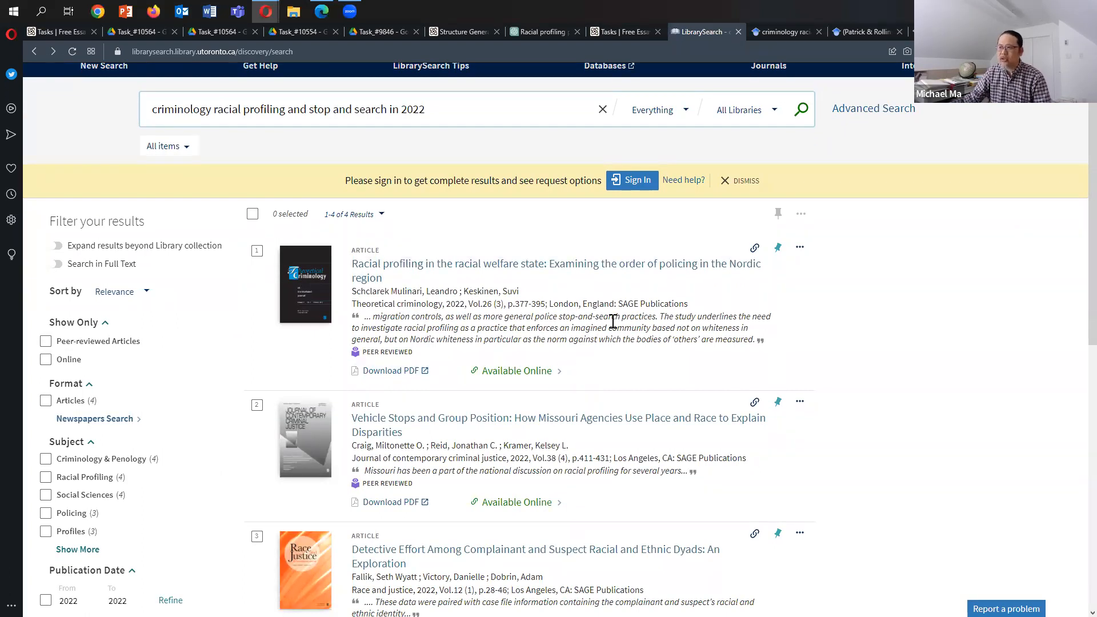
click(57, 31)
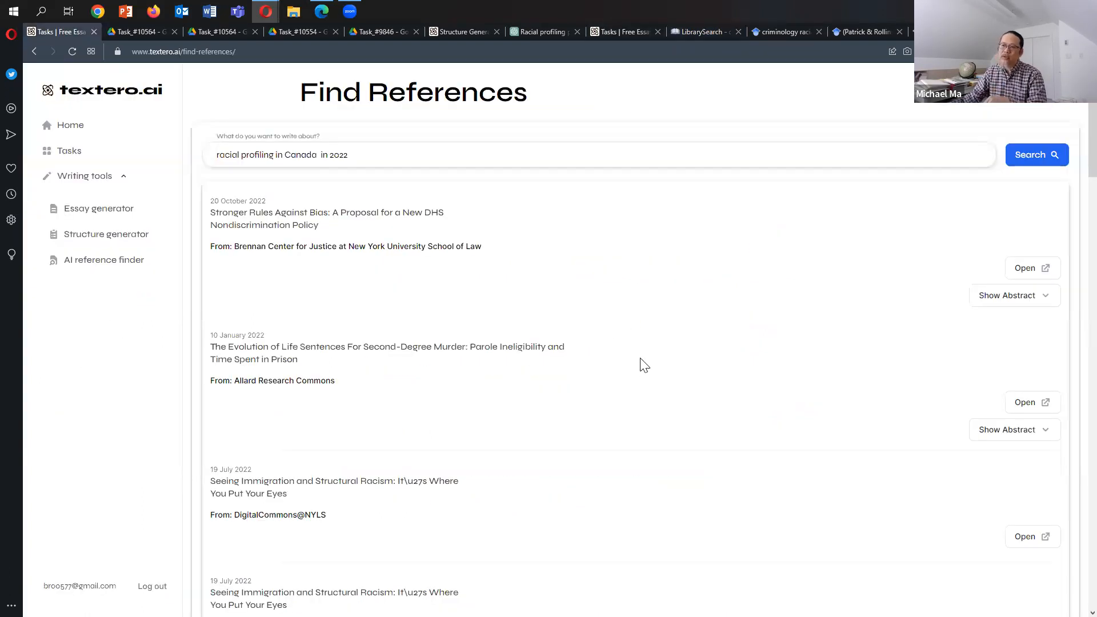
mouse_move(665, 356)
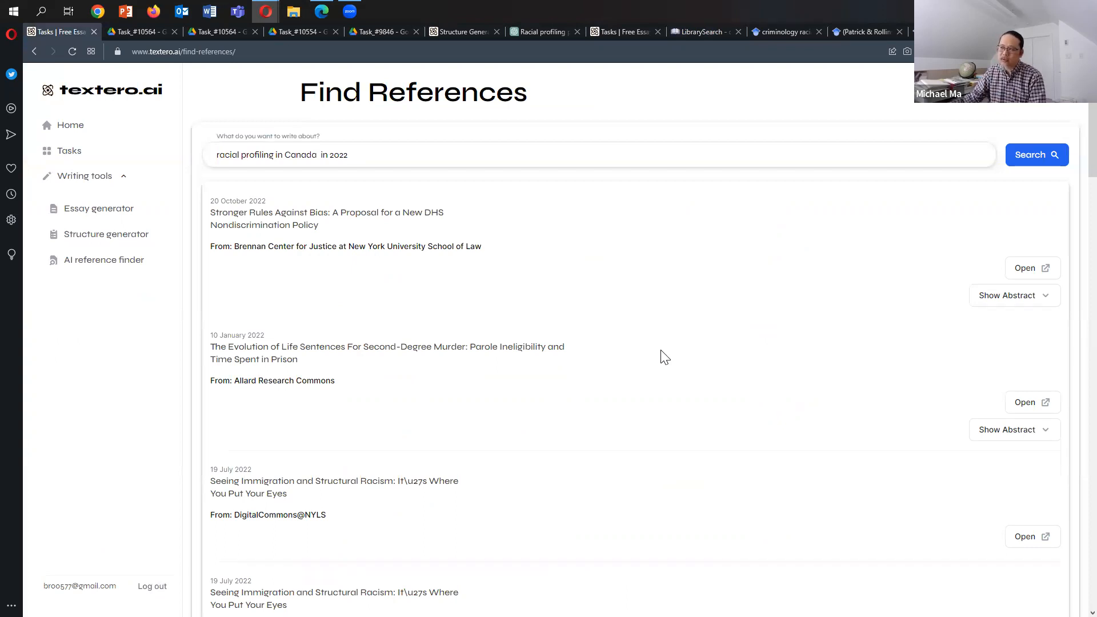
mouse_move(795, 85)
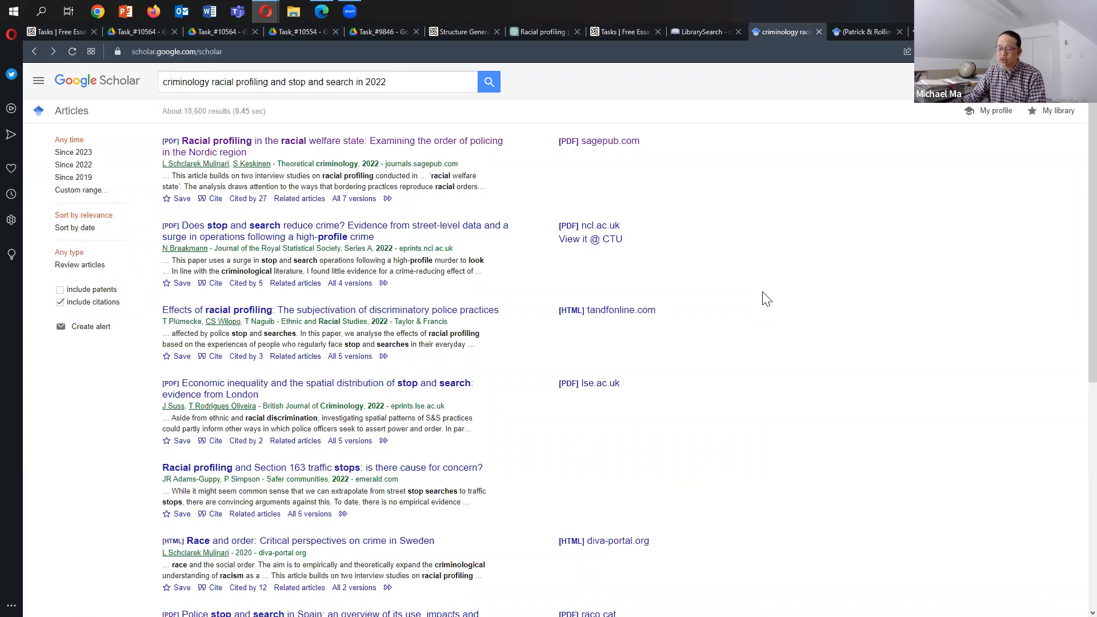
mouse_move(265, 102)
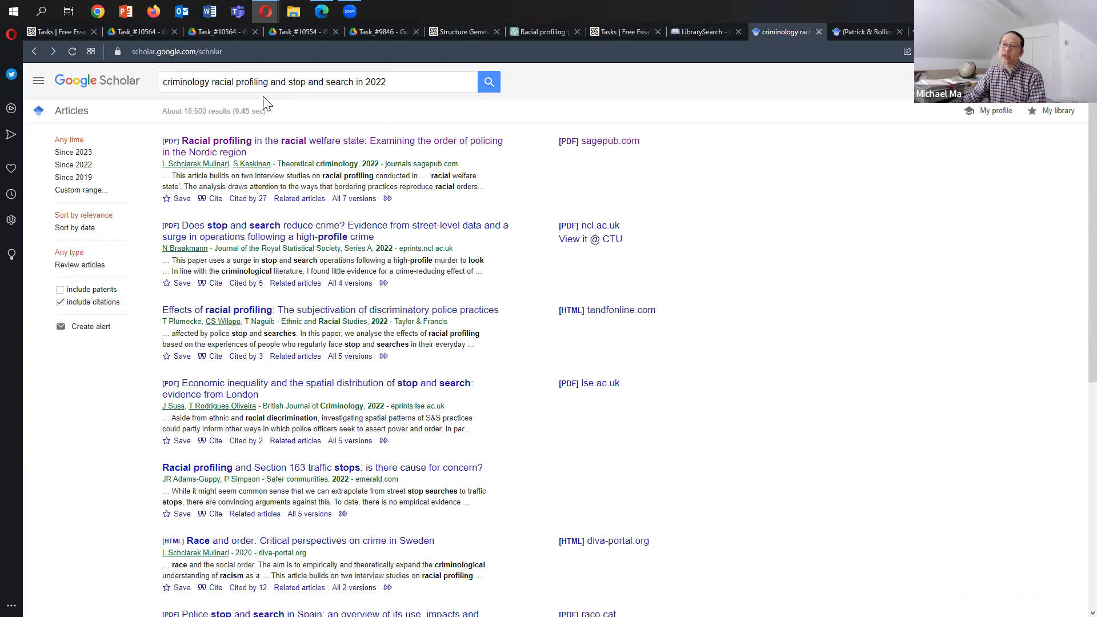
mouse_move(277, 104)
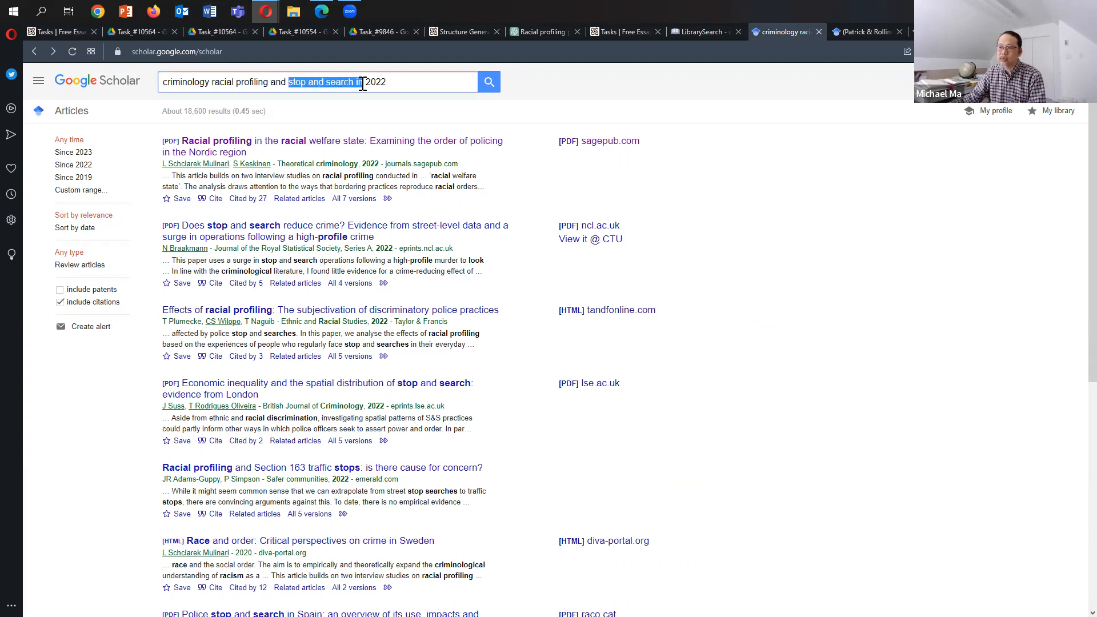
Delete 'stop and search in' from the Scholar query, then return to Textero.
key(Delete)
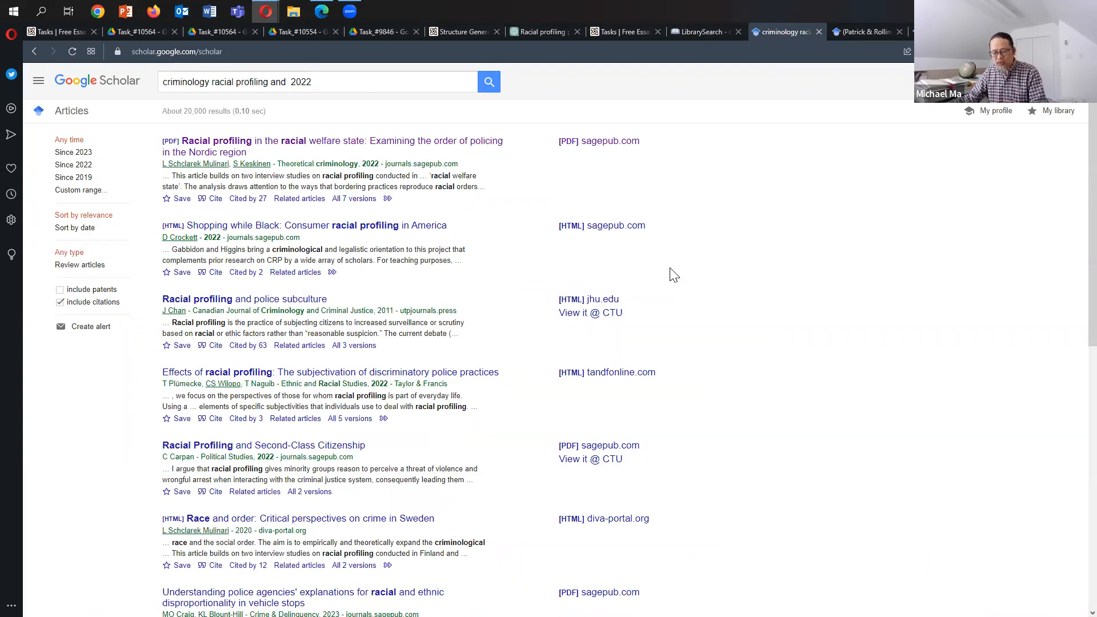
click(57, 31)
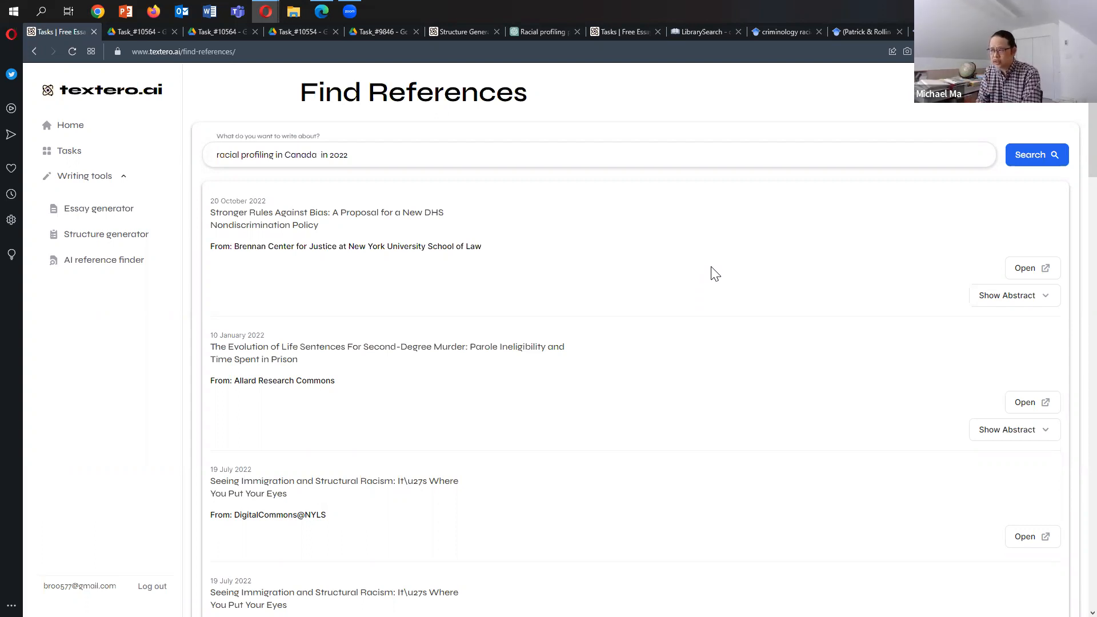
mouse_move(1033, 294)
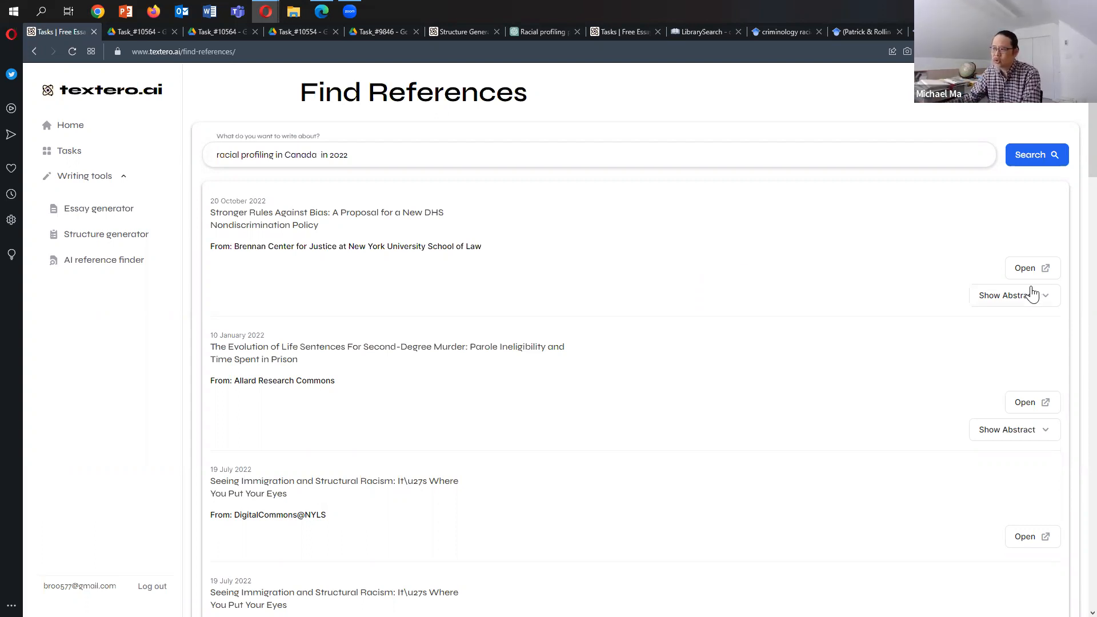
Show the DHS nondiscrimination policy result's abstract, then return to Google Scholar.
click(1015, 295)
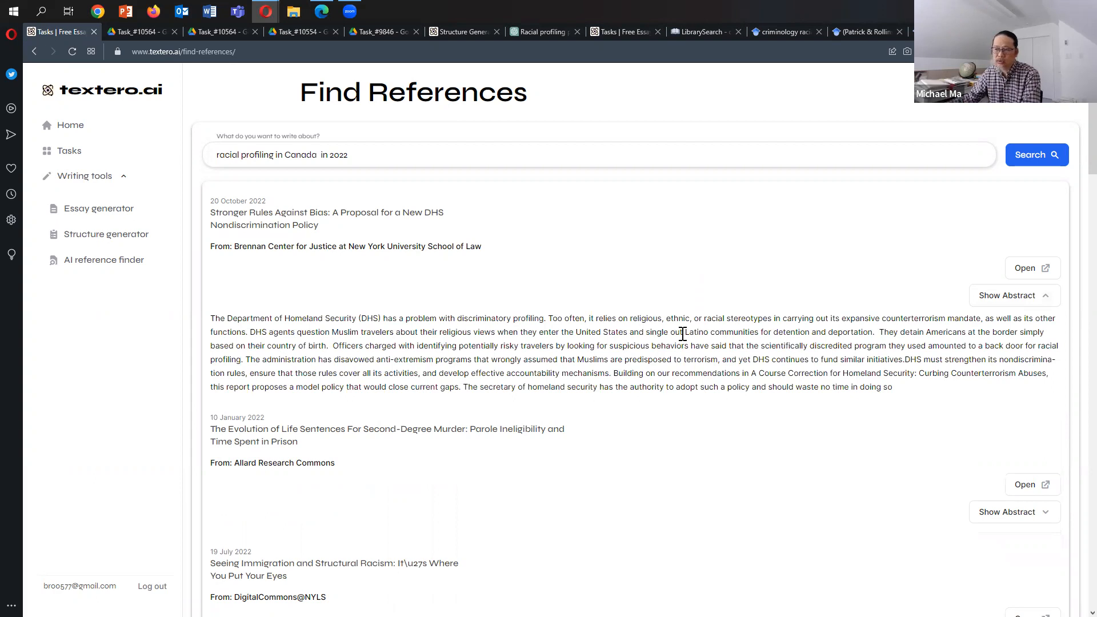
click(781, 32)
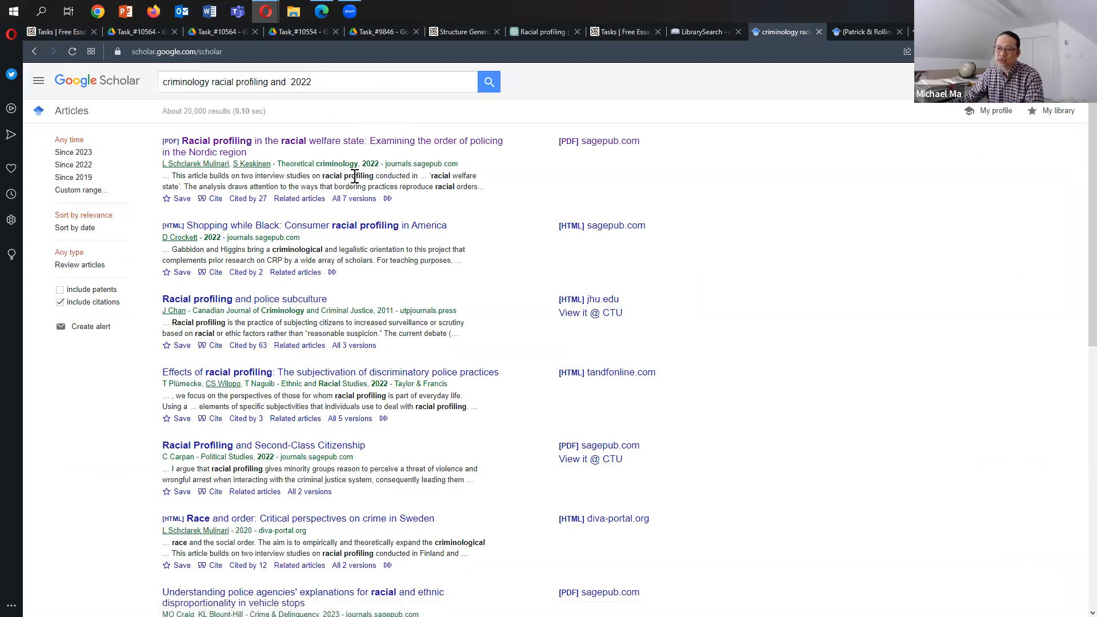
mouse_move(441, 186)
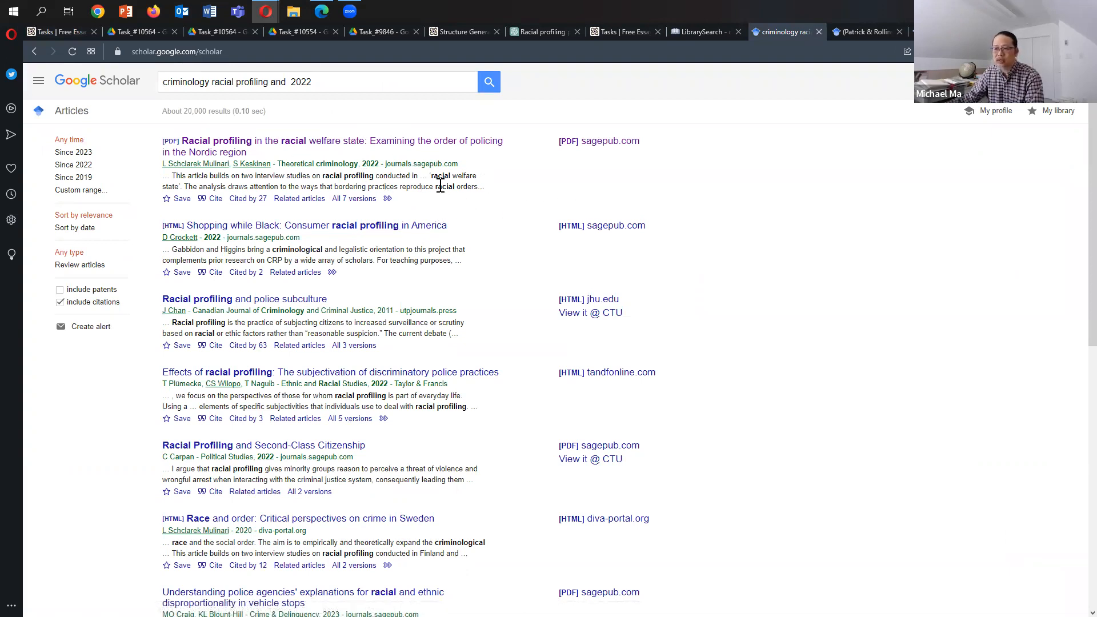
mouse_move(698, 17)
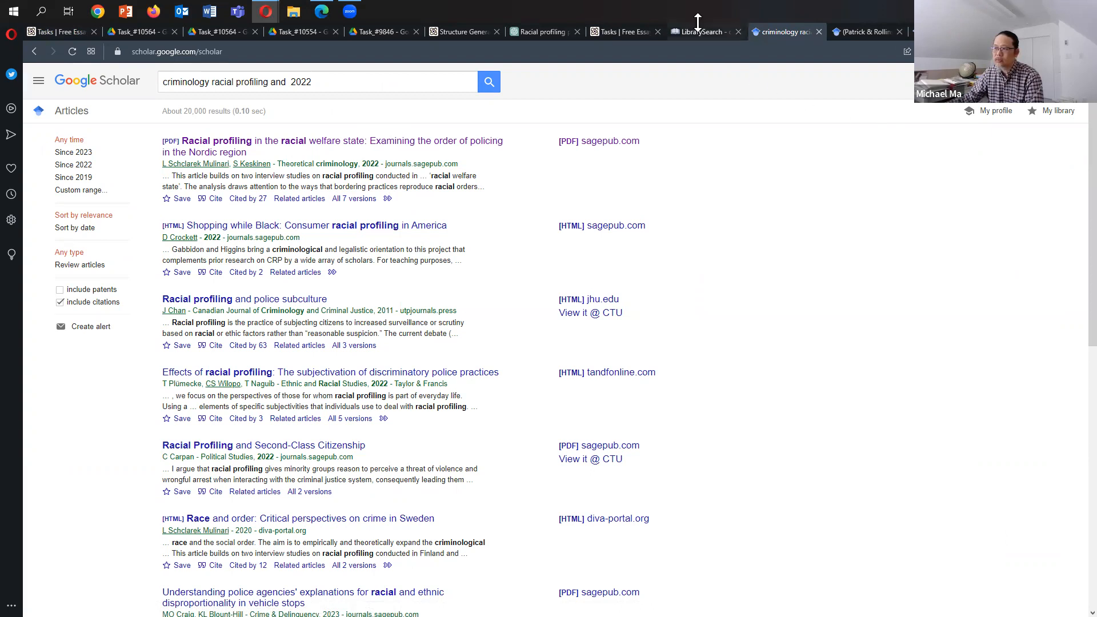
Review the Nordic racial-welfare-state article's LibrarySearch record and description, then return to Scholar.
click(703, 31)
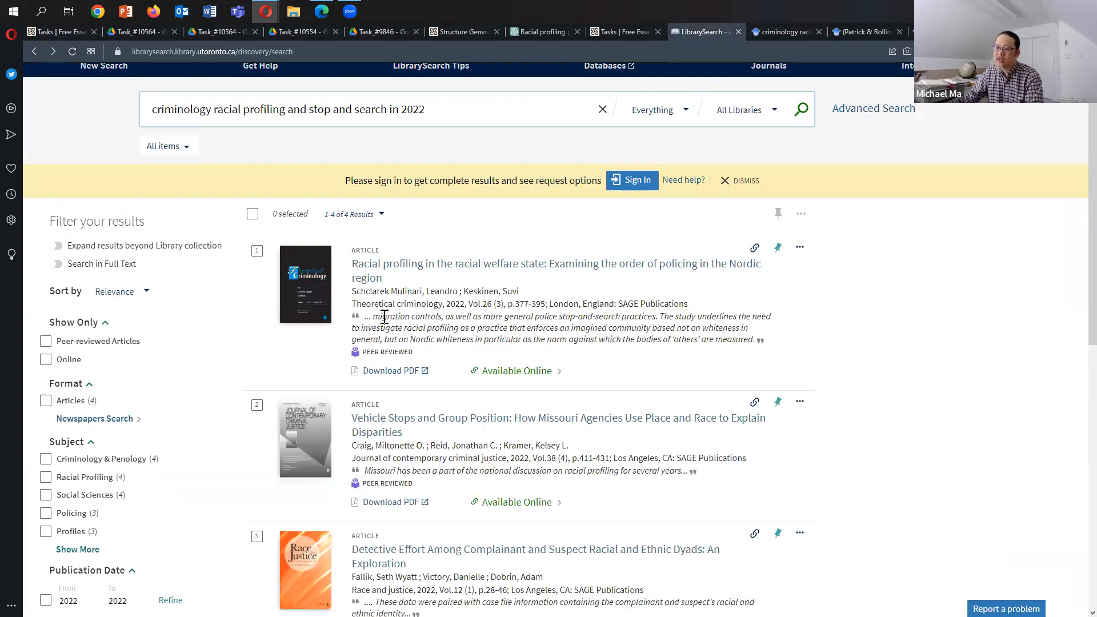
mouse_move(418, 279)
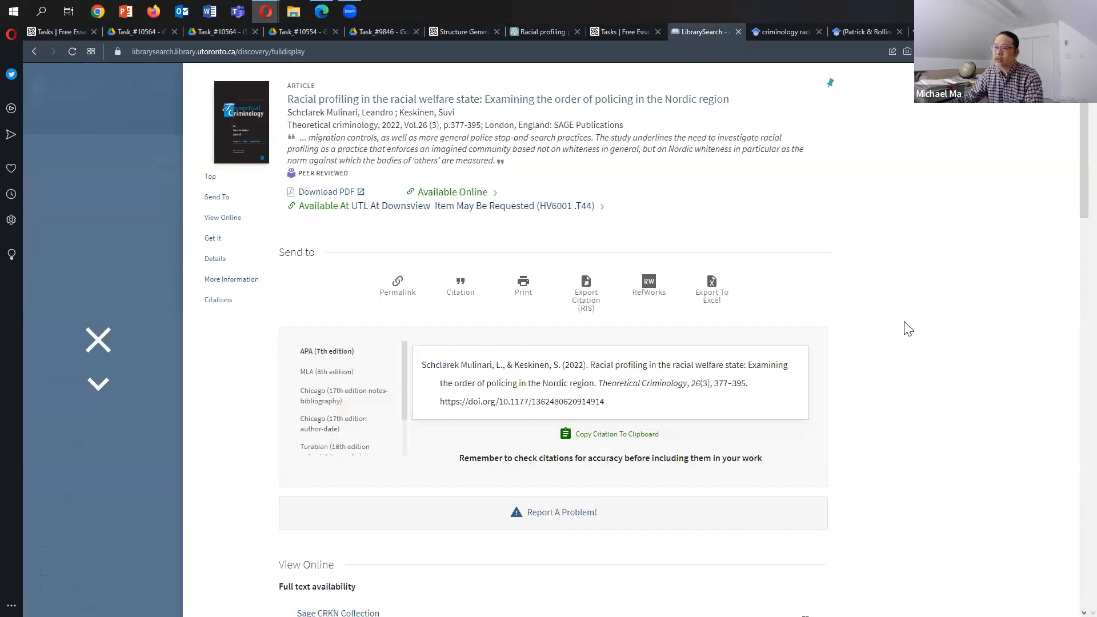
scroll(down, 3)
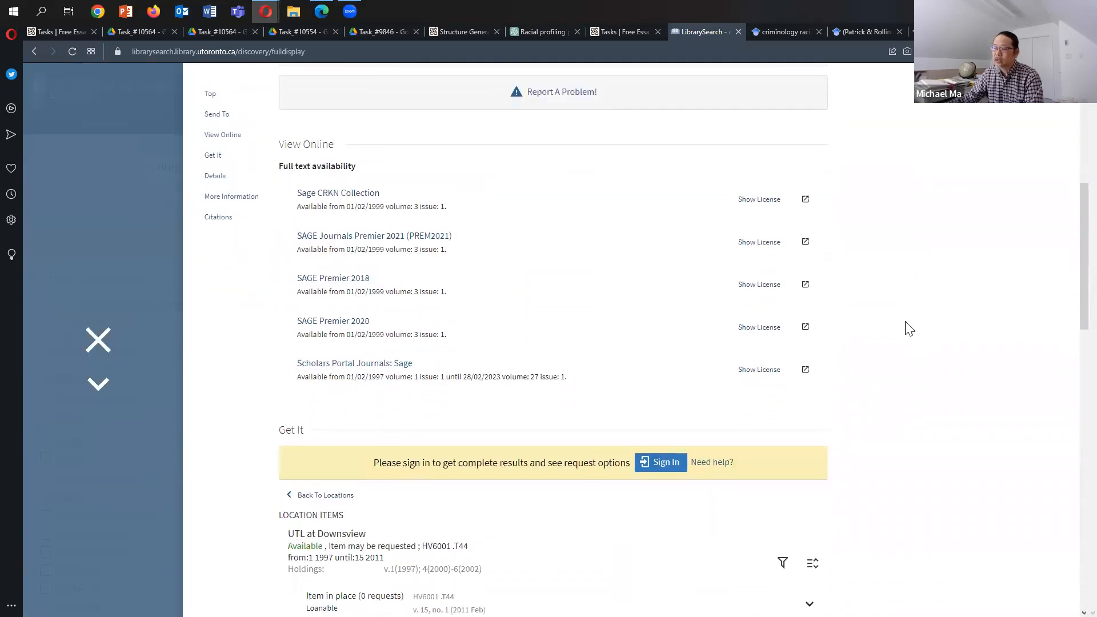
scroll(down, 3)
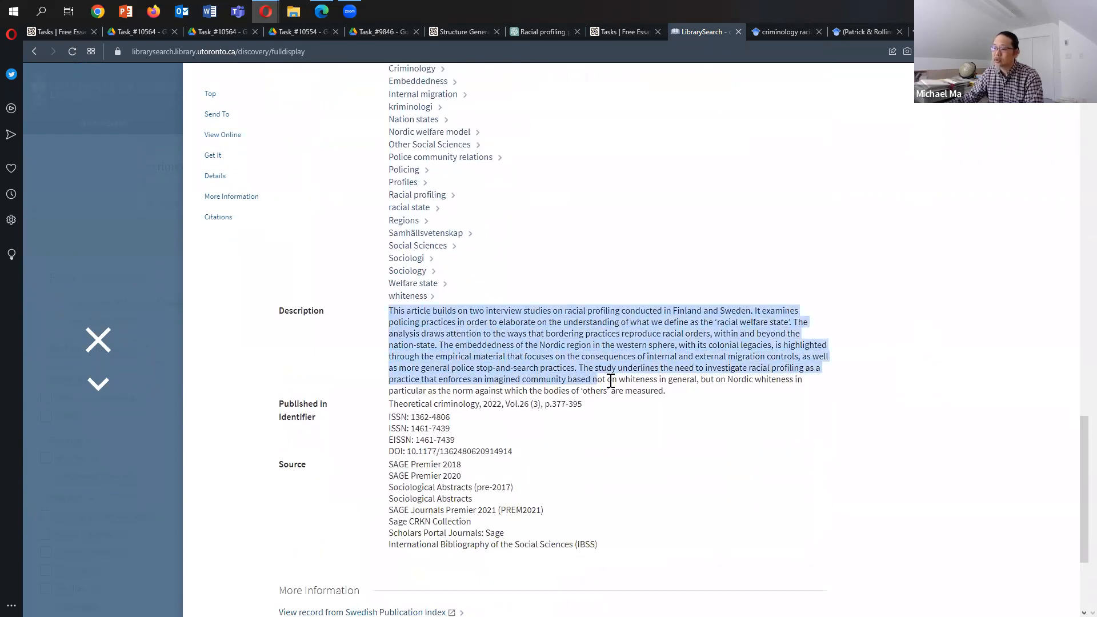
click(784, 31)
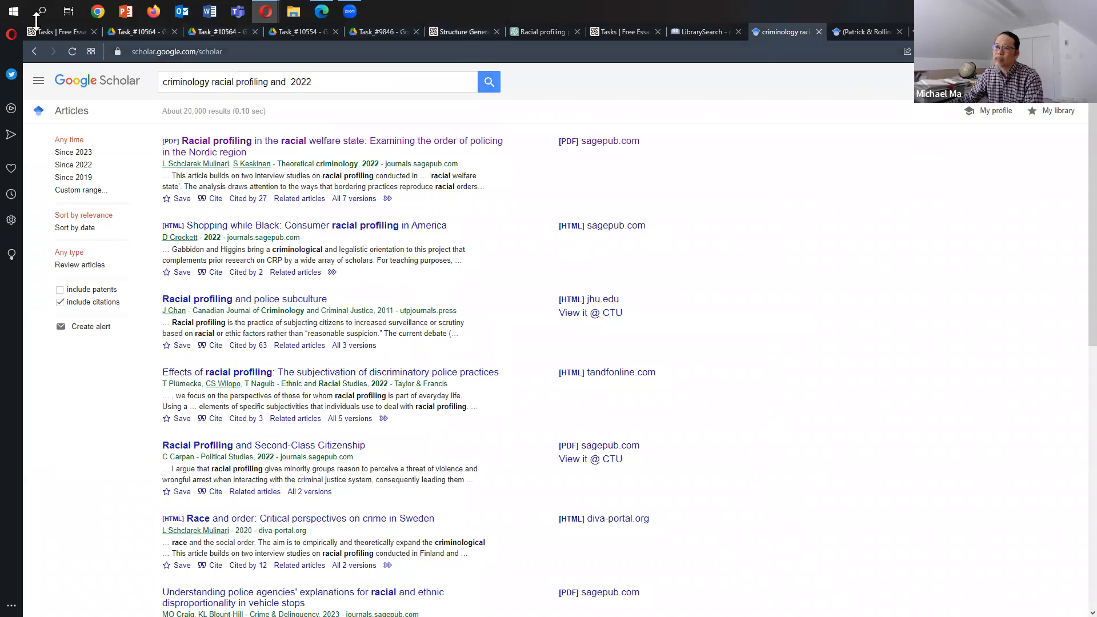
Scroll Textero's results past the parole abstract and open 'Seeing Immigration and Structural Racism' PDF.
click(58, 31)
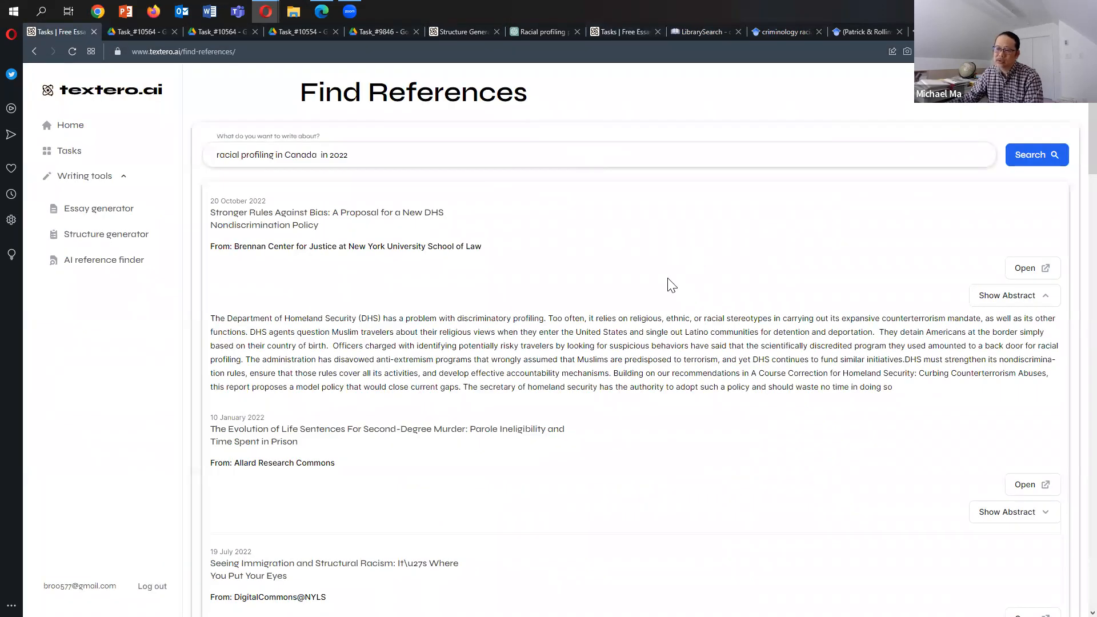
scroll(down, 3)
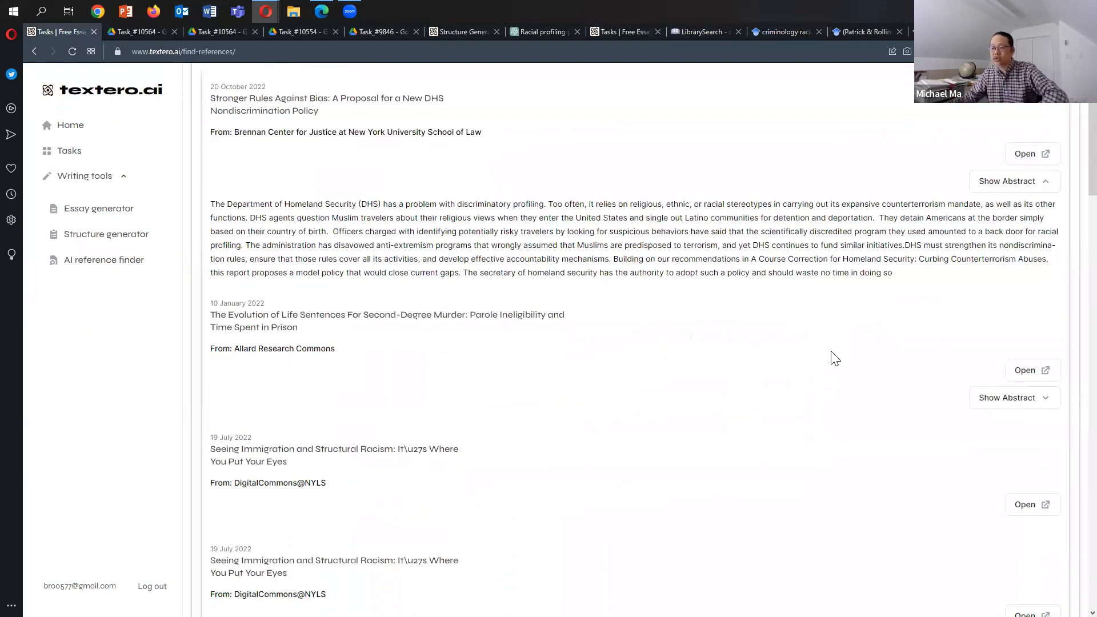
mouse_move(840, 329)
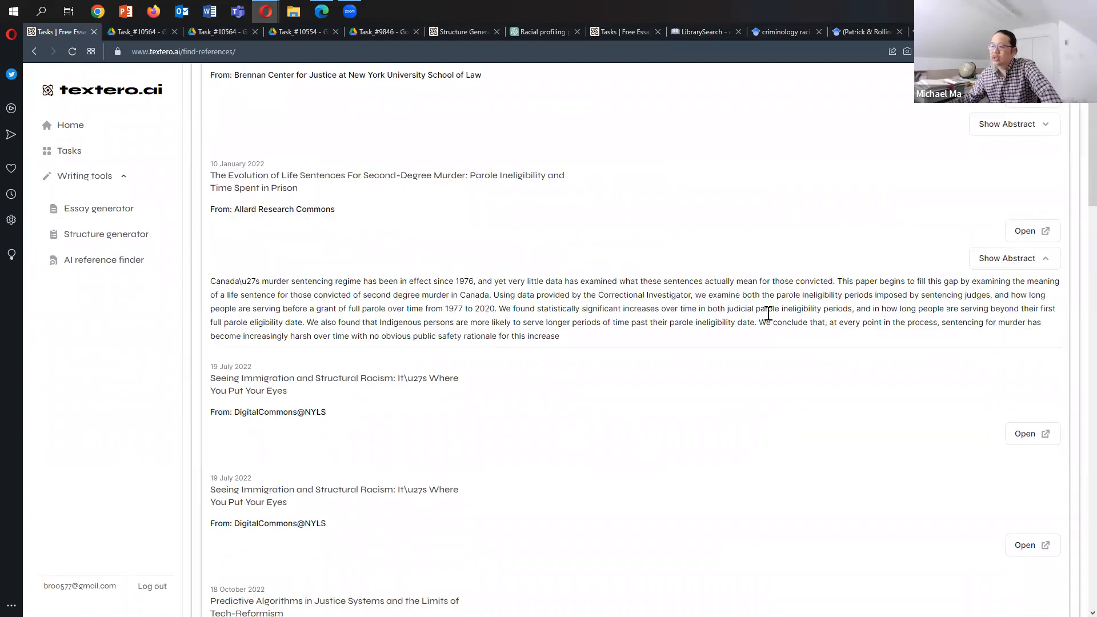
scroll(down, 3)
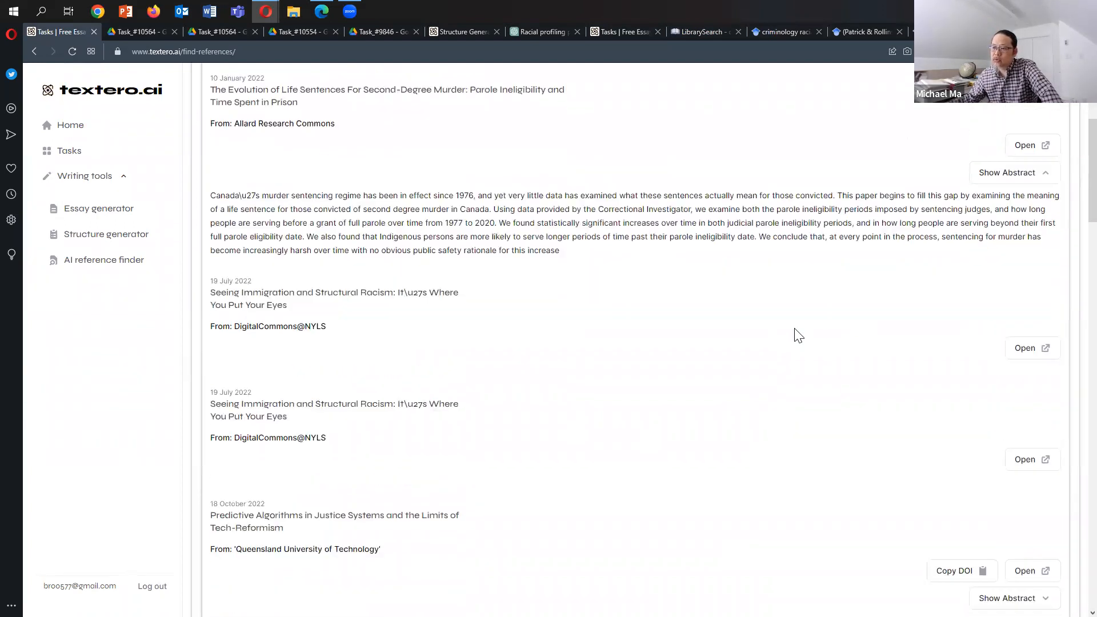
mouse_move(1018, 363)
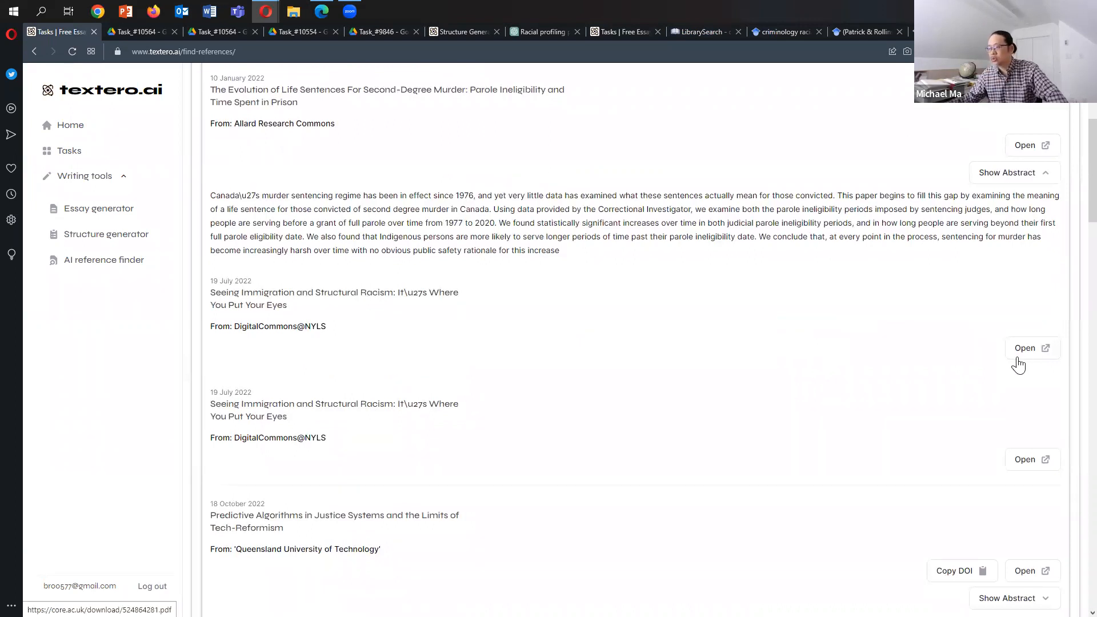
click(1025, 348)
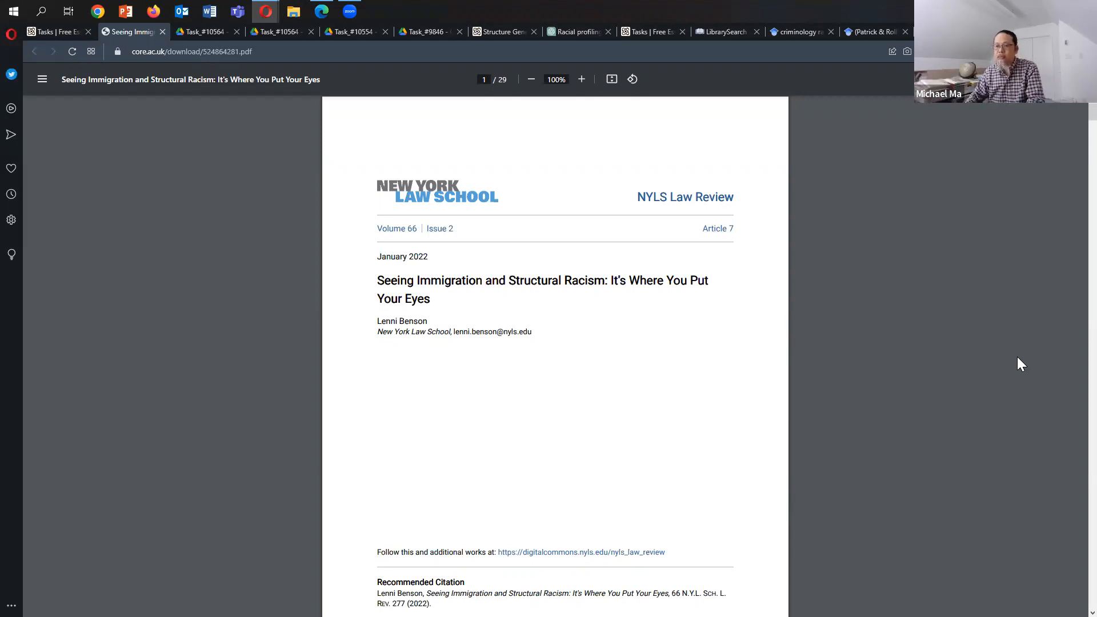
Open the PDF of 'Sheriffs, State Troopers, and the Spillover Effects of Immigration Policing' from Textero.ai's results.
click(57, 31)
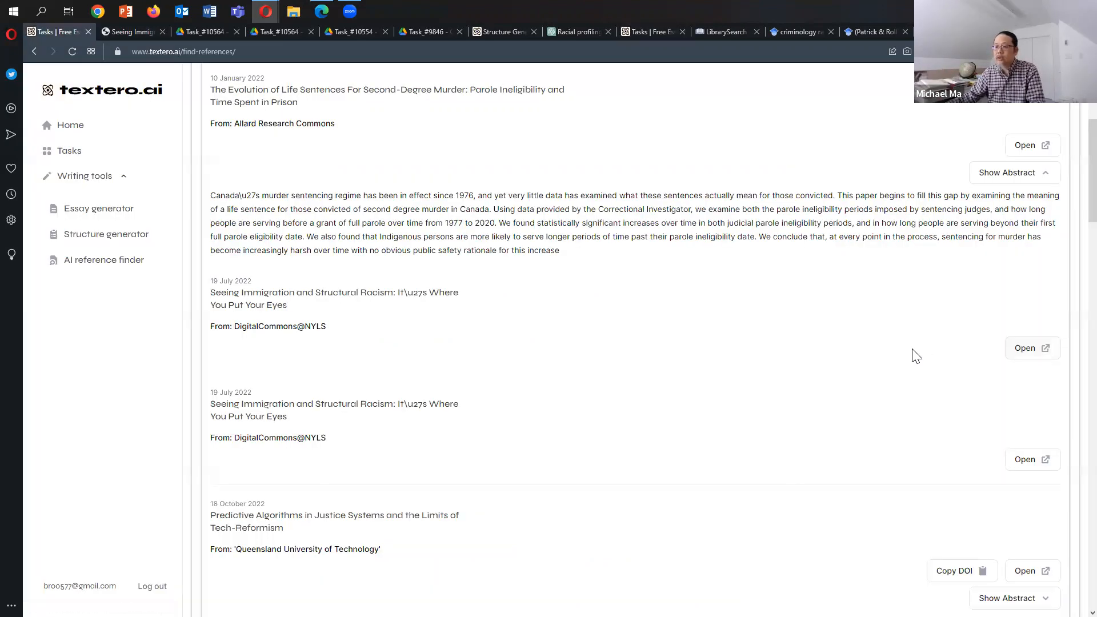
scroll(down, 3)
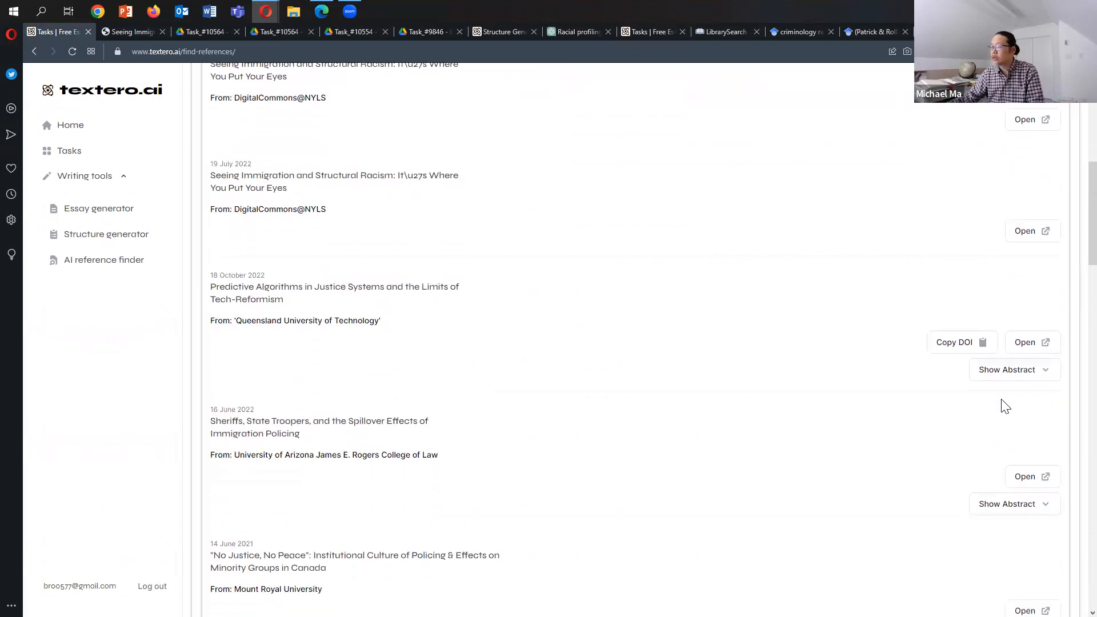
scroll(down, 3)
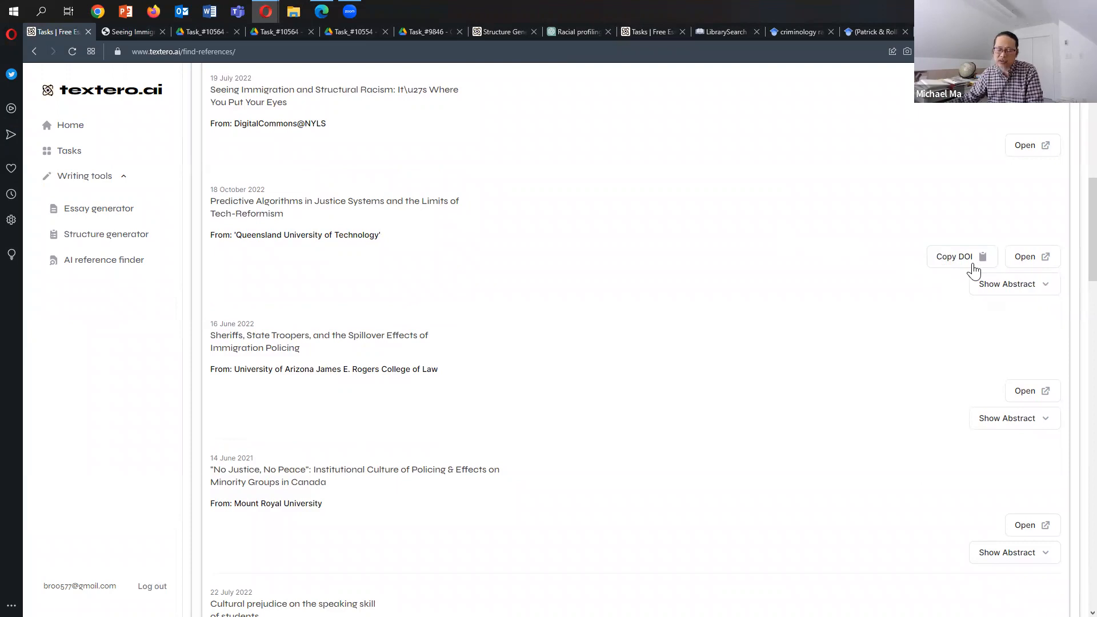
mouse_move(1021, 397)
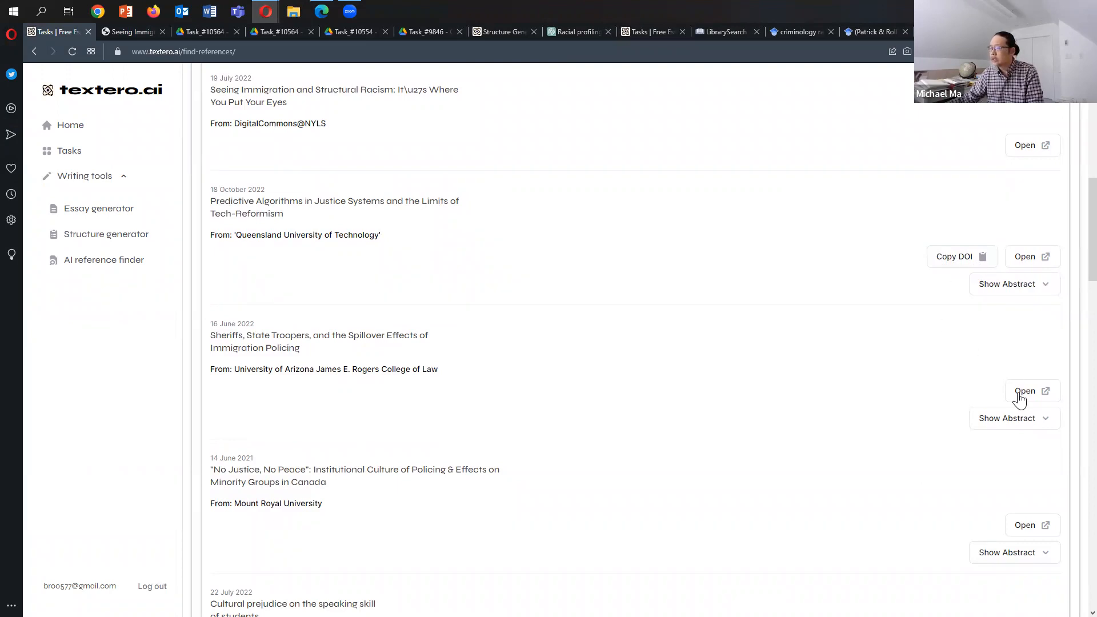
mouse_move(281, 347)
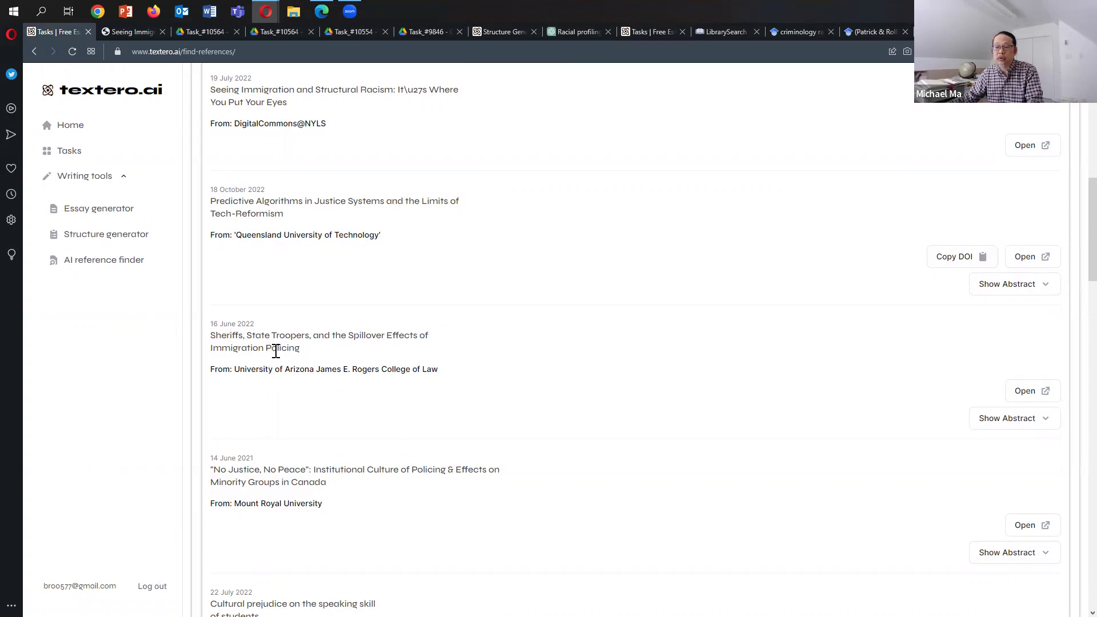
mouse_move(1022, 398)
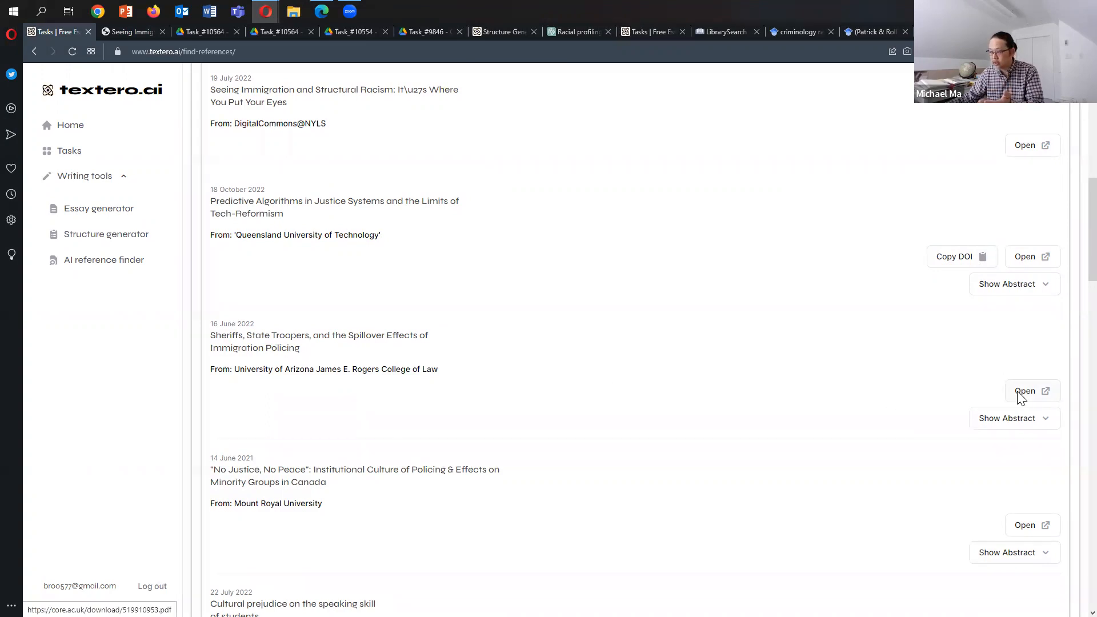
click(1025, 391)
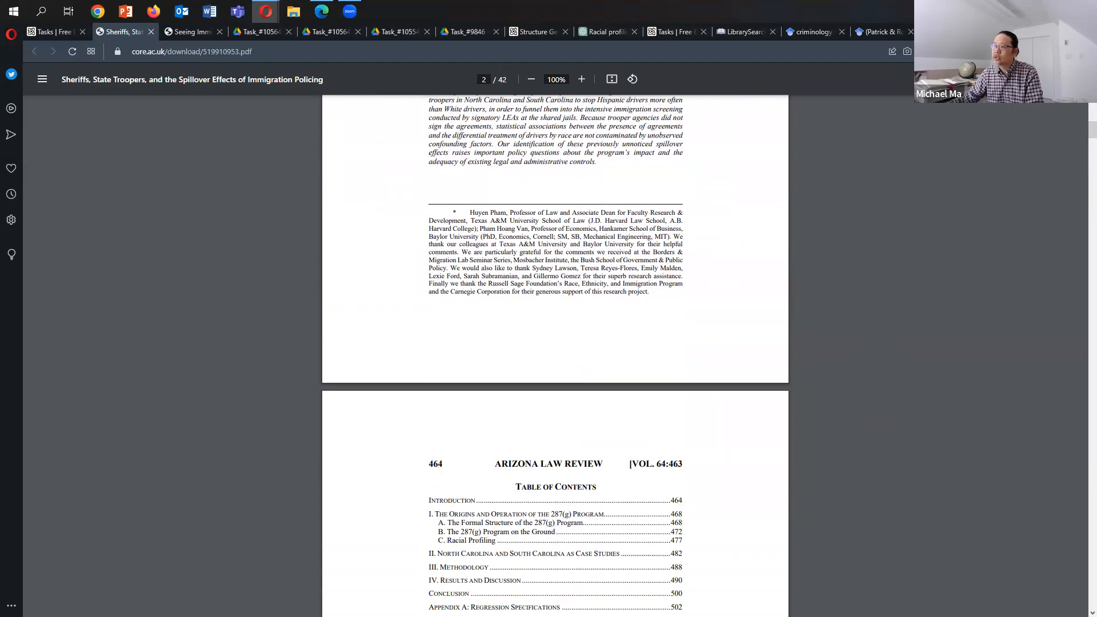
Review the remaining Google Scholar 2022 racial profiling results to the end, then return to LibrarySearch's four articles.
click(812, 31)
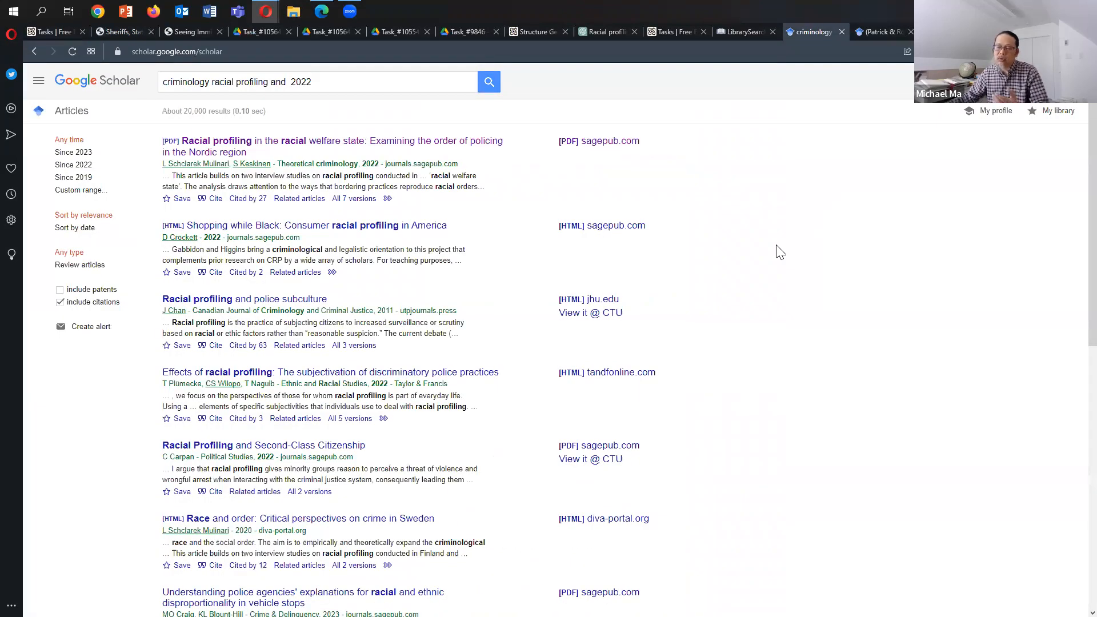
mouse_move(597, 154)
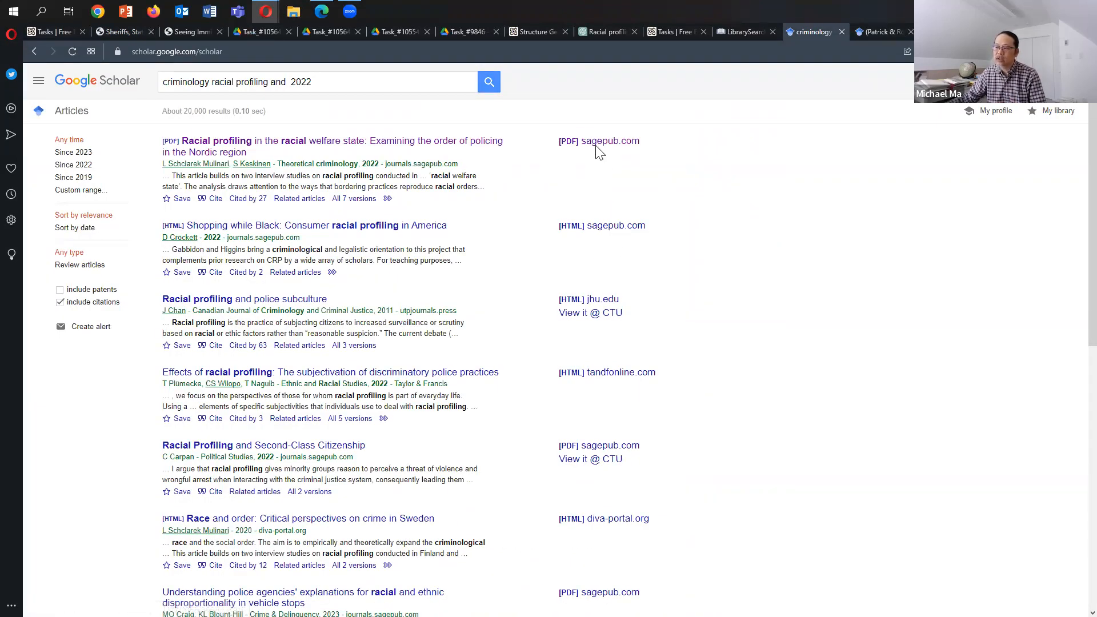
scroll(down, 3)
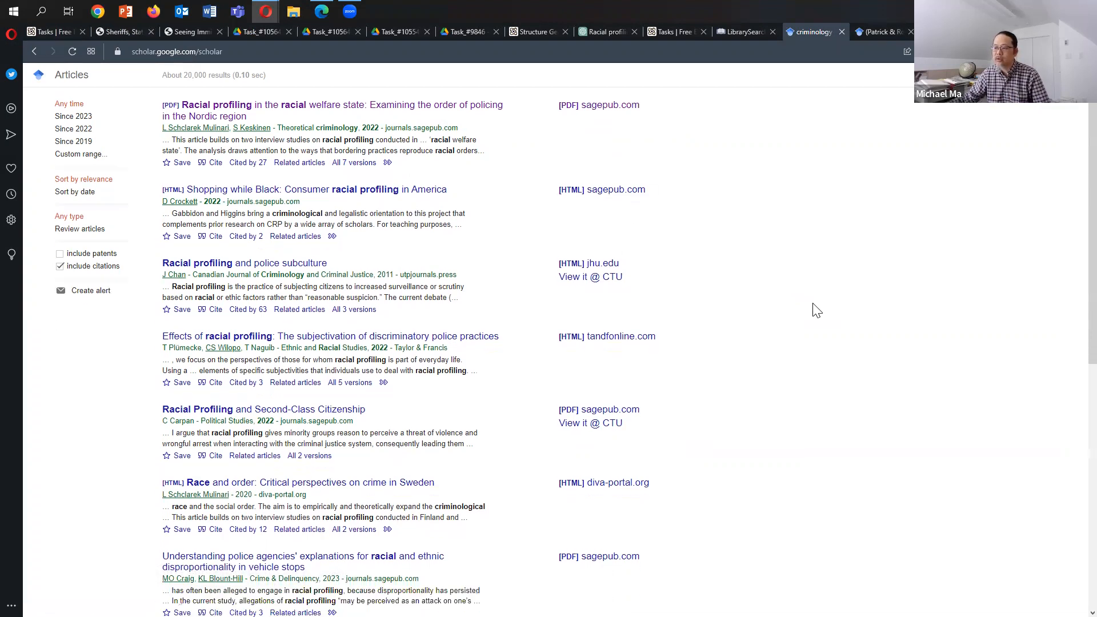
scroll(down, 3)
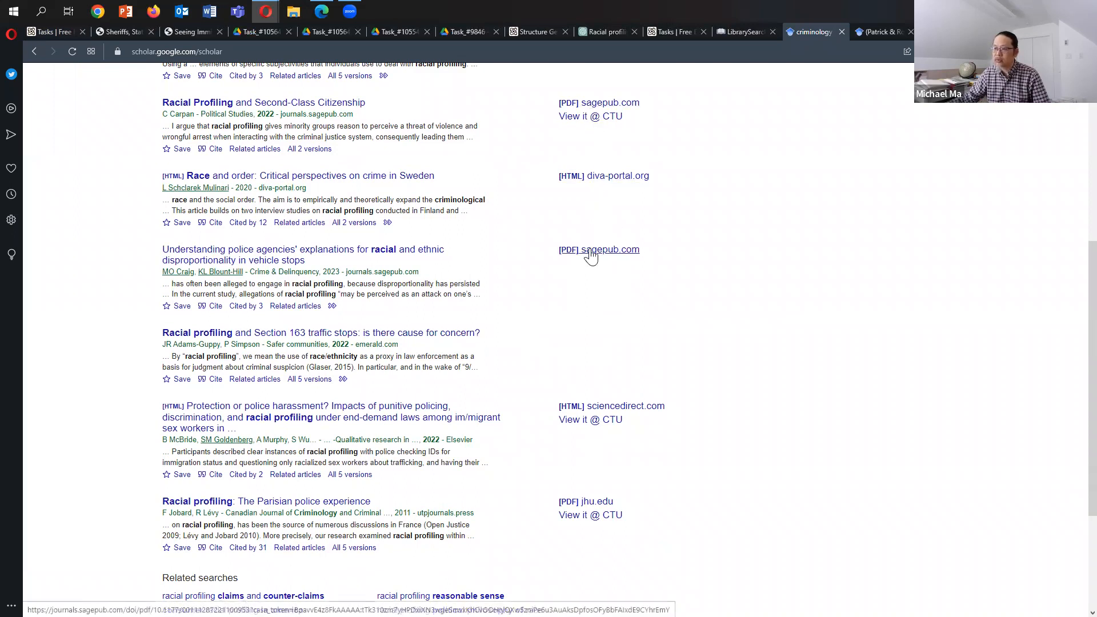
click(599, 249)
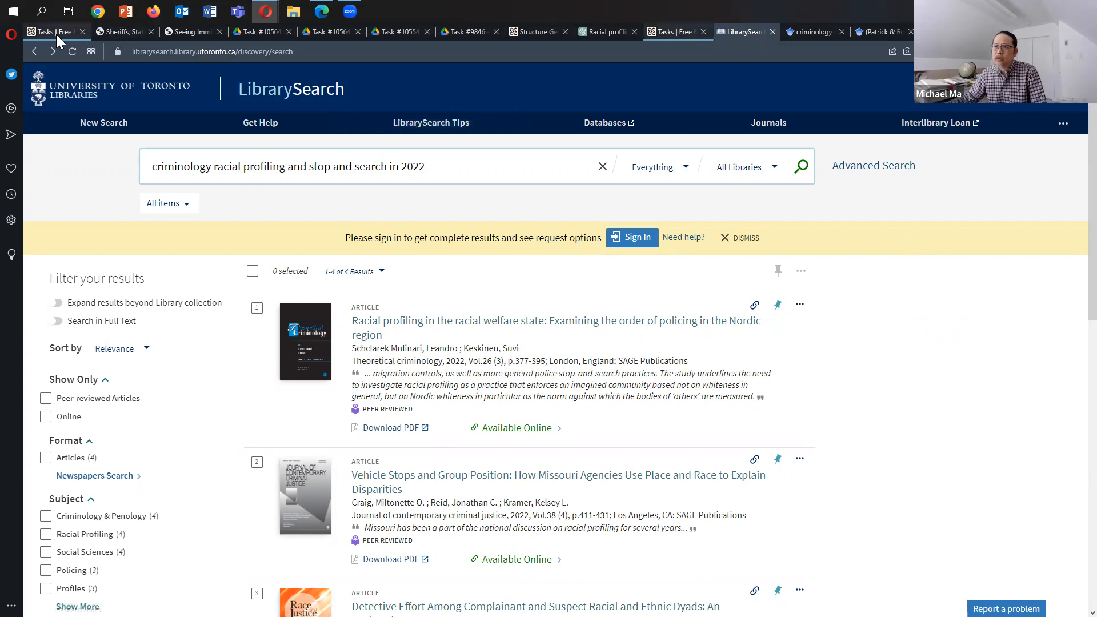
Revisit the Textero.ai home page with the criminology topic, then the Task_#10564 essay's page 5 recommendations.
click(46, 31)
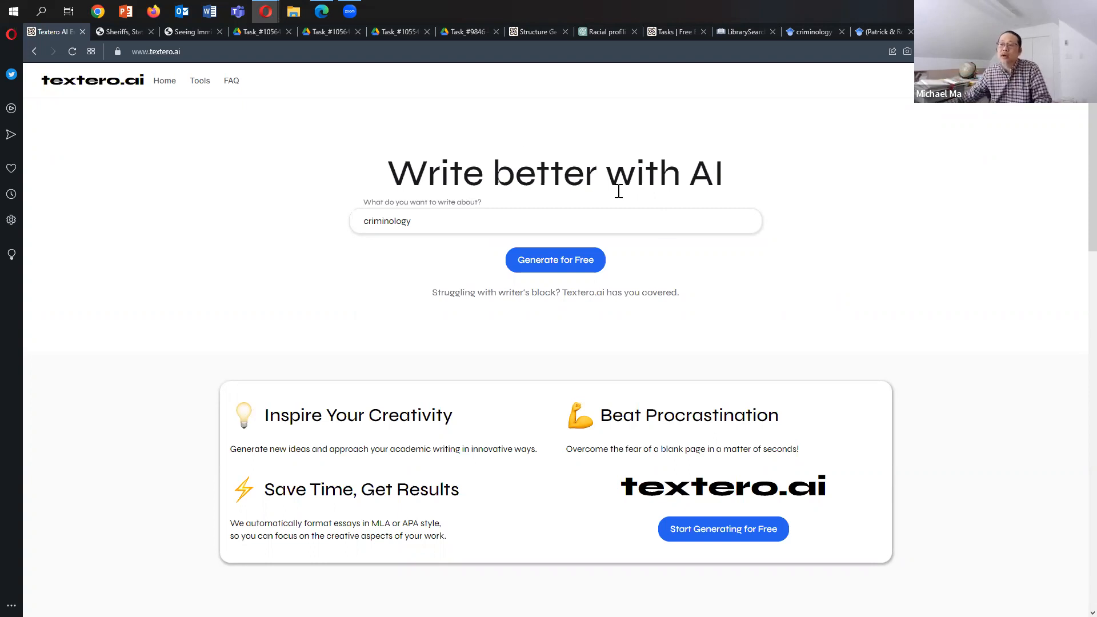
click(258, 31)
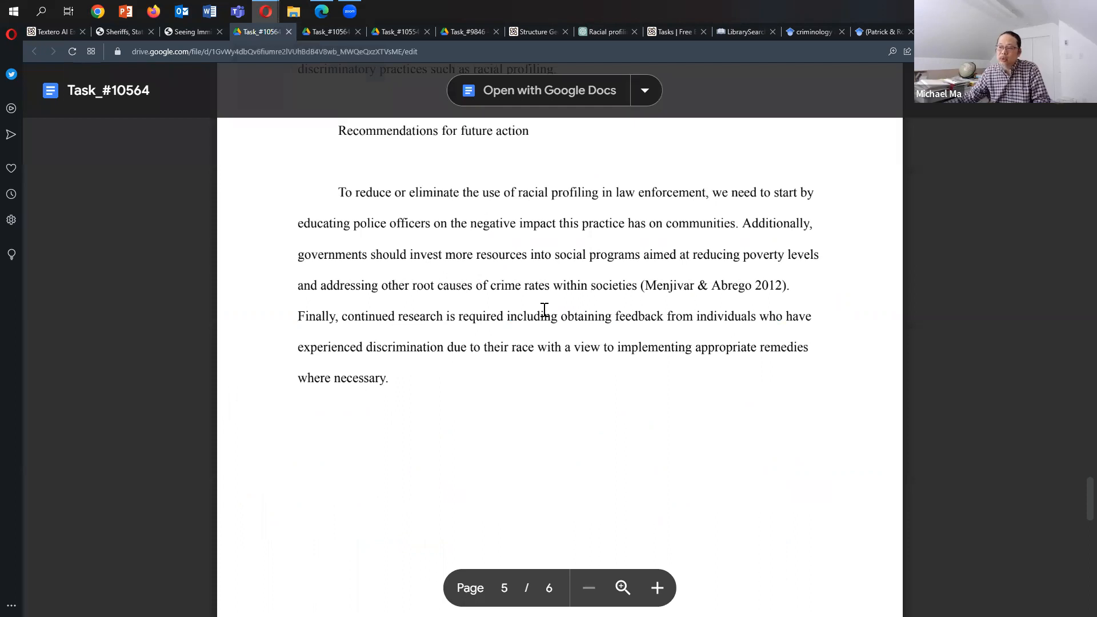